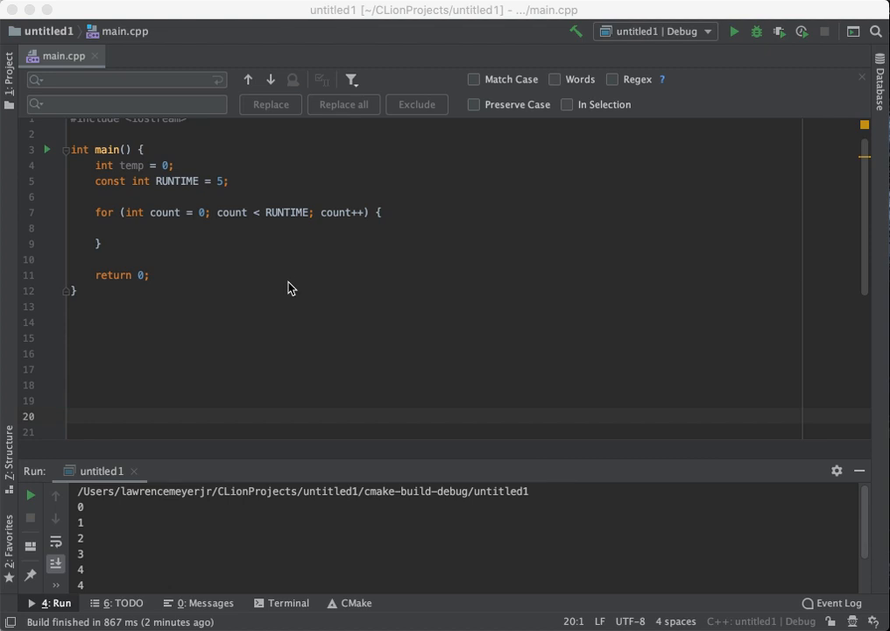
pyautogui.moveTo(272, 220)
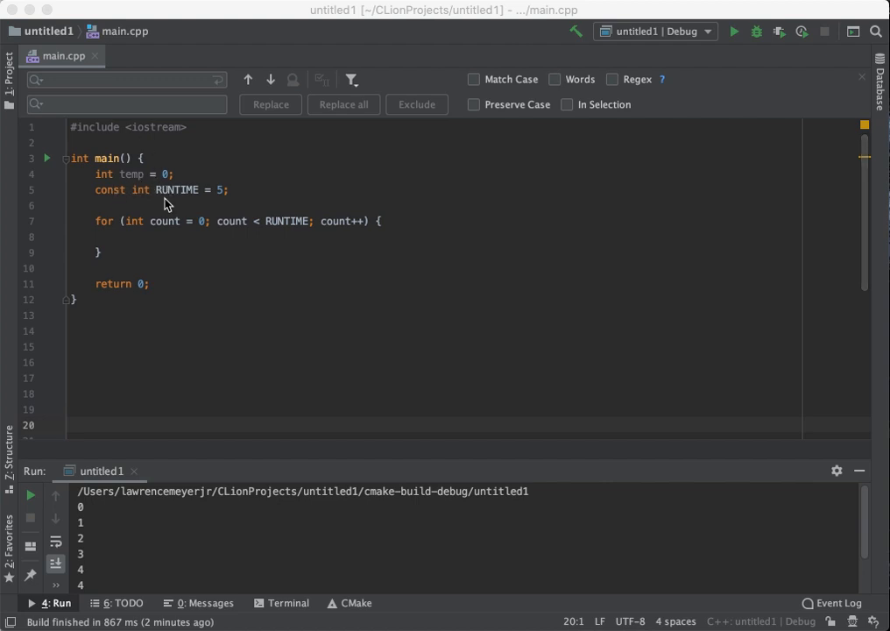
pyautogui.moveTo(232, 196)
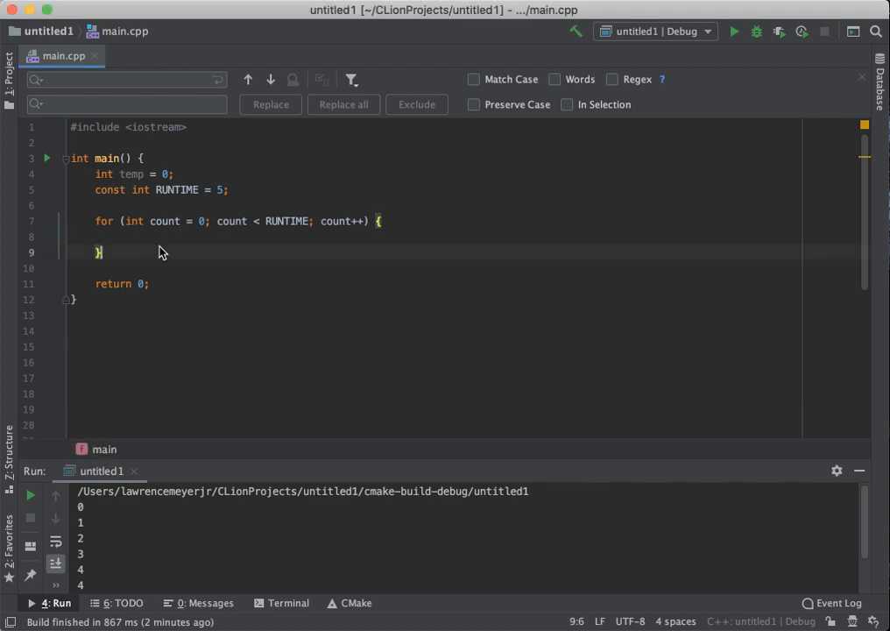
# Step: Write std::cout << count << std::endl; in the empty for-loop body
pyautogui.click(96, 237)
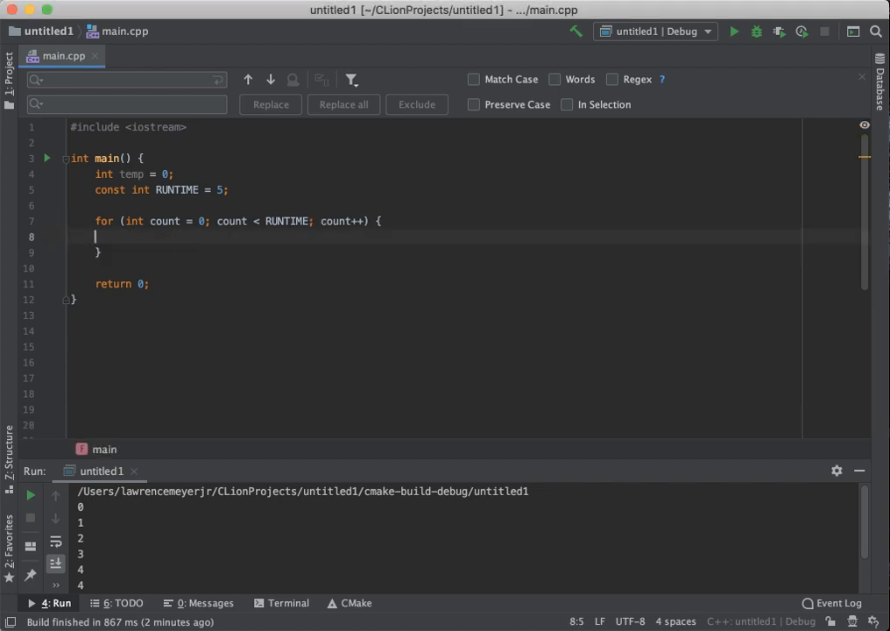
pyautogui.write('std::')
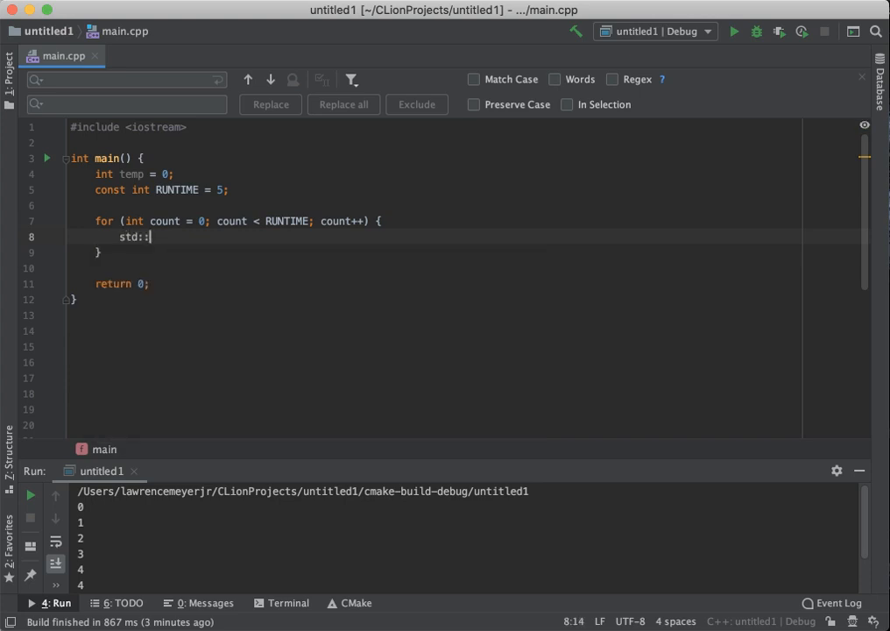
pyautogui.write('cout <<')
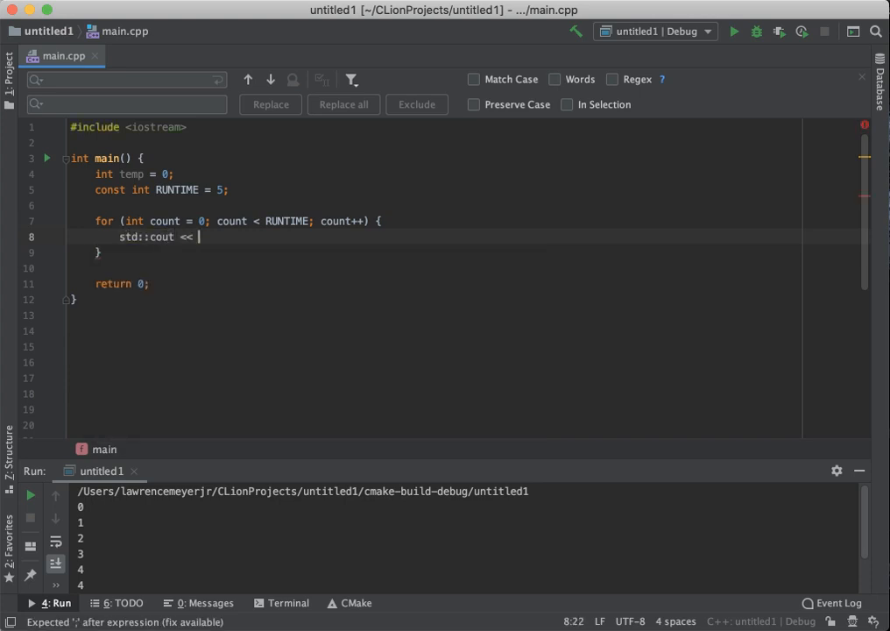
pyautogui.write('count << s')
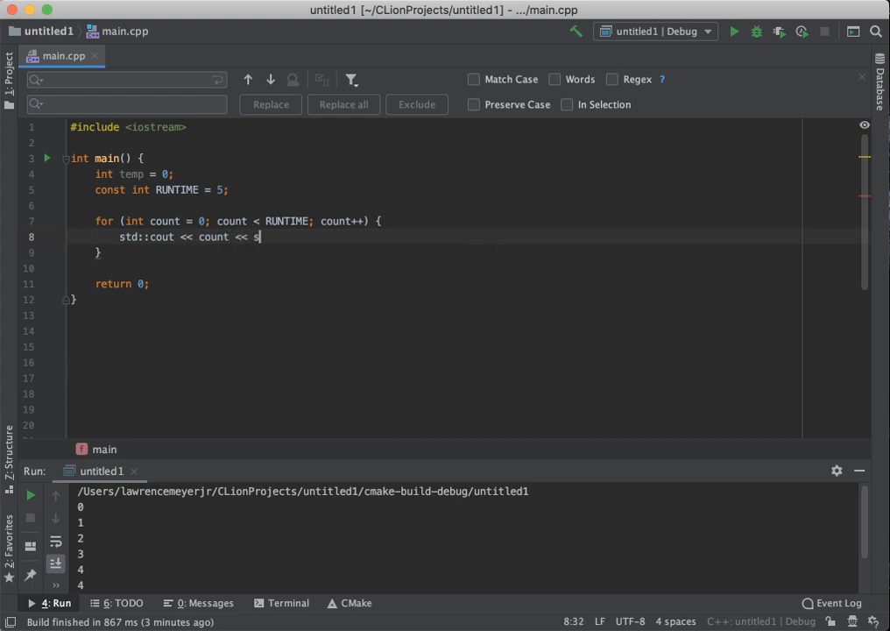
pyautogui.write('td::')
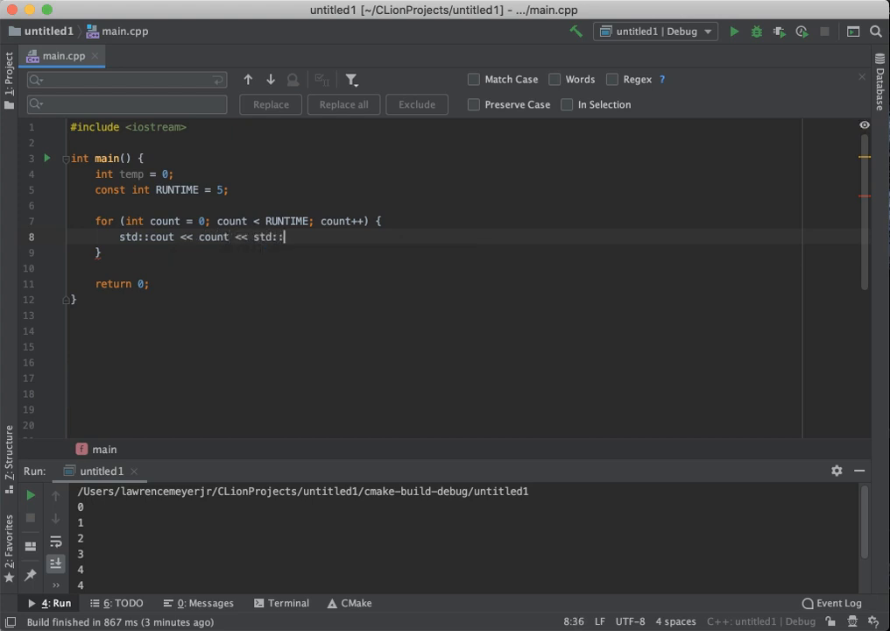
pyautogui.write('end;l')
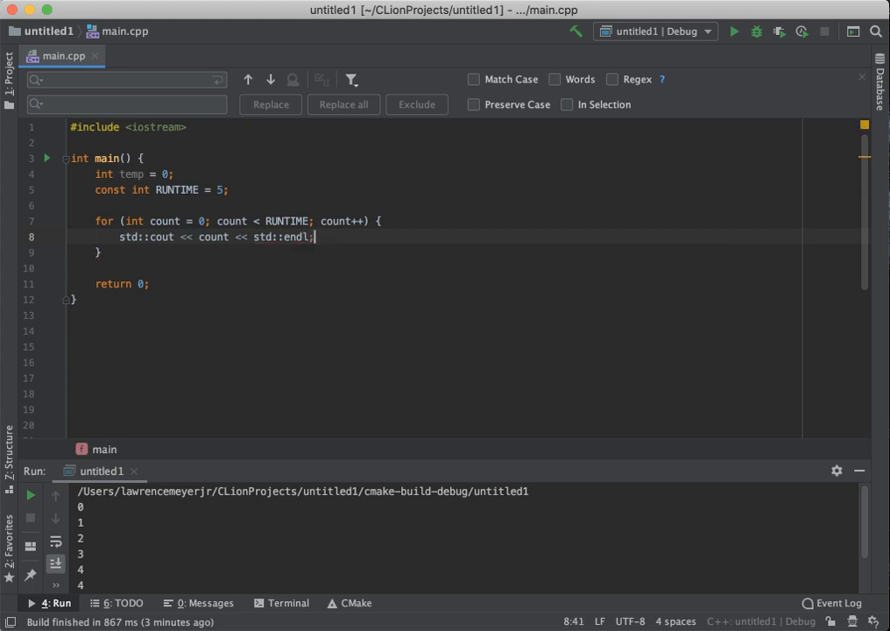
# Step: Build and run the program, printing 0 through 4 in the Run panel
pyautogui.click(734, 30)
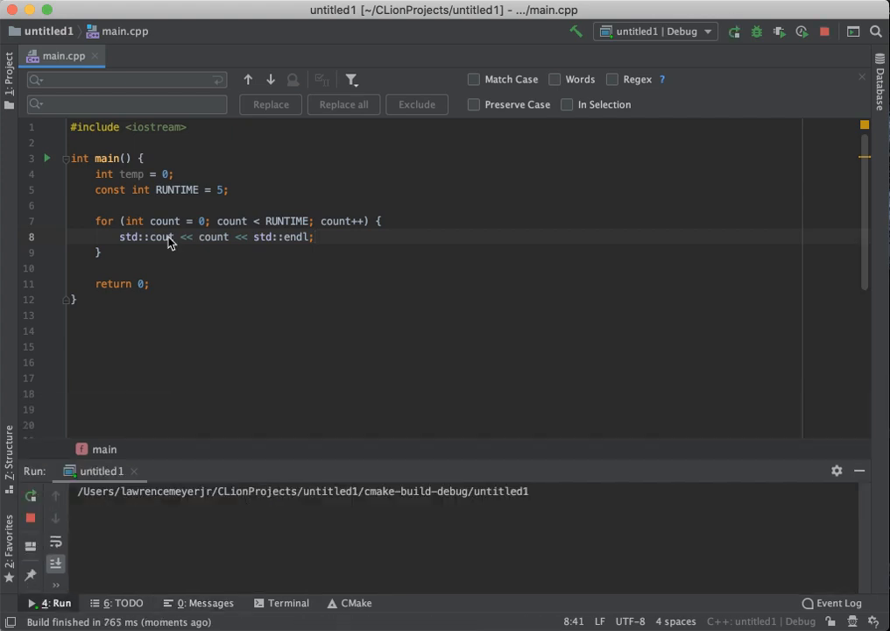
pyautogui.click(733, 31)
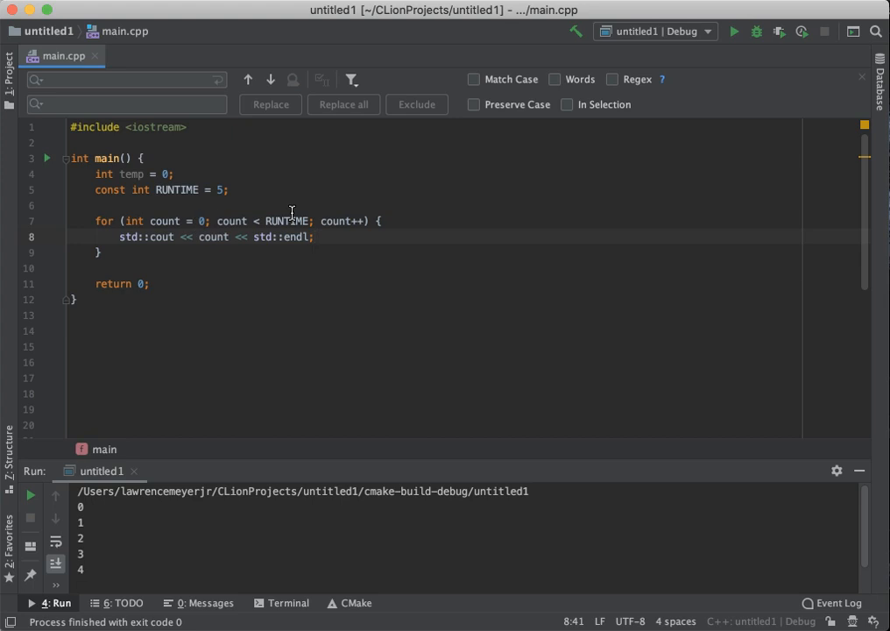
pyautogui.moveTo(284, 232)
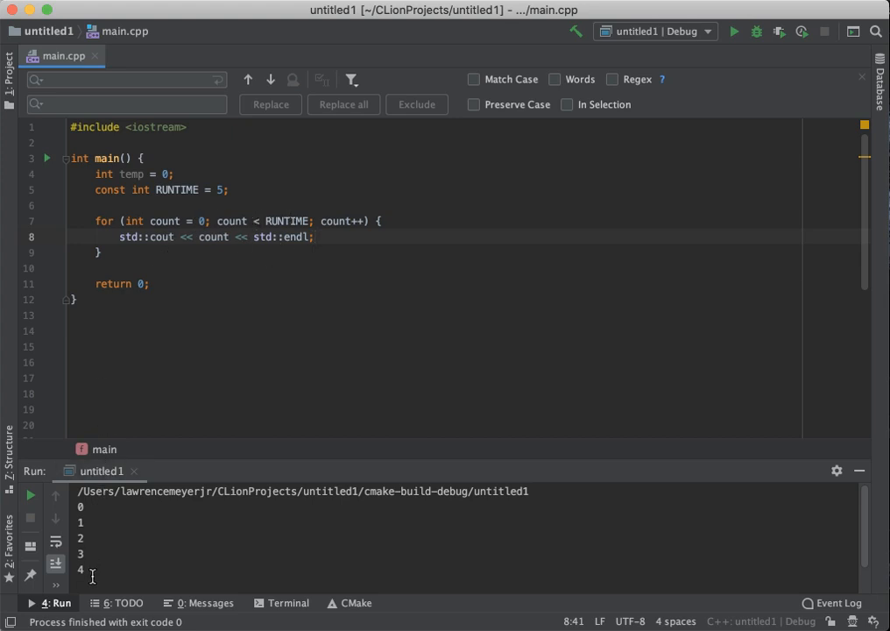
pyautogui.moveTo(173, 409)
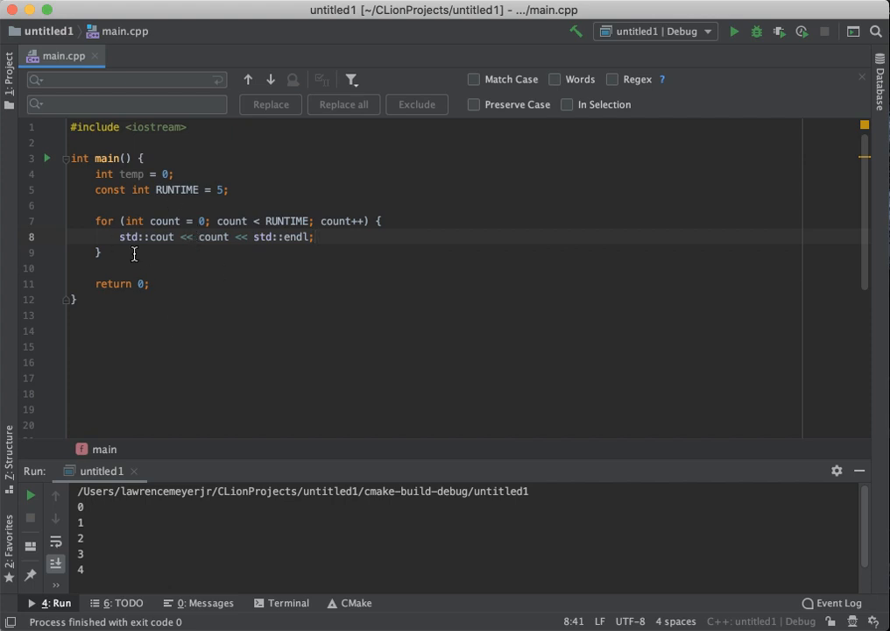
pyautogui.moveTo(161, 251)
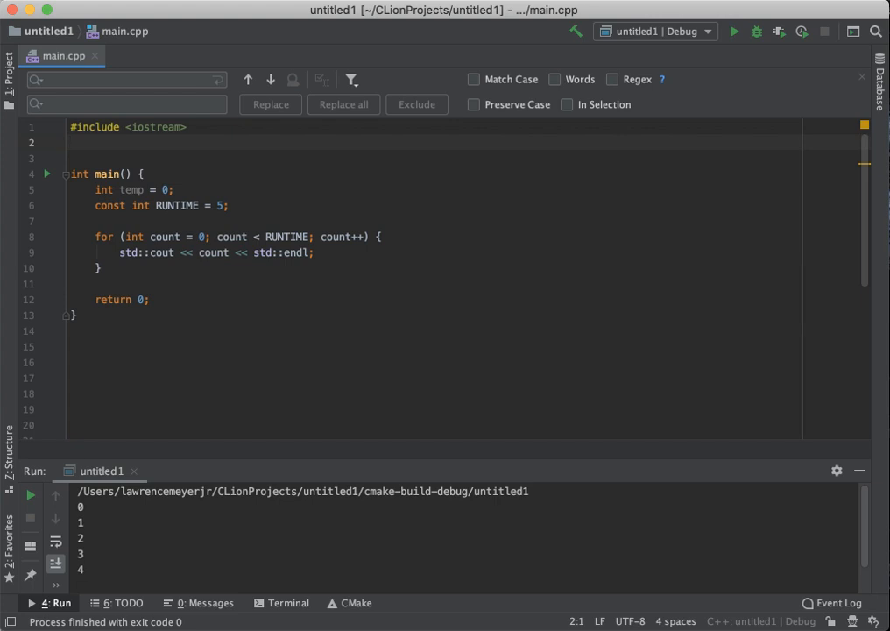
# Step: Add #include <fstream> on line 2 below the iostream include
pyautogui.write('#include')
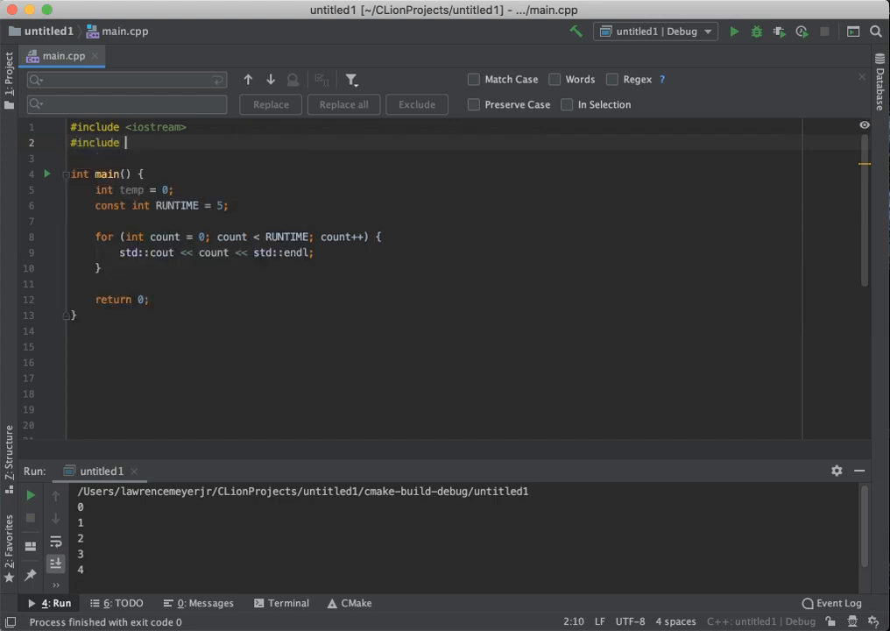
pyautogui.write('<fstream>')
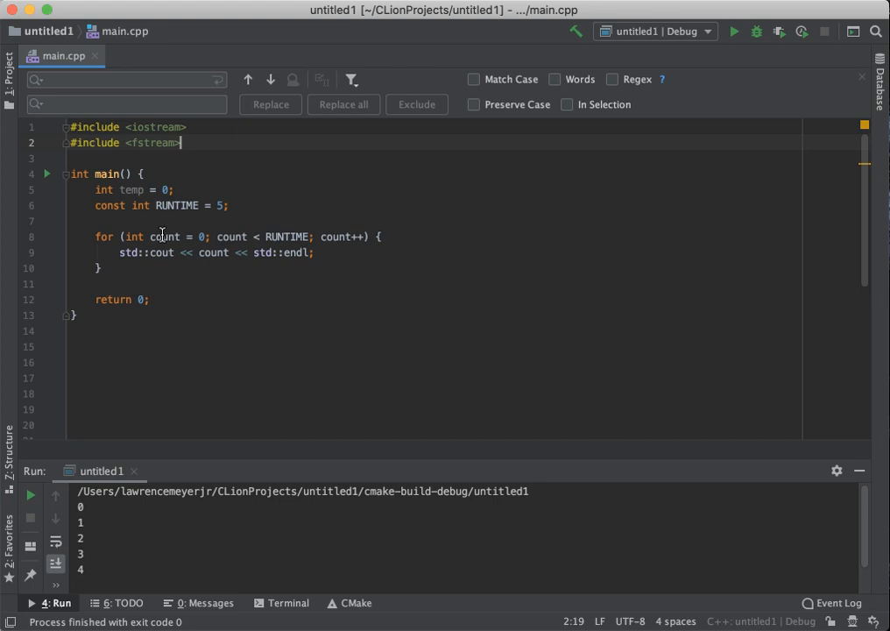
pyautogui.moveTo(175, 237)
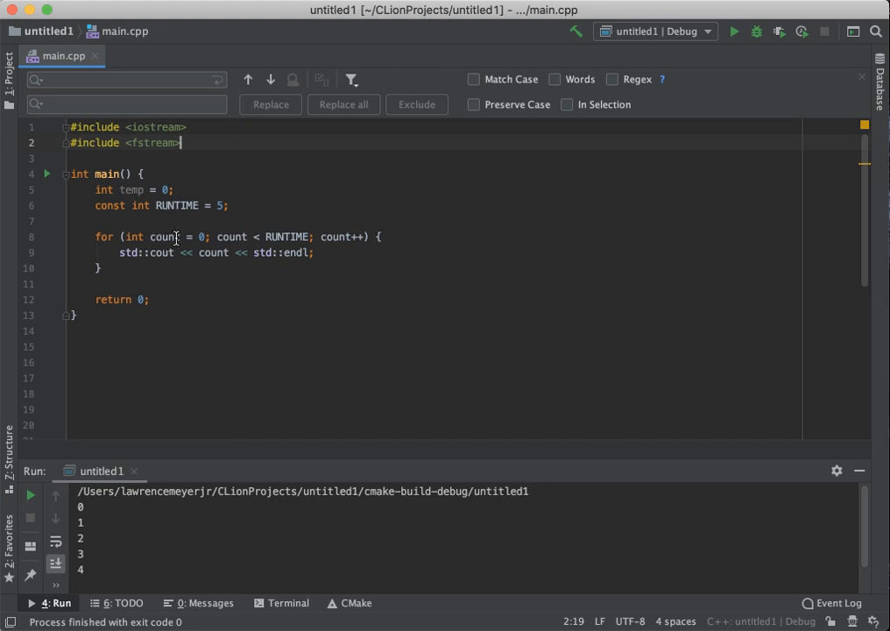
pyautogui.moveTo(162, 205)
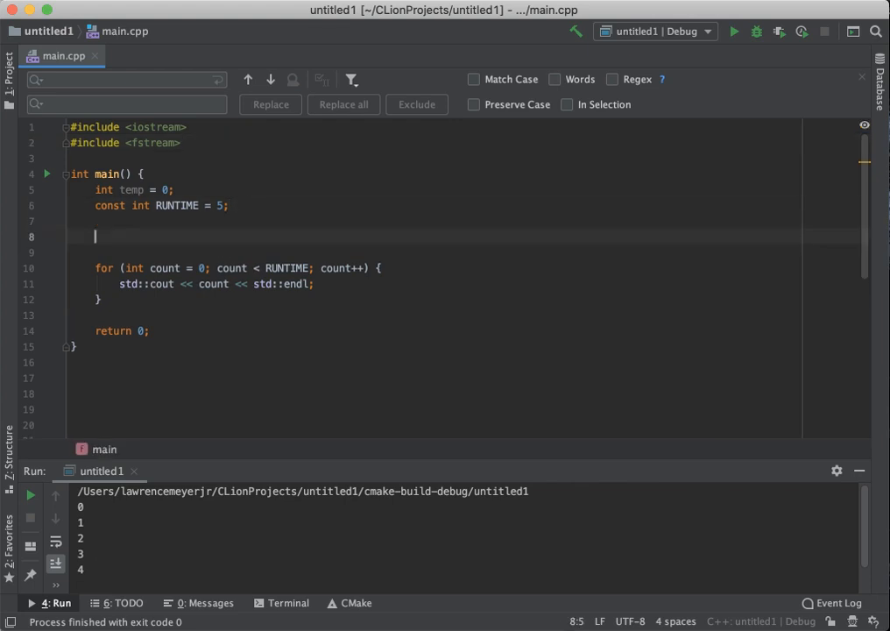
# Step: Declare std::ofstream outData above the for loop, fixing the name typo
pyautogui.write('ofstream')
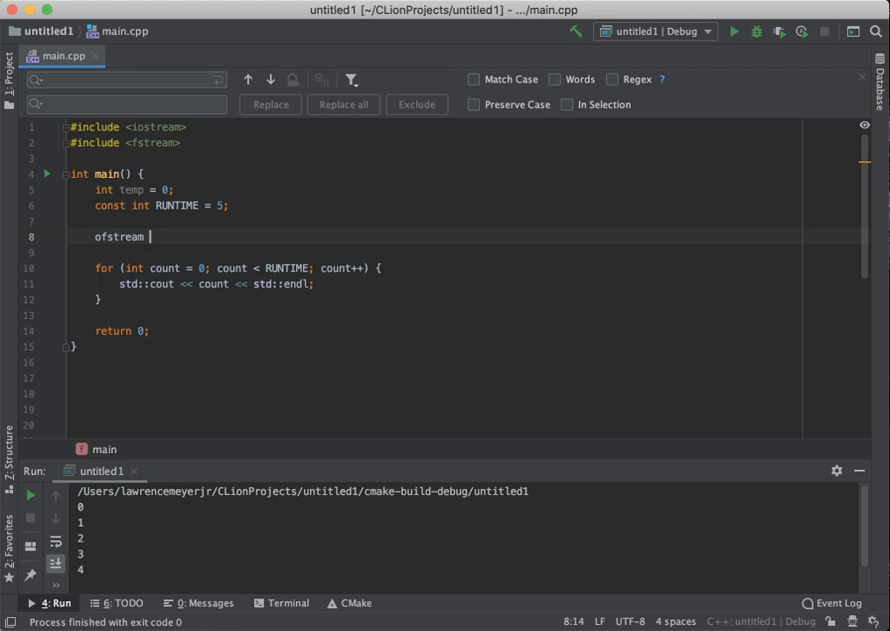
pyautogui.write('outDAta')
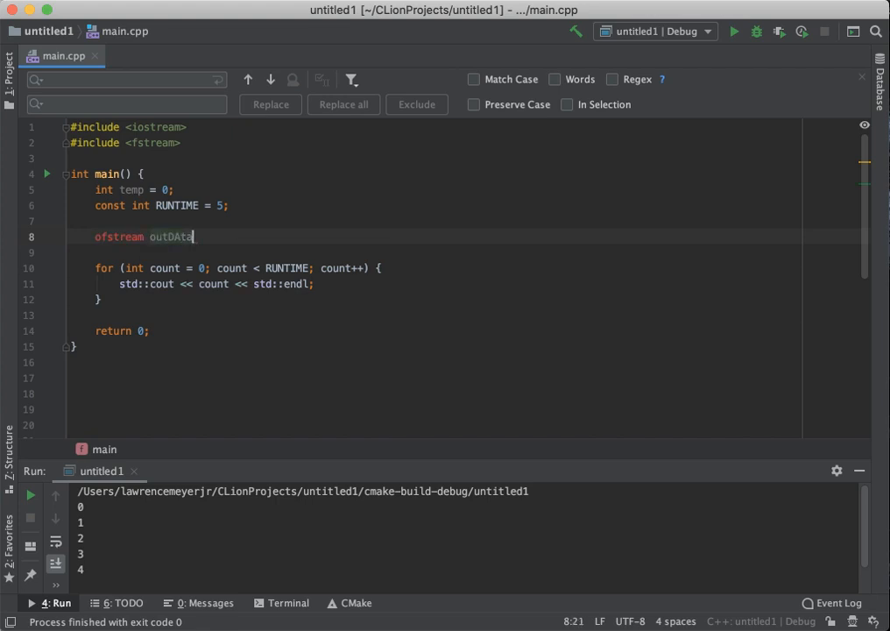
pyautogui.press('Backspace')
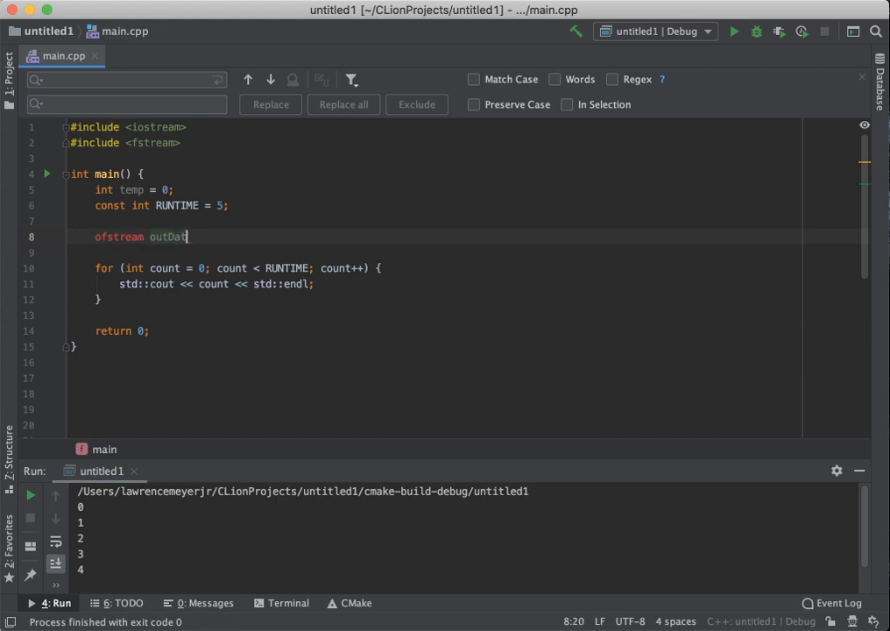
pyautogui.write('a;')
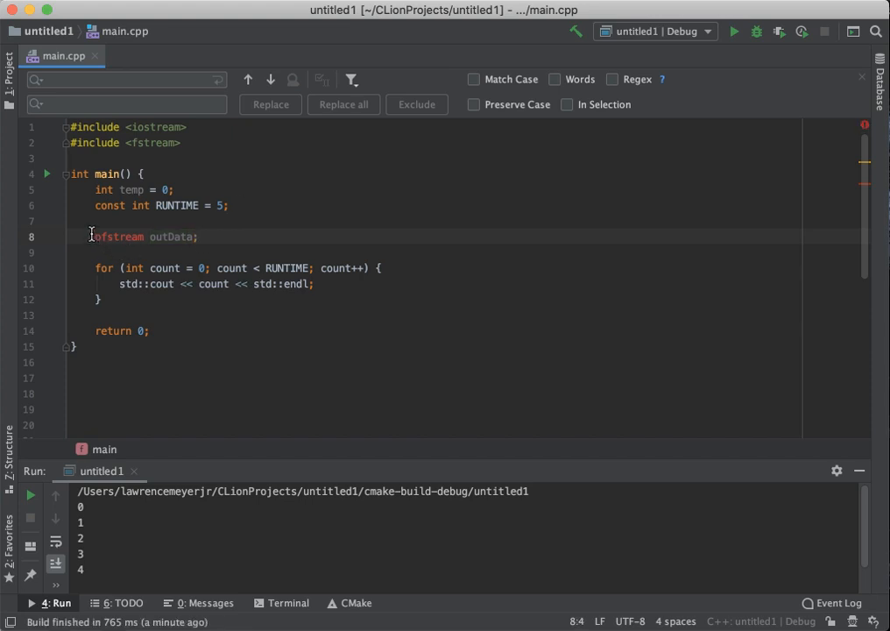
pyautogui.write('std::')
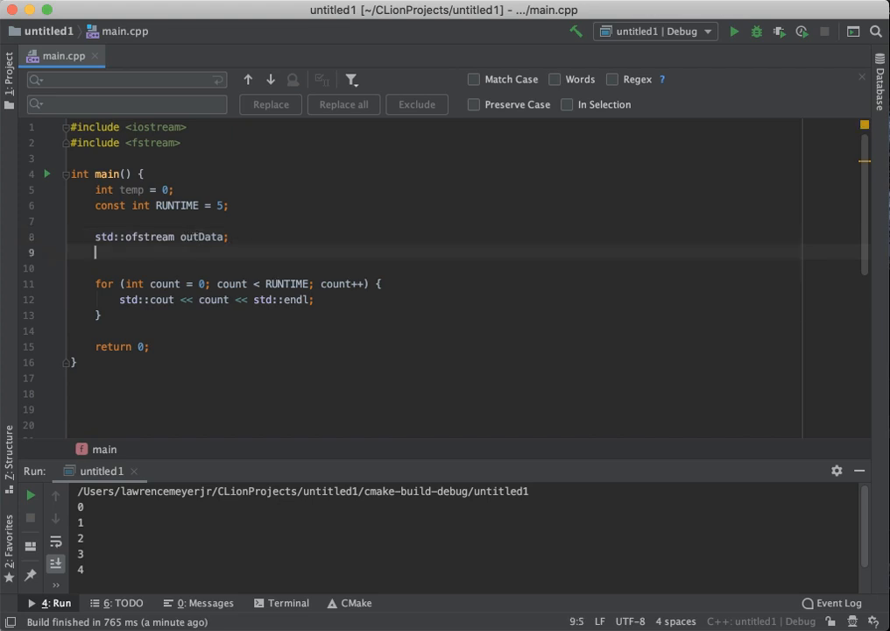
# Step: Add outData.open("results.txt"); right after the ofstream declaration
pyautogui.write('o')
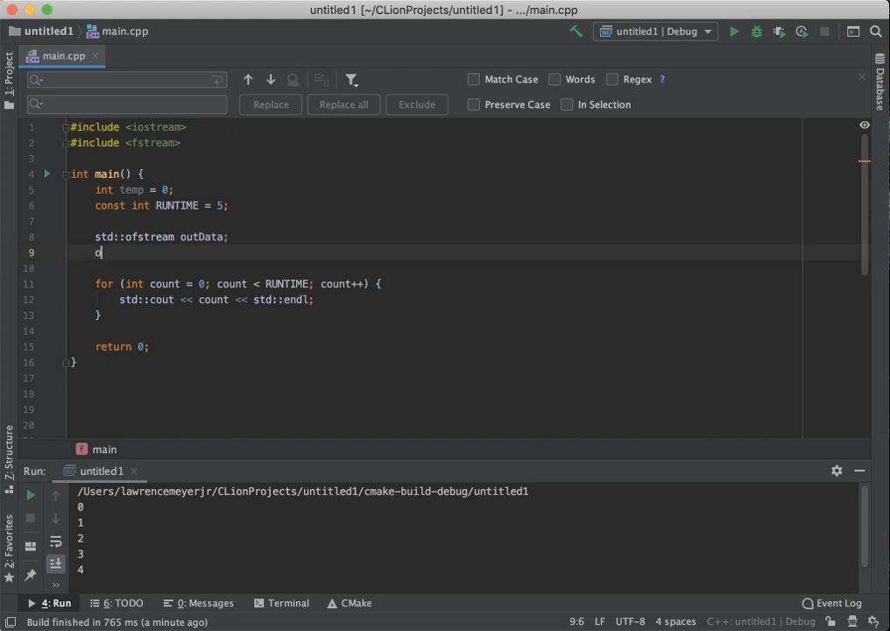
pyautogui.write('utData')
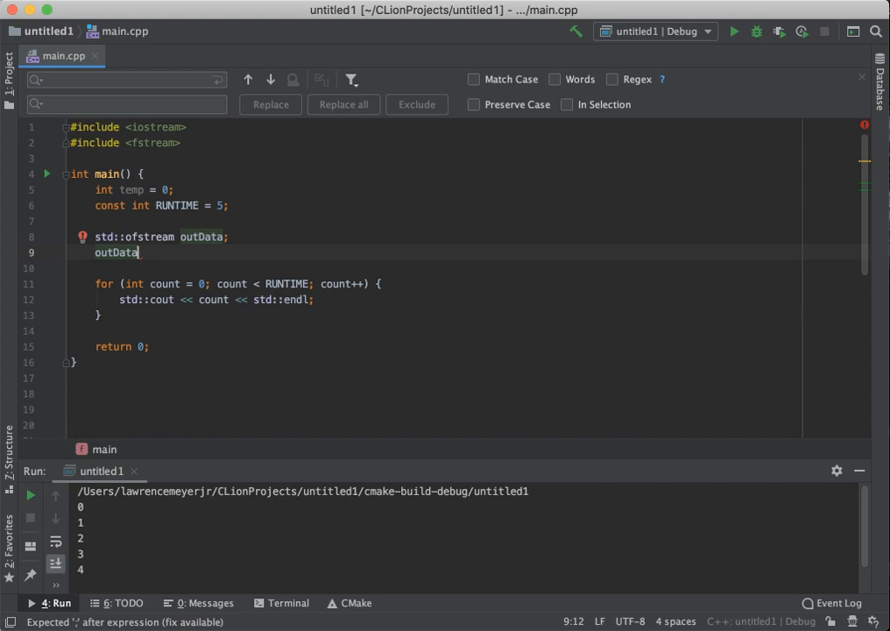
pyautogui.write('.open(')
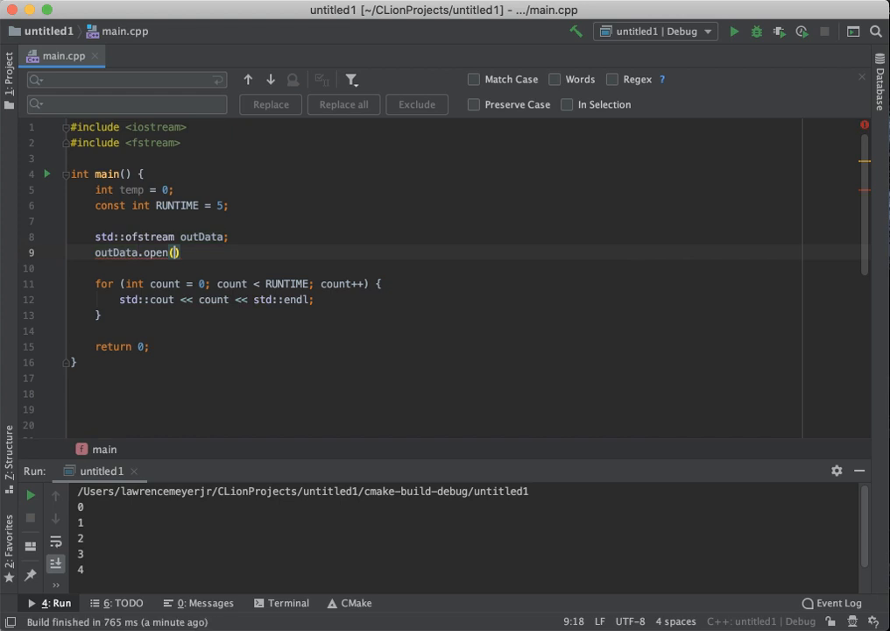
pyautogui.write('""')
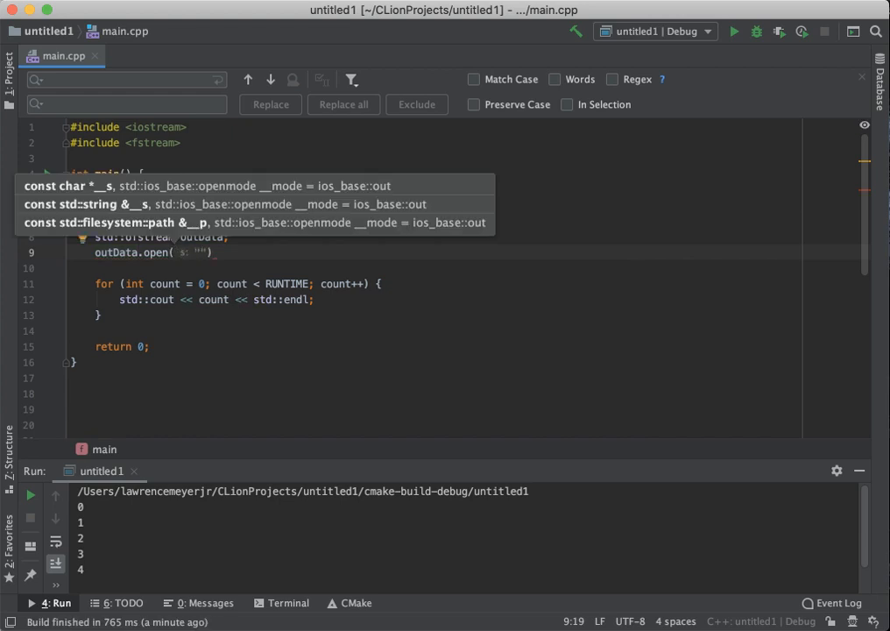
pyautogui.write('results.txt')
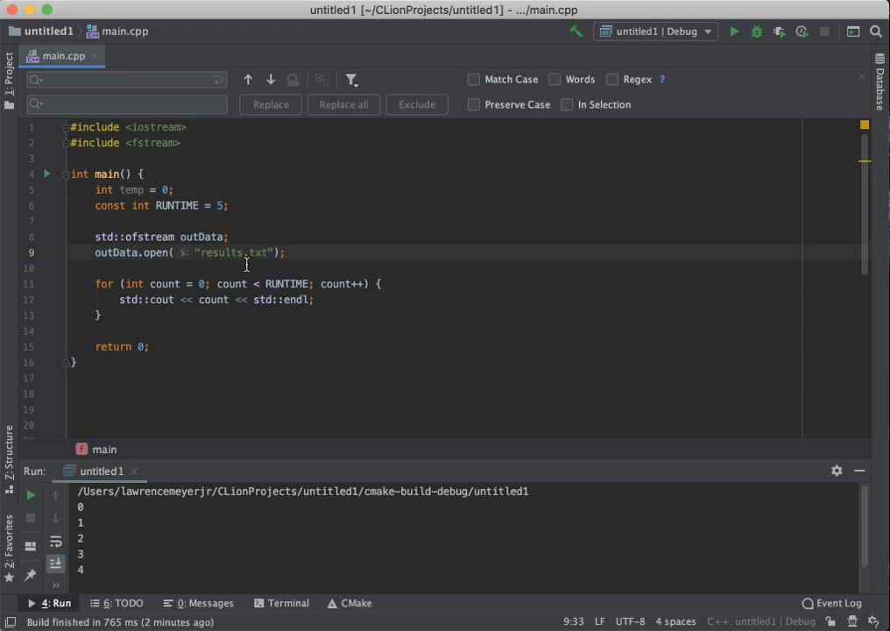
pyautogui.moveTo(257, 266)
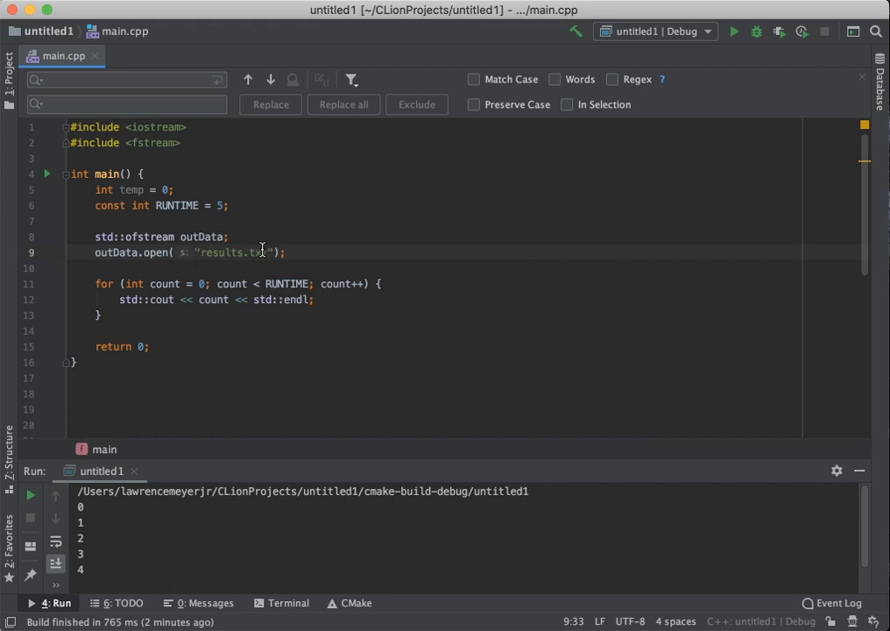
pyautogui.doubleClick(258, 252)
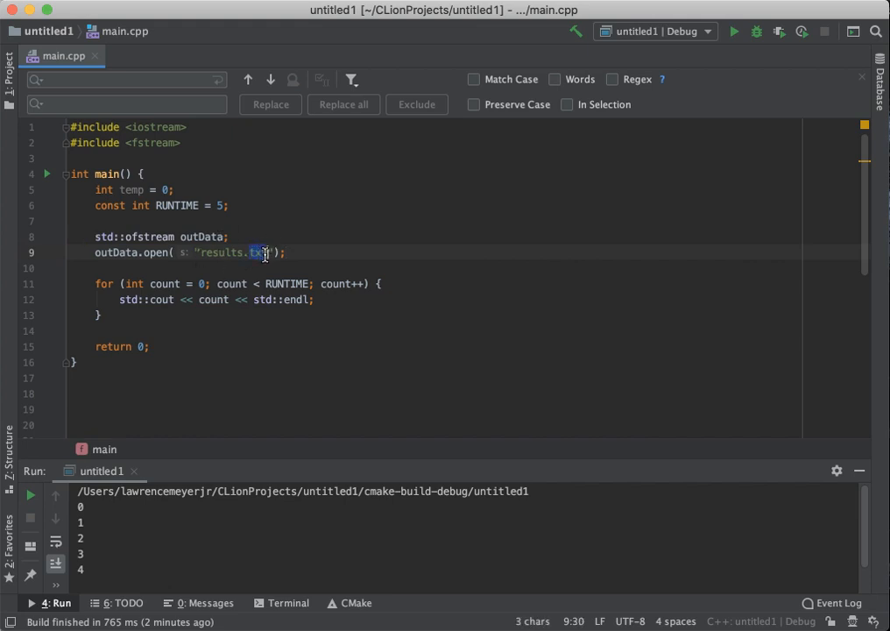
pyautogui.click(289, 252)
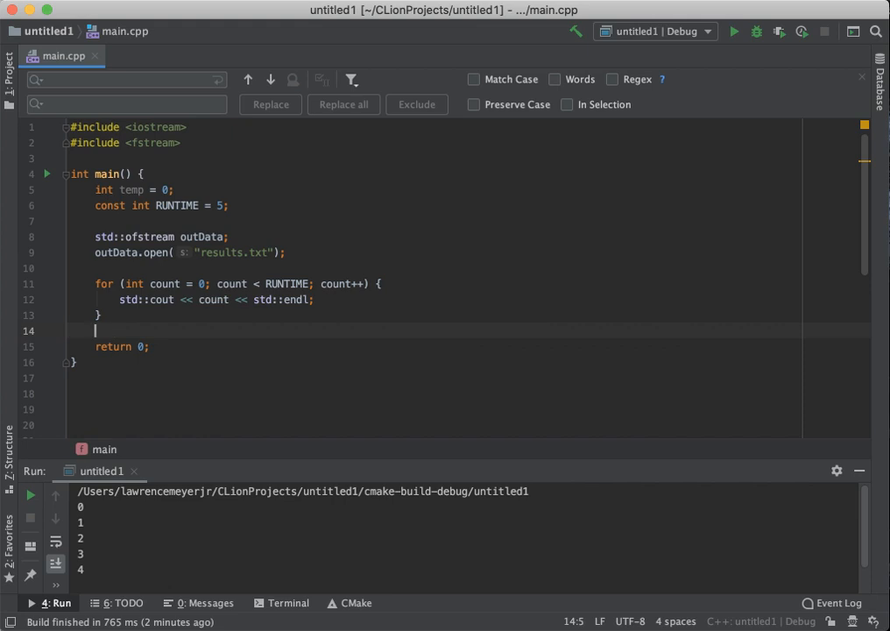
# Step: Add outData.close(); between the loop and return 0
pyautogui.write('oudD')
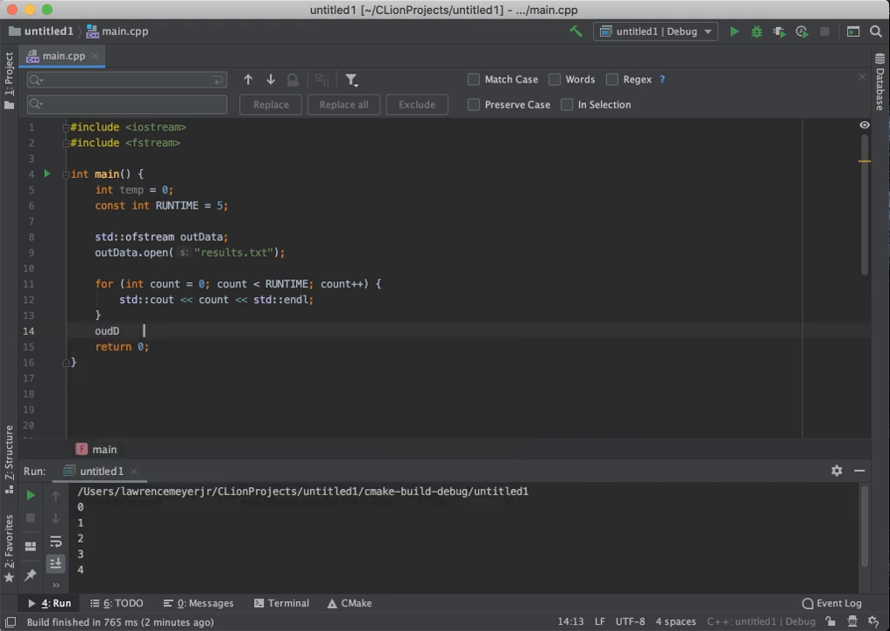
pyautogui.write('out')
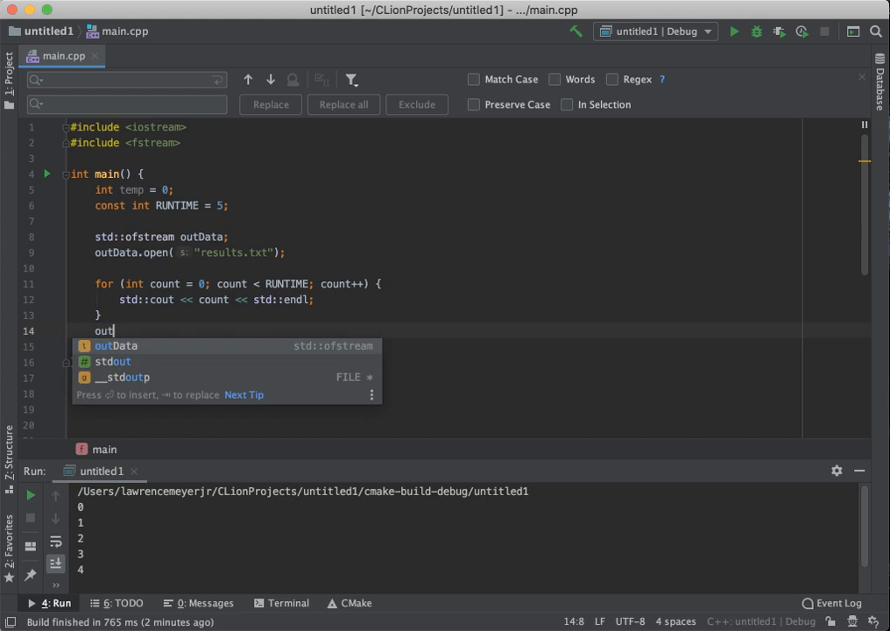
pyautogui.write('Data.')
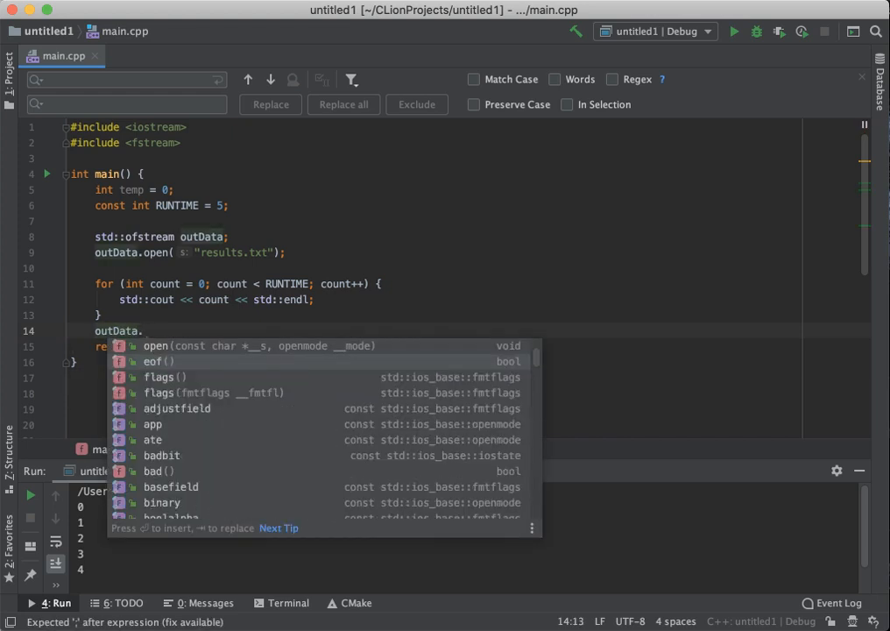
pyautogui.write('close')
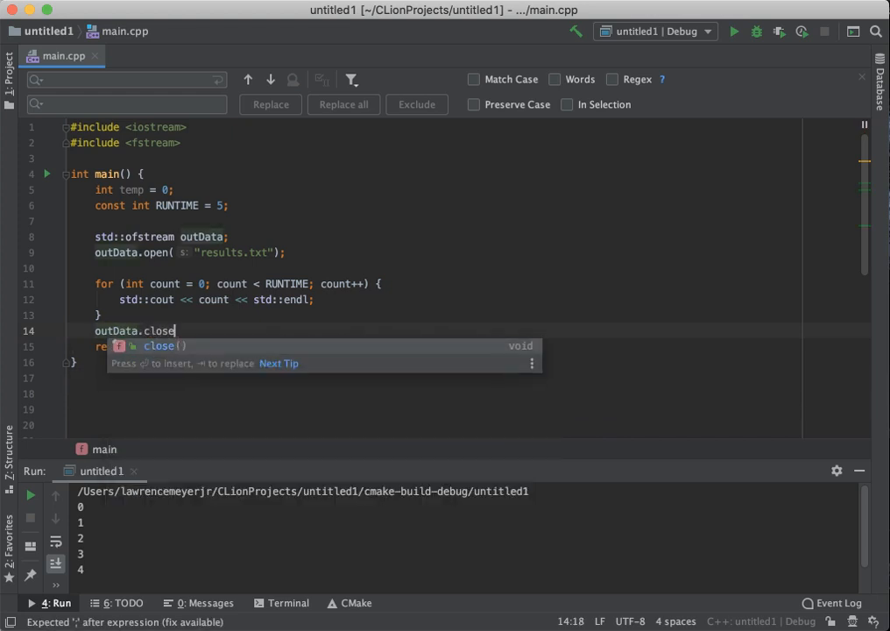
pyautogui.press('Tab')
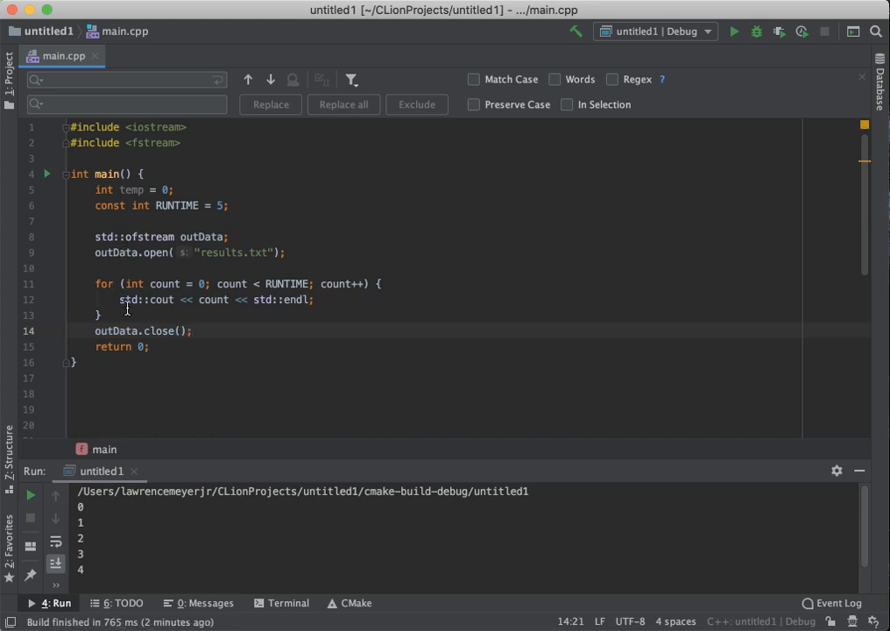
pyautogui.moveTo(133, 330)
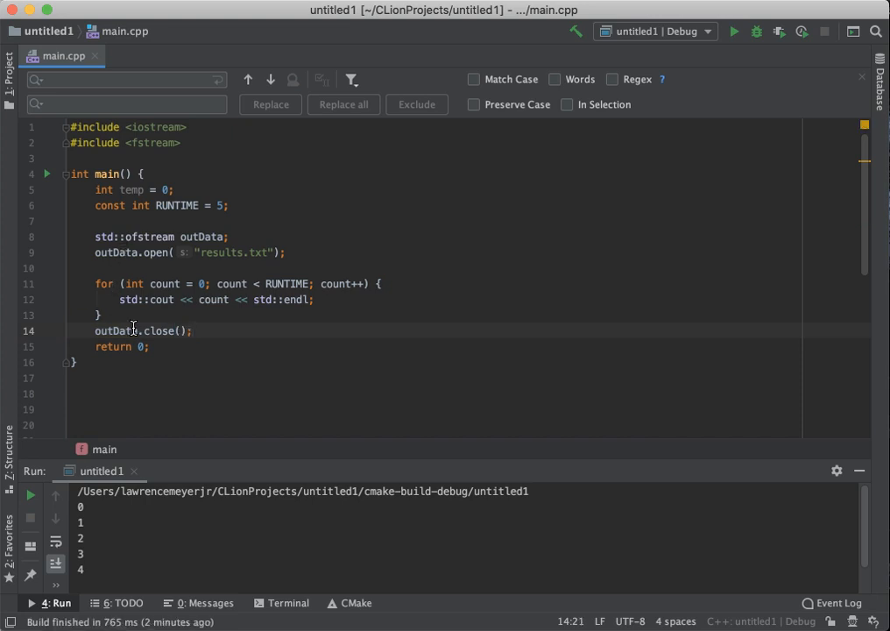
pyautogui.moveTo(137, 416)
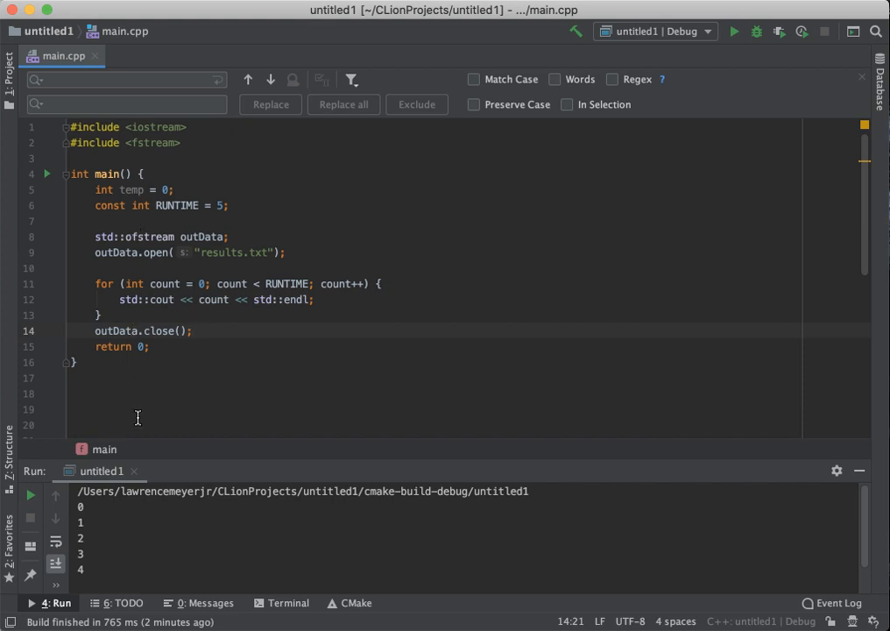
pyautogui.moveTo(138, 347)
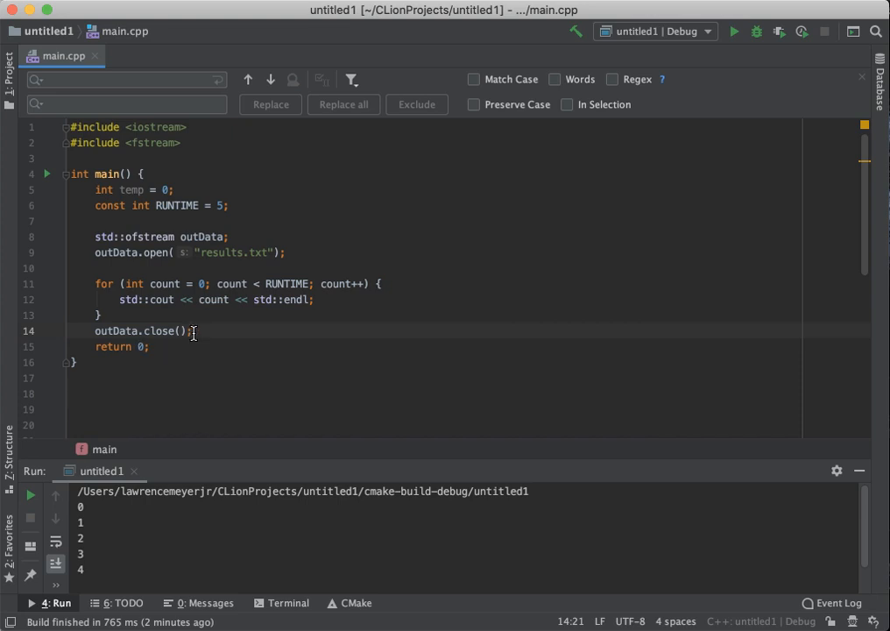
pyautogui.moveTo(192, 328)
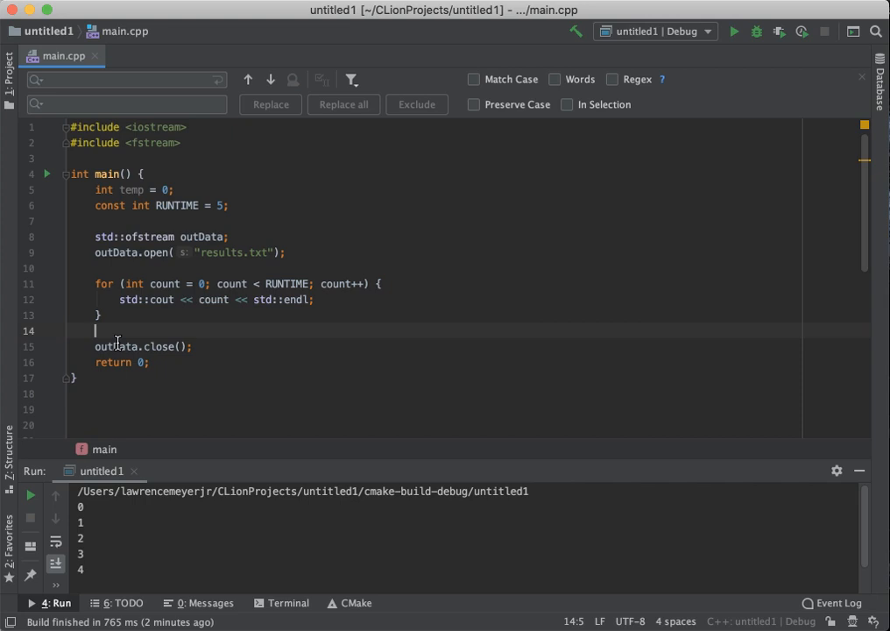
pyautogui.moveTo(154, 341)
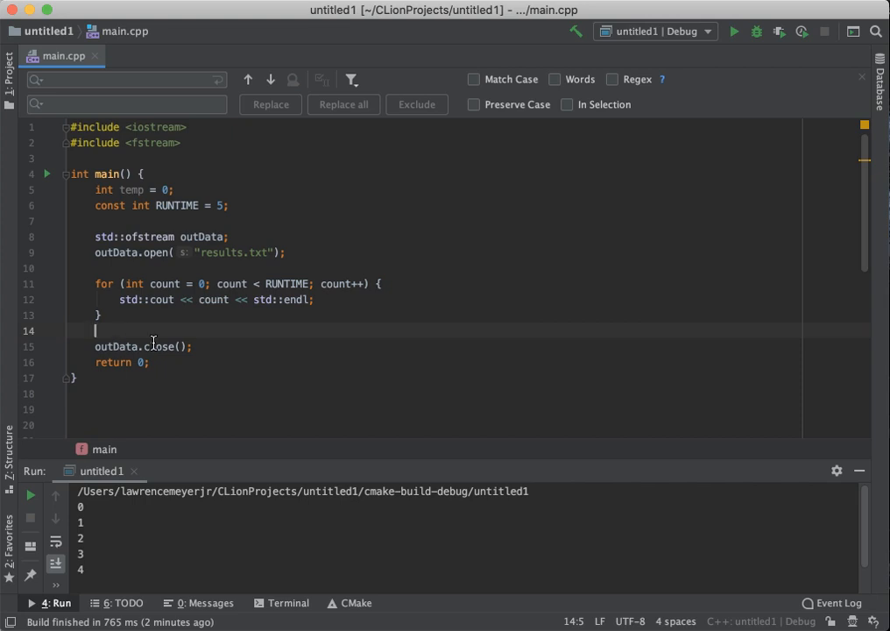
pyautogui.moveTo(135, 316)
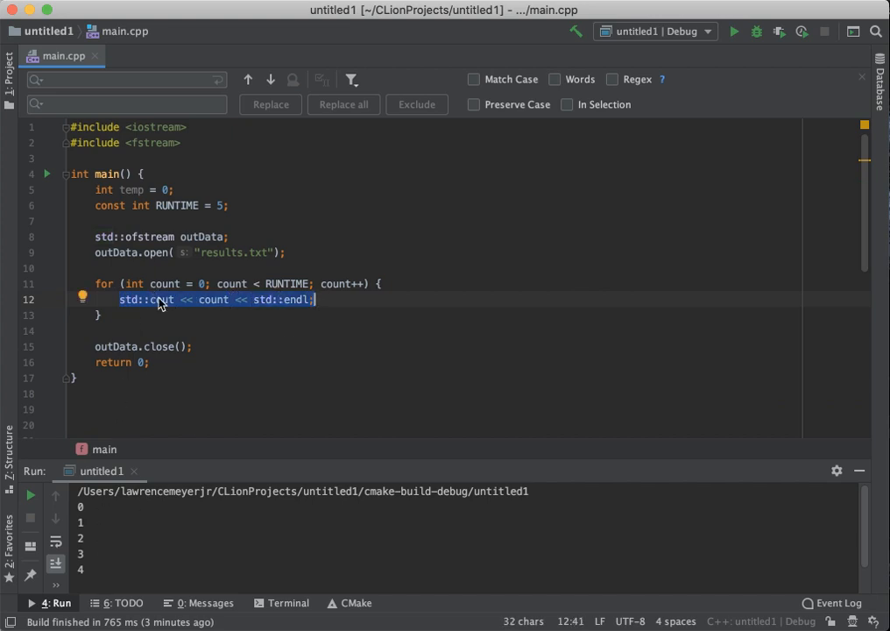
# Step: Replace std::cout with outData in the loop so counts go to the file
pyautogui.click(162, 300)
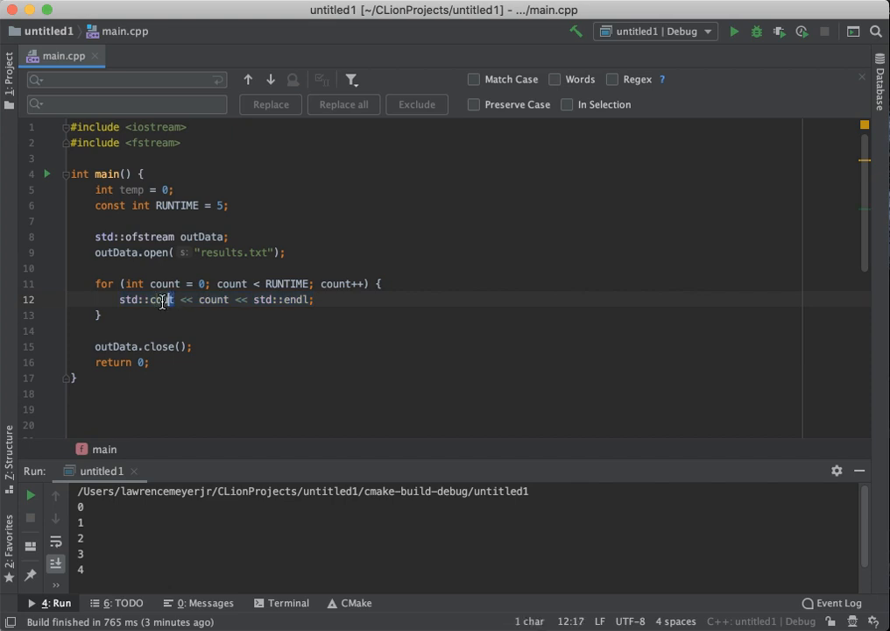
pyautogui.doubleClick(143, 300)
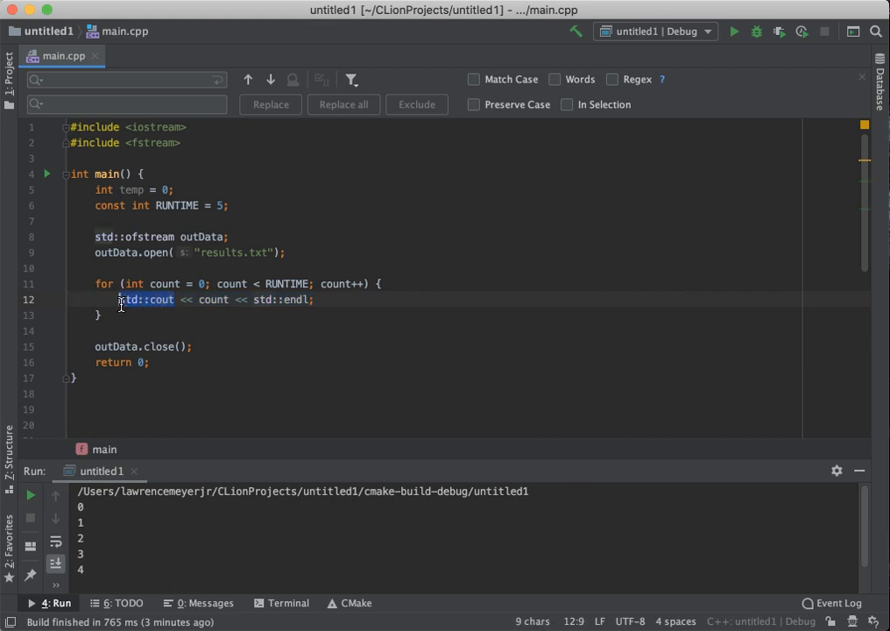
pyautogui.write('outDA')
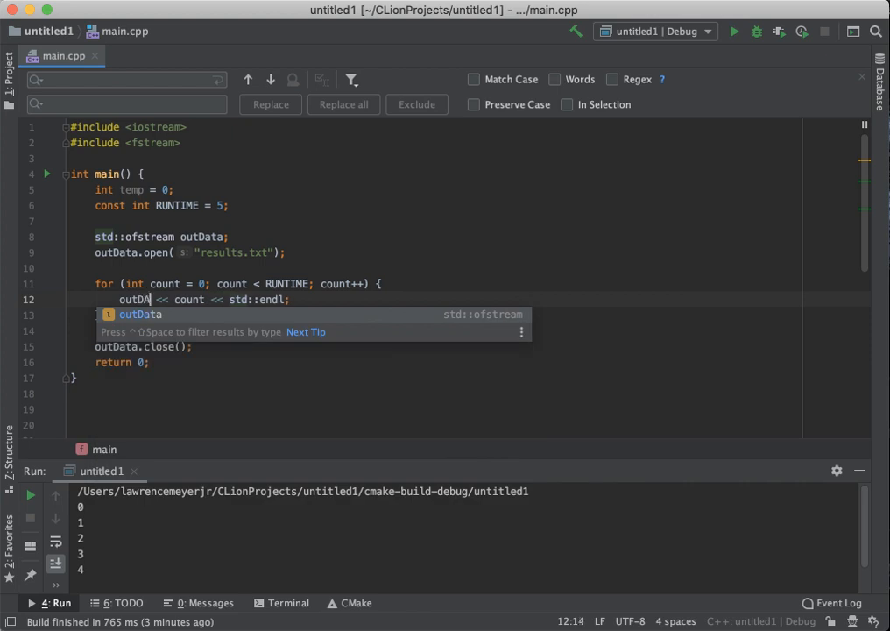
pyautogui.write('ta')
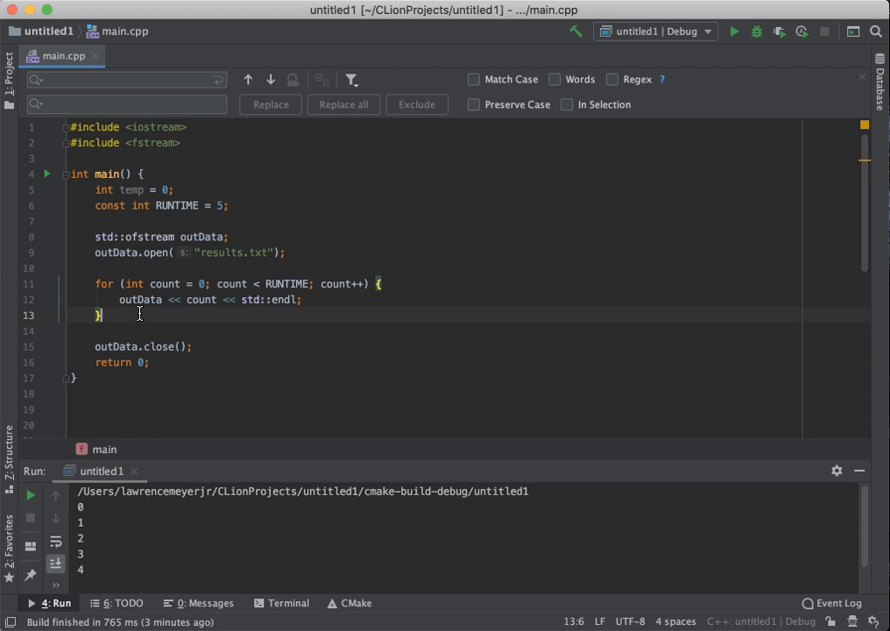
pyautogui.moveTo(129, 522)
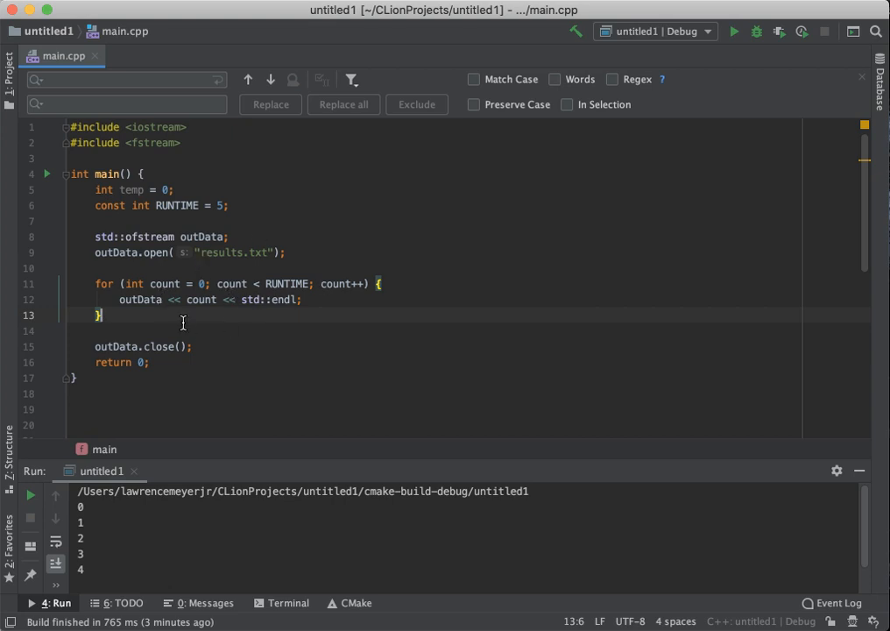
pyautogui.moveTo(150, 252)
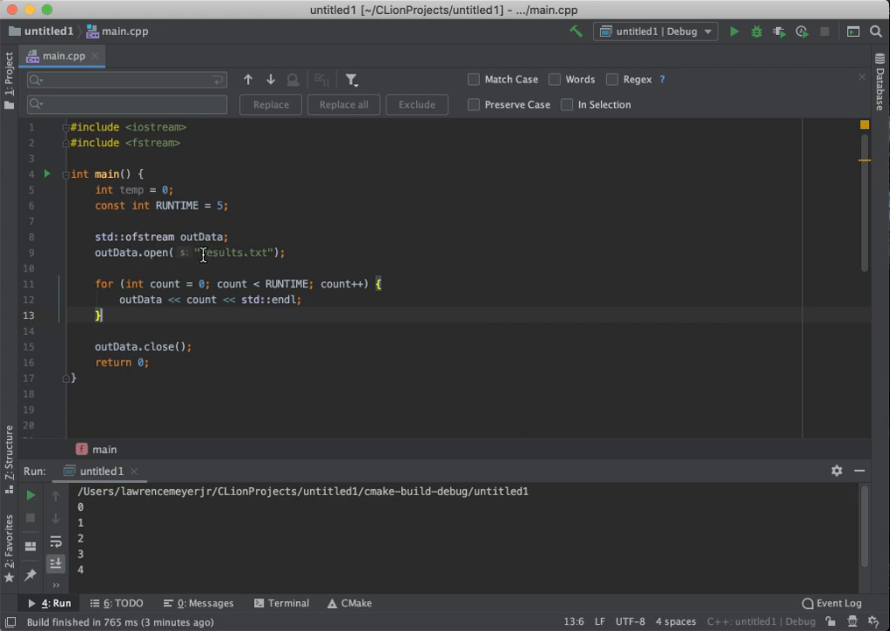
# Step: Rebuild and run the updated program, which prints nothing and exits with code 0
pyautogui.doubleClick(232, 252)
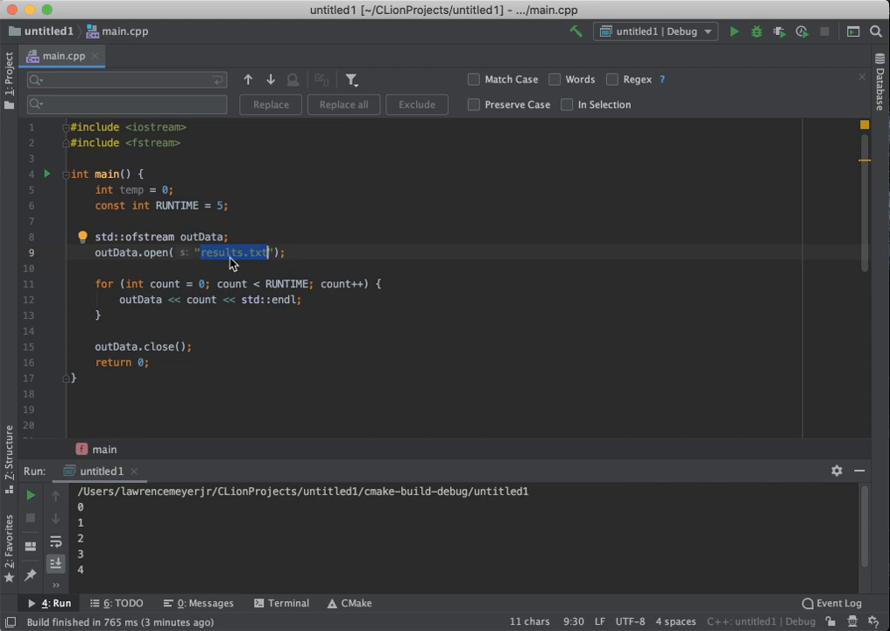
pyautogui.moveTo(230, 289)
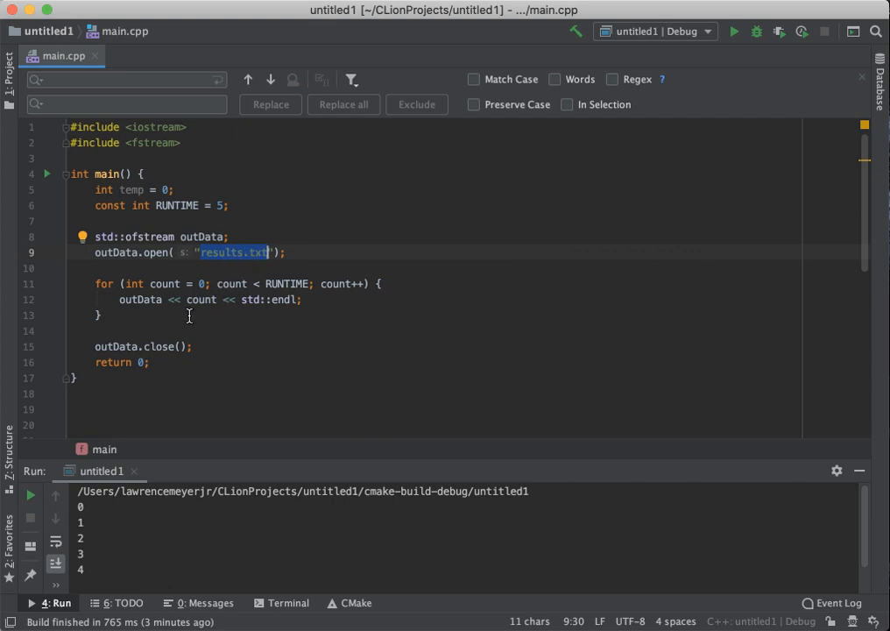
pyautogui.moveTo(162, 256)
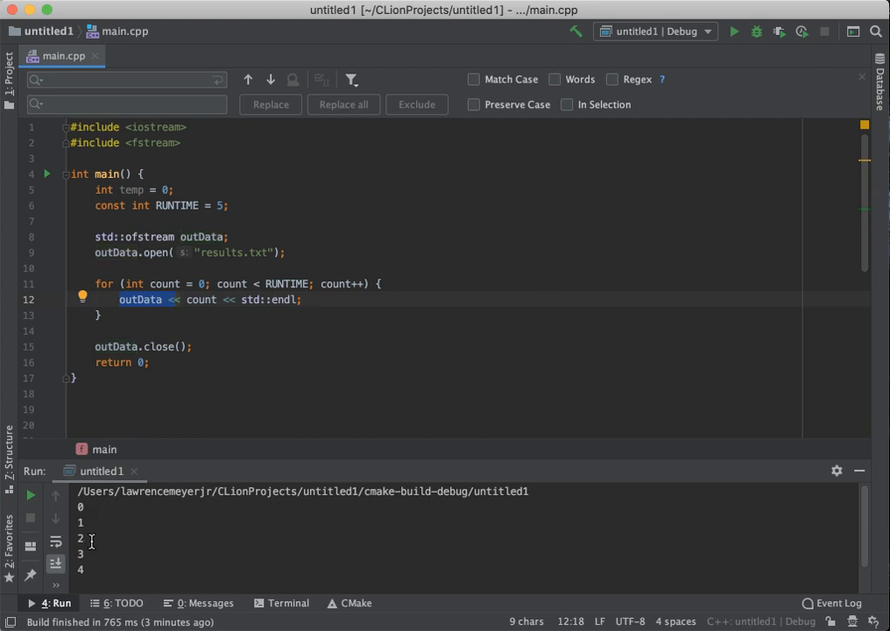
pyautogui.moveTo(184, 354)
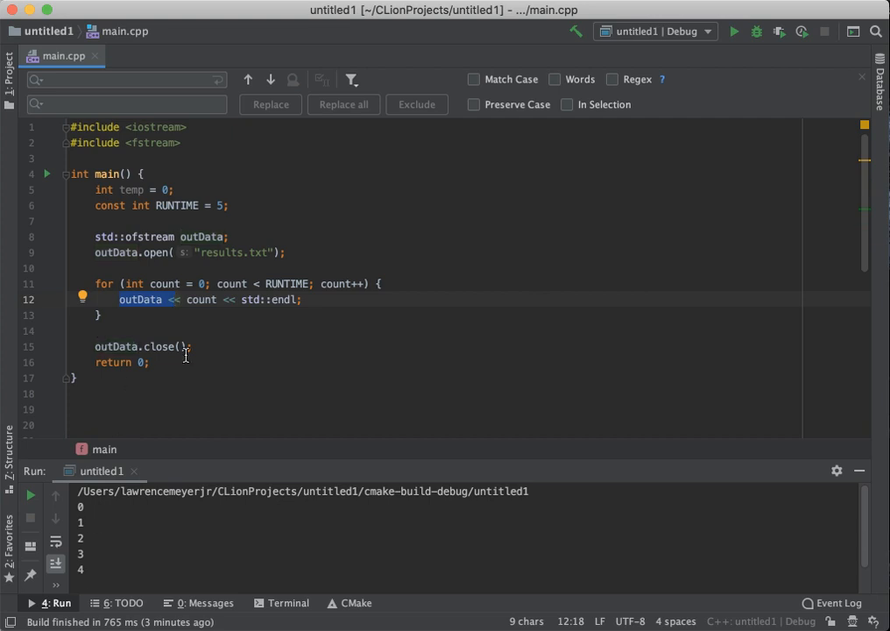
pyautogui.click(756, 32)
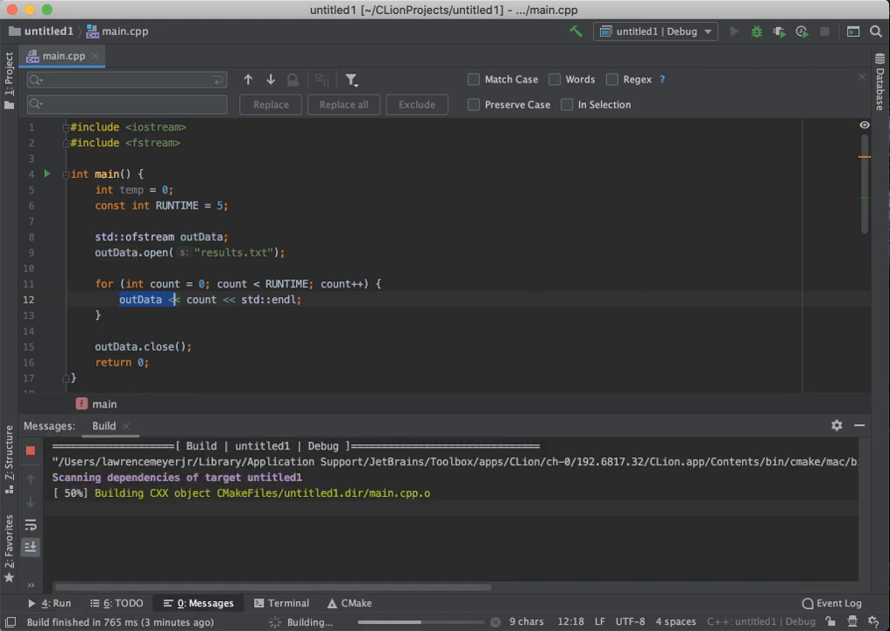
pyautogui.click(733, 32)
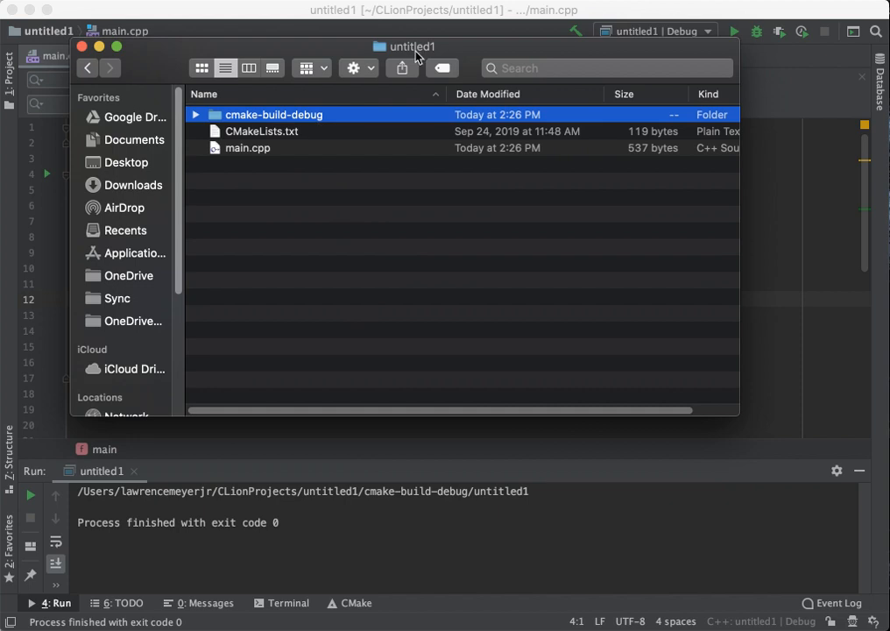
pyautogui.moveTo(429, 55)
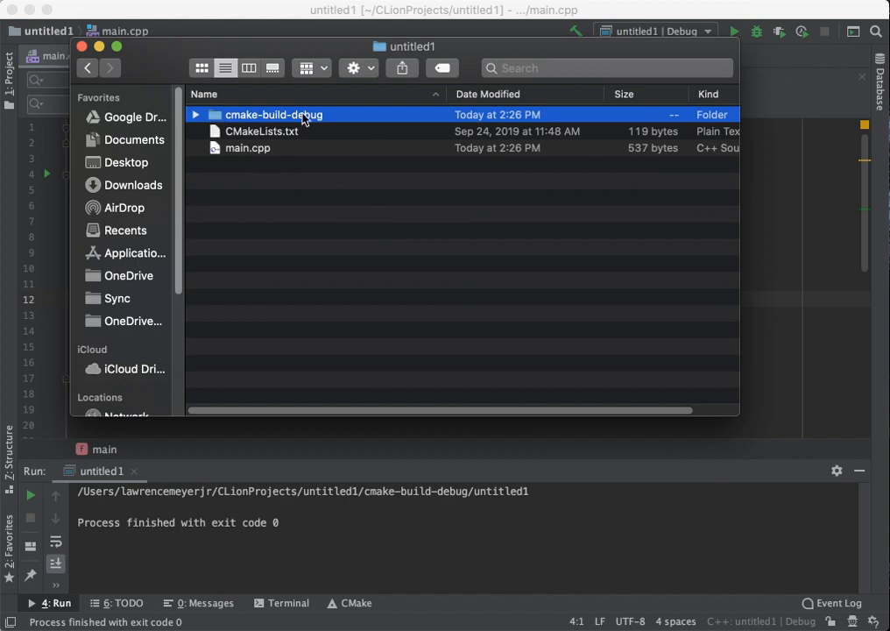
pyautogui.moveTo(290, 131)
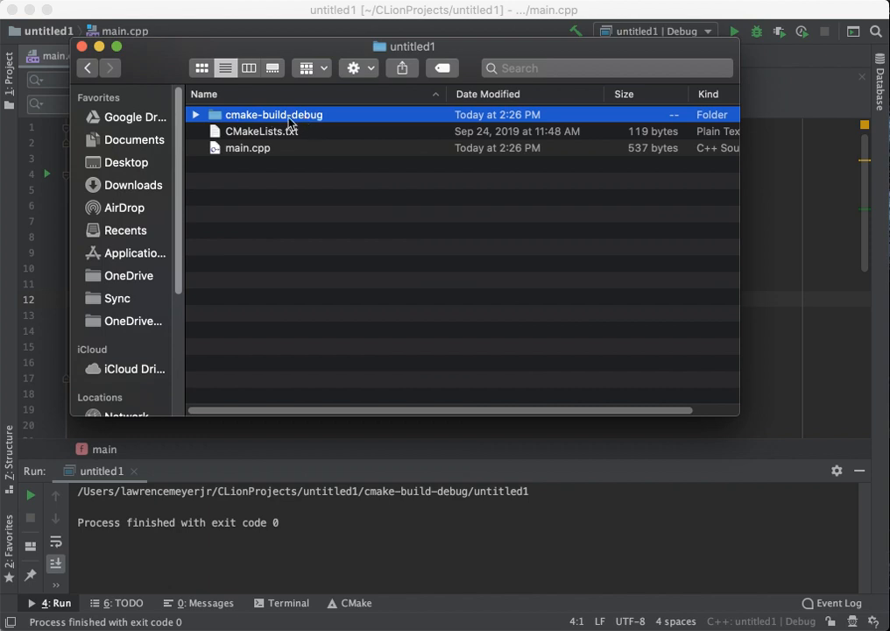
pyautogui.moveTo(202, 122)
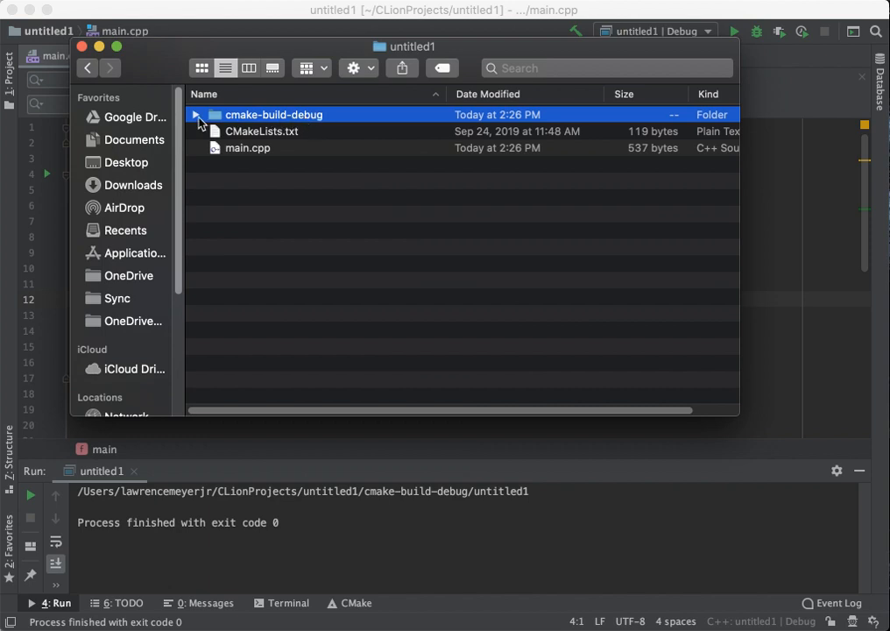
# Step: Expand cmake-build-debug in Finder to reveal the 10-byte results.txt
pyautogui.click(196, 114)
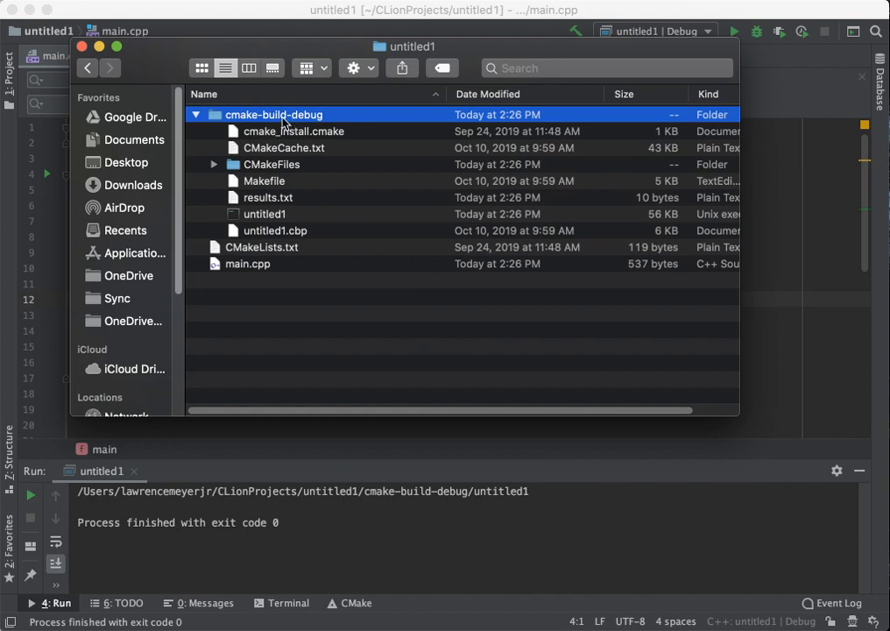
pyautogui.moveTo(319, 124)
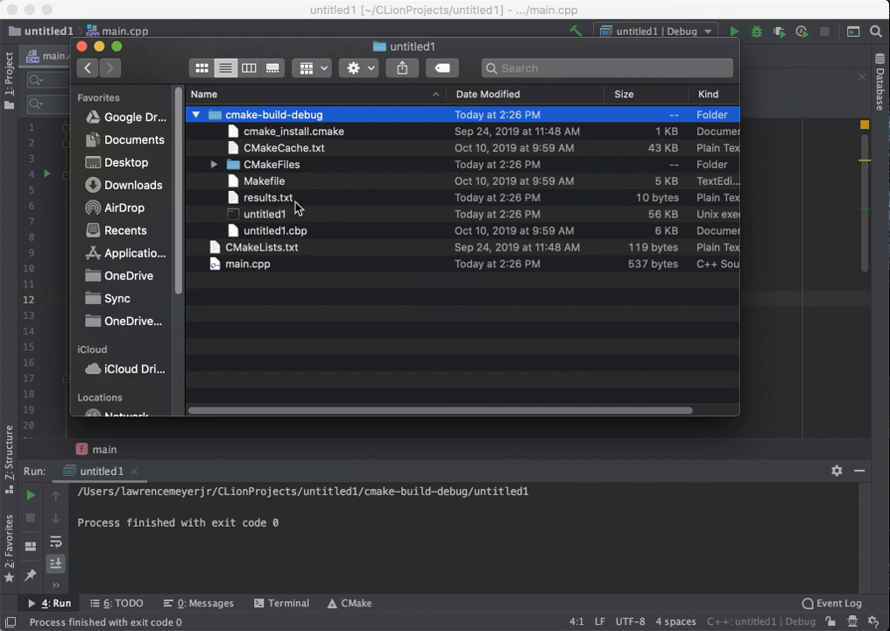
pyautogui.moveTo(270, 227)
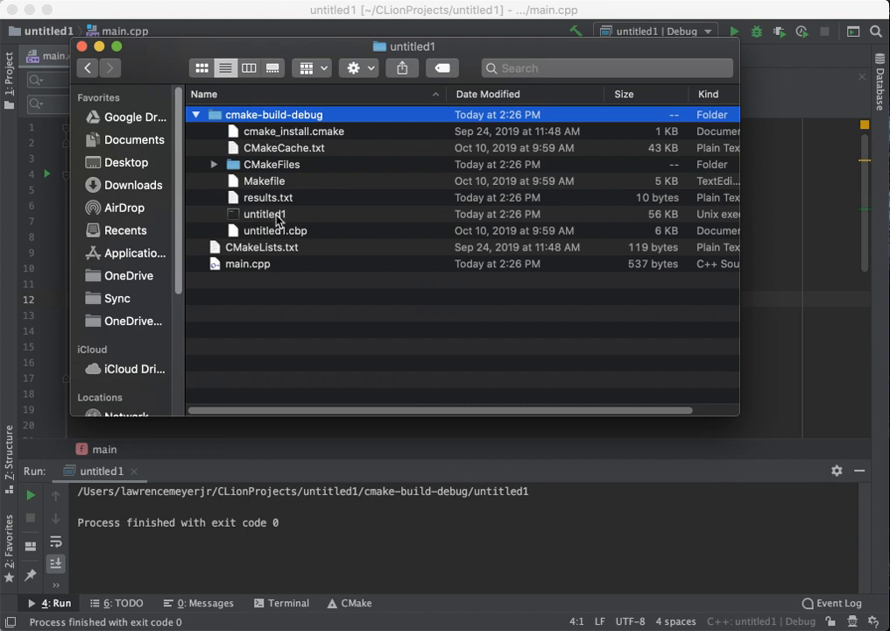
pyautogui.moveTo(289, 226)
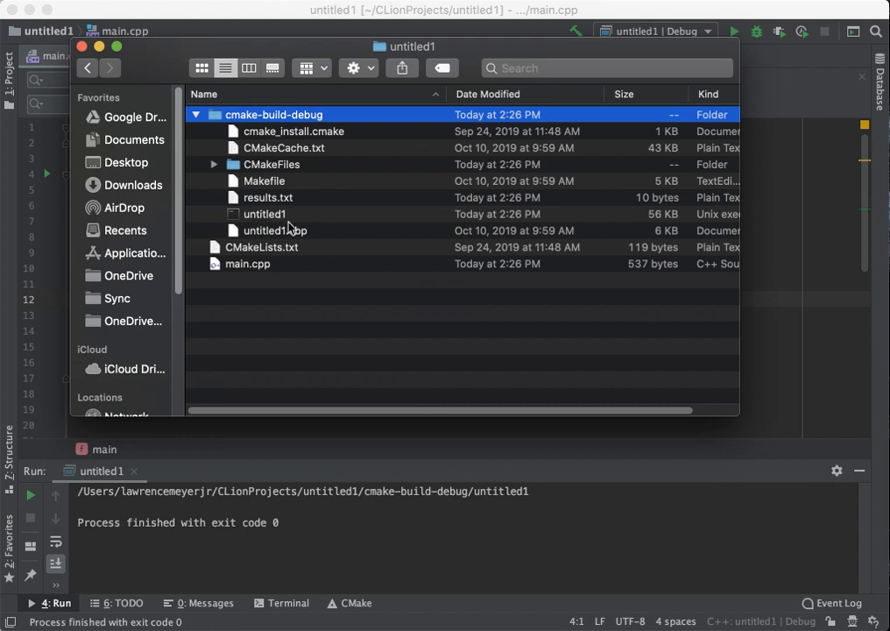
pyautogui.moveTo(255, 230)
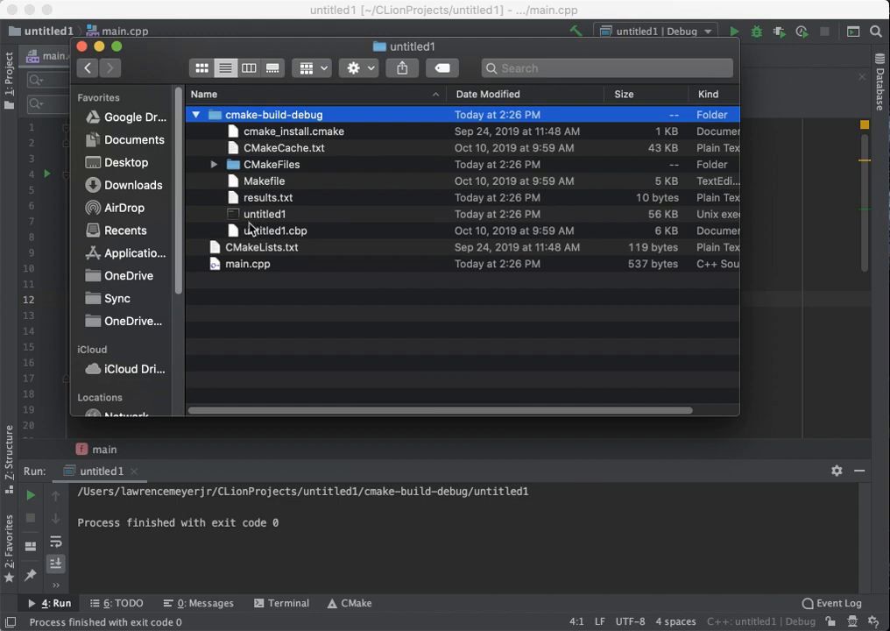
pyautogui.moveTo(289, 226)
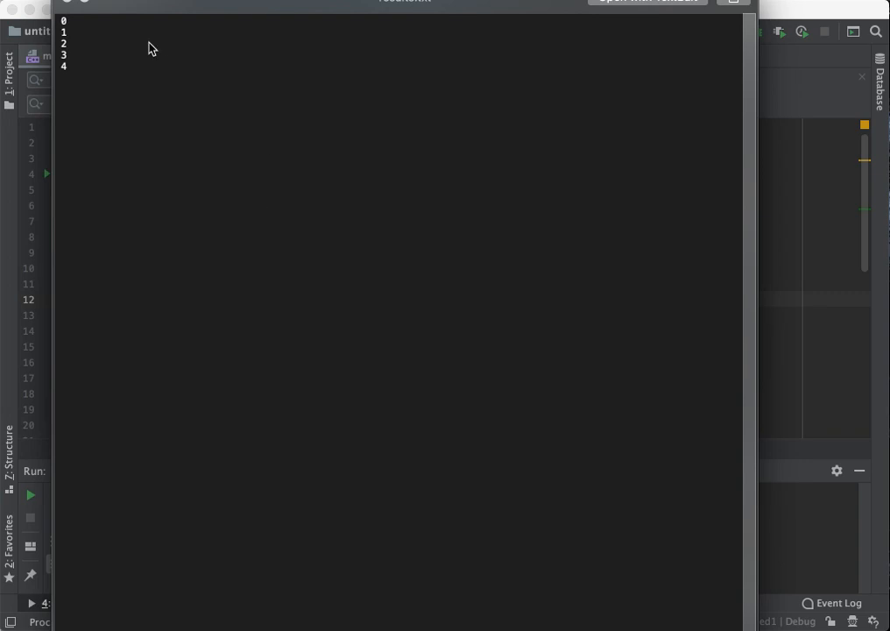
pyautogui.moveTo(81, 68)
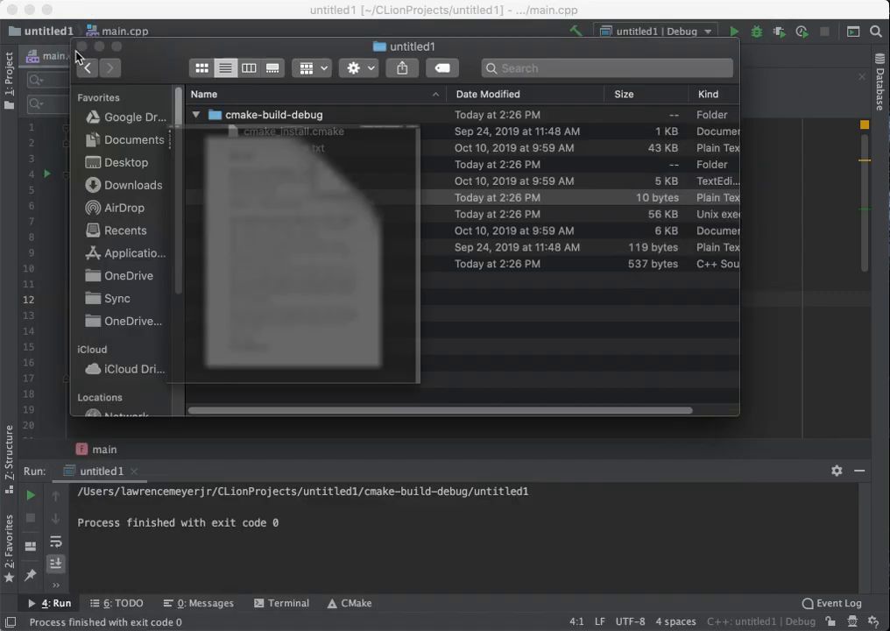
# Step: Close the Finder window after confirming results.txt holds 0 through 4
pyautogui.click(267, 197)
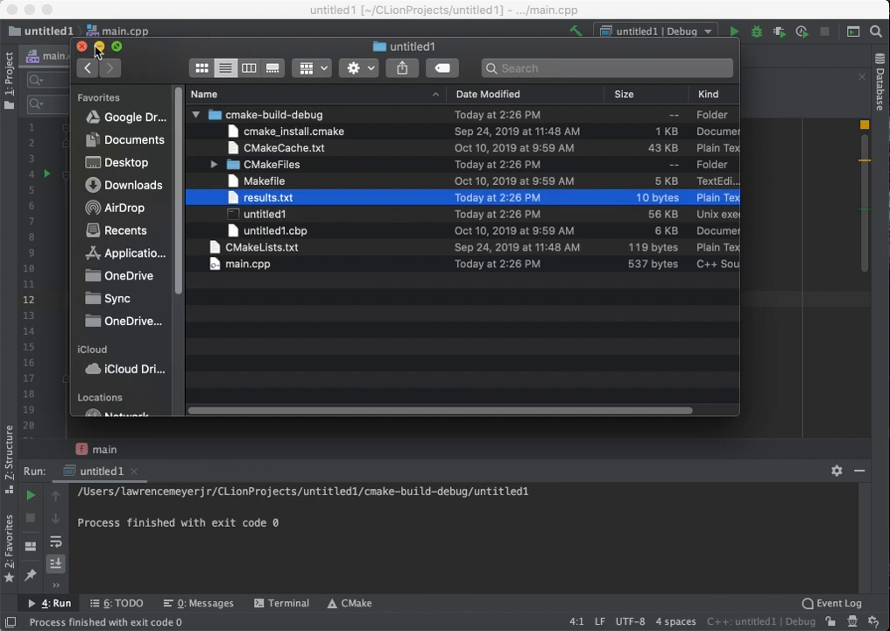
# Step: Return to main.cpp and declare std::ifstream inData above the ofstream declaration
pyautogui.click(80, 46)
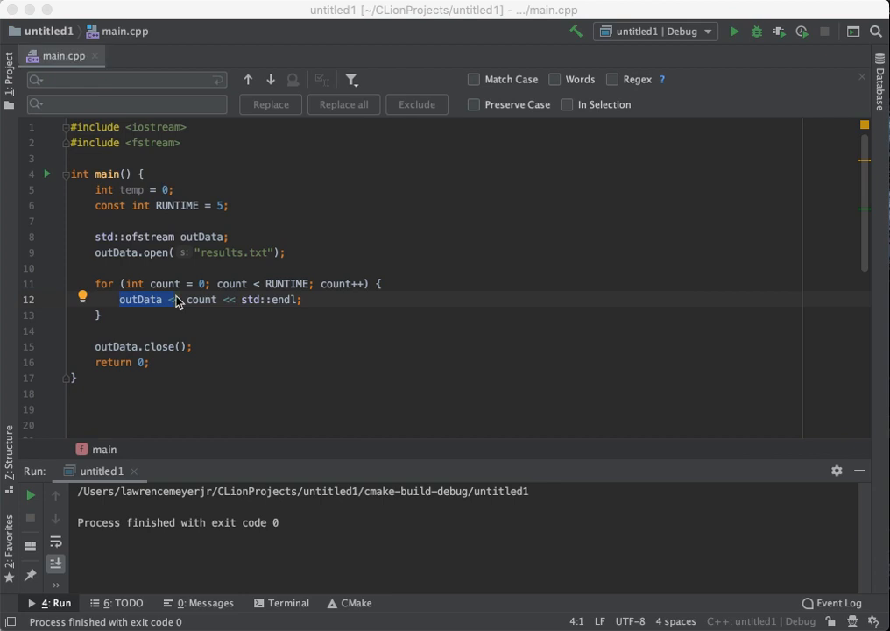
pyautogui.moveTo(179, 304)
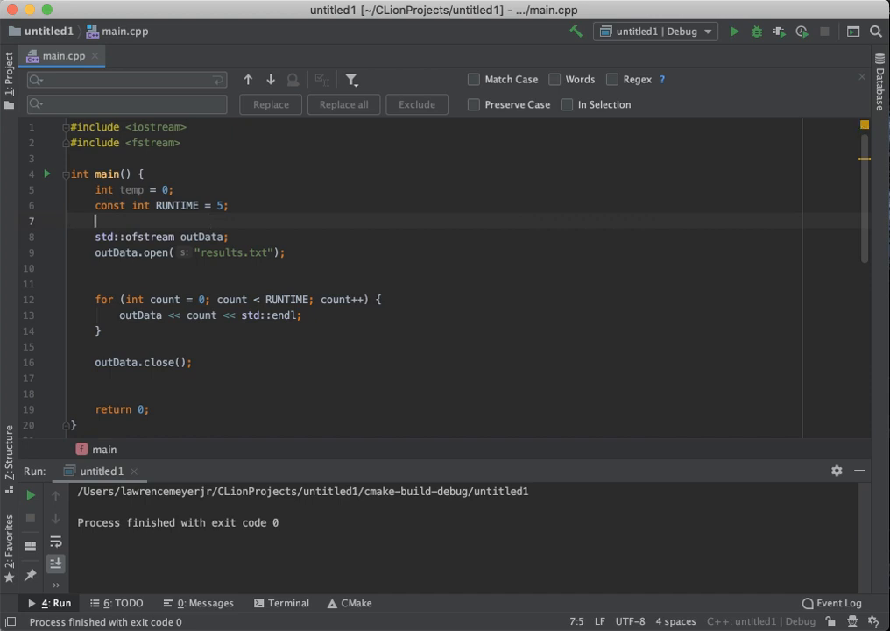
pyautogui.write('std::')
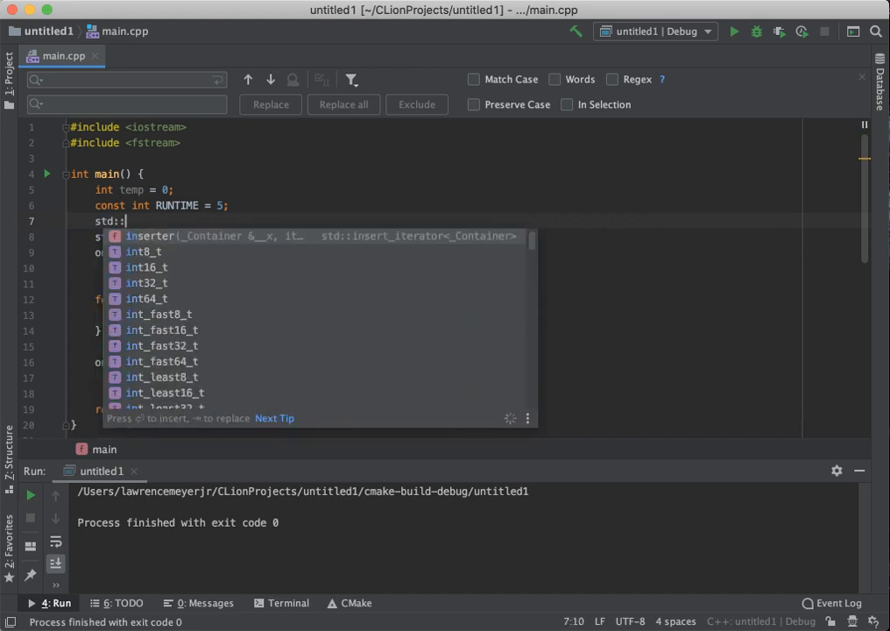
pyautogui.write('ifstream')
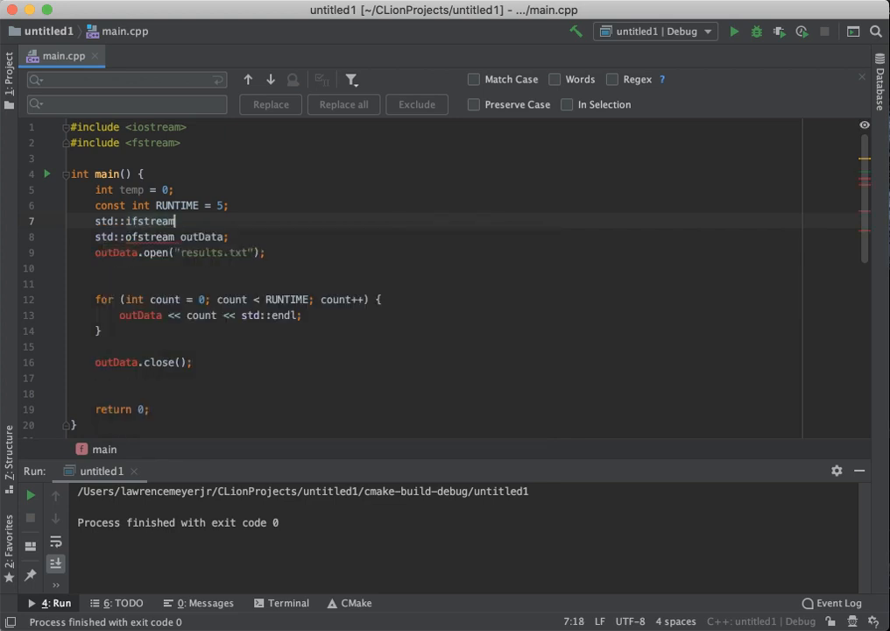
pyautogui.write('inData;')
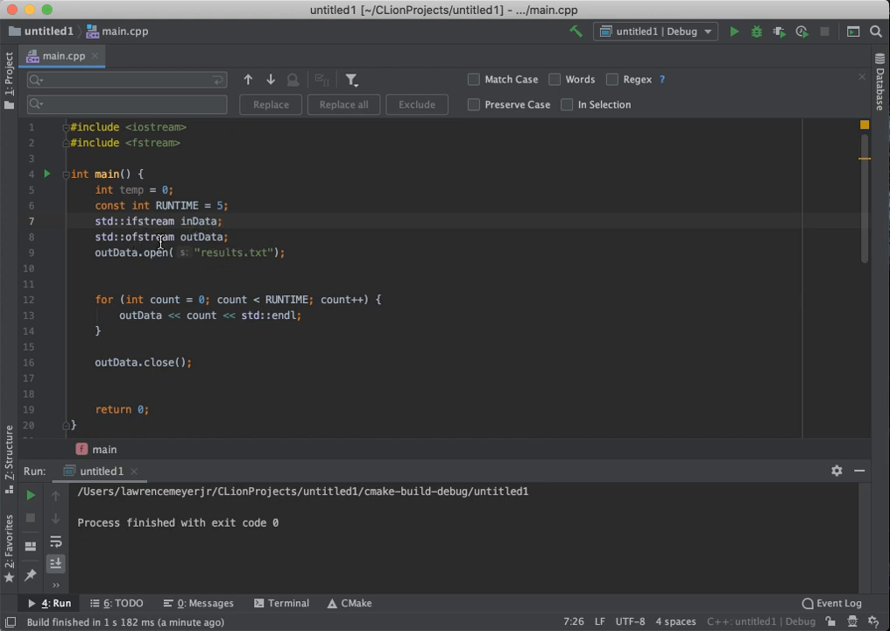
pyautogui.moveTo(240, 273)
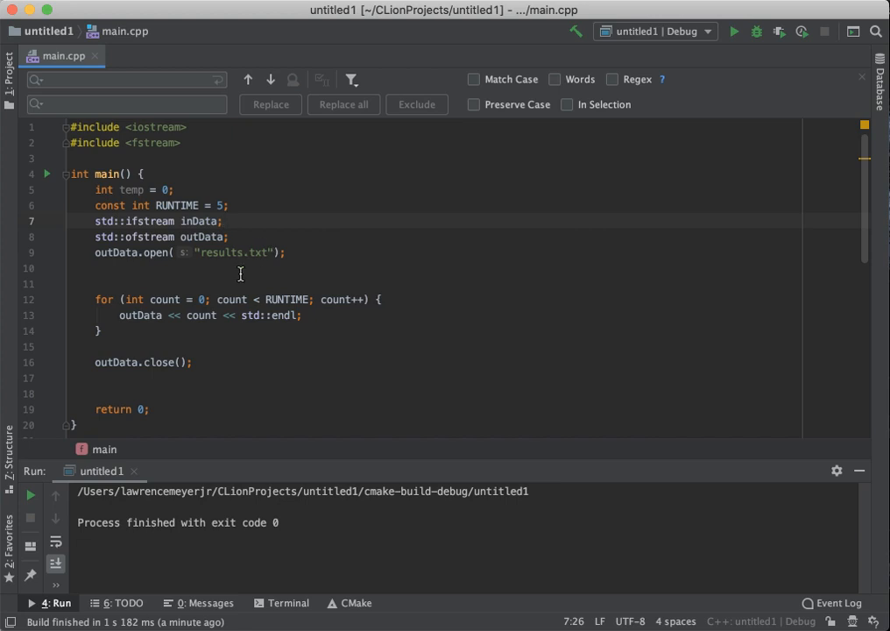
pyautogui.moveTo(179, 239)
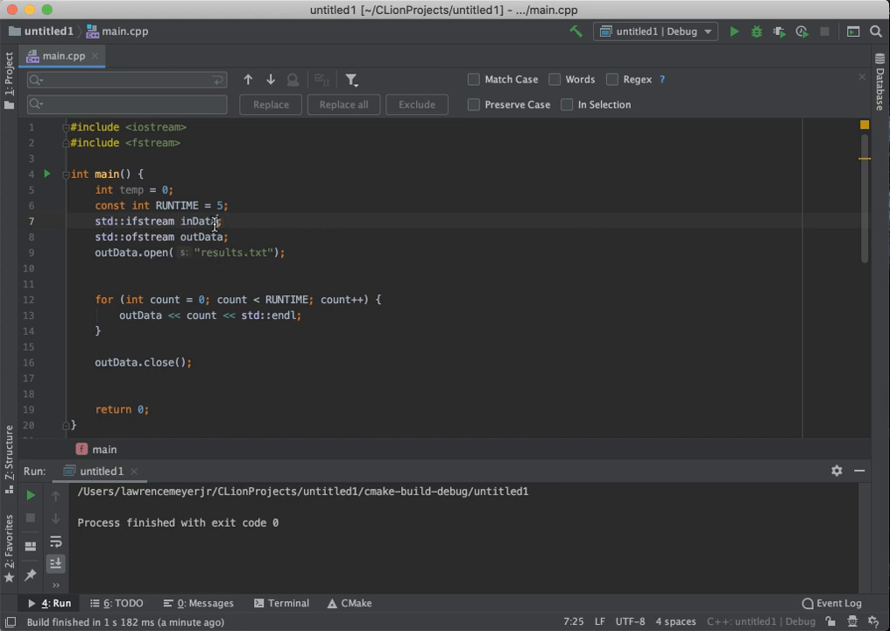
pyautogui.doubleClick(198, 221)
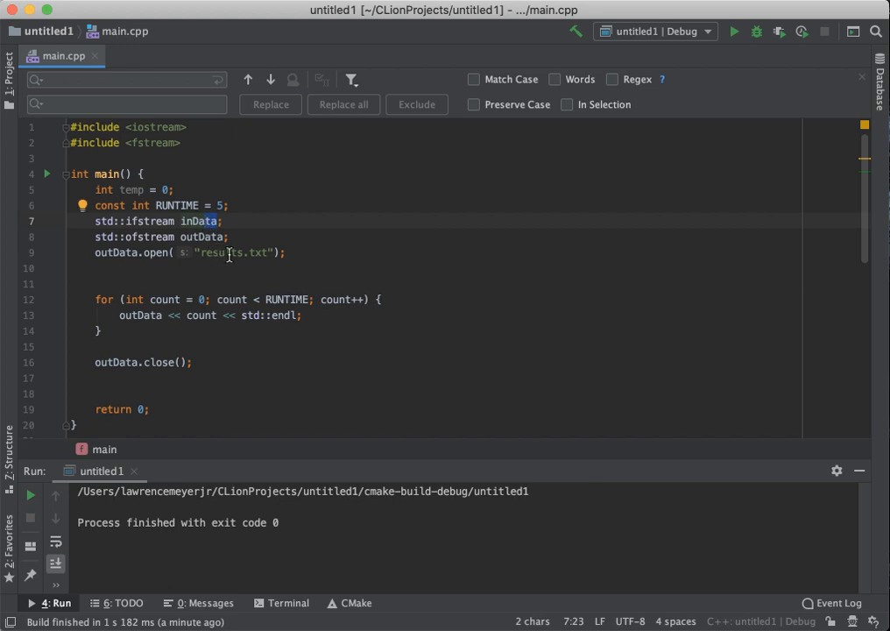
pyautogui.moveTo(200, 362)
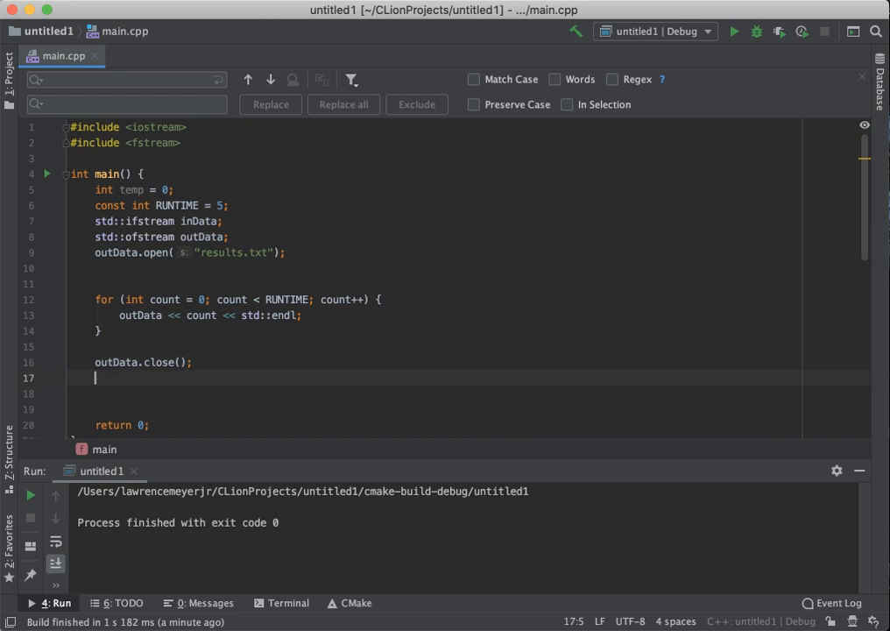
# Step: Add inData.open("results.txt"); on the line after outData.close(); using autocomplete
pyautogui.write('inData.')
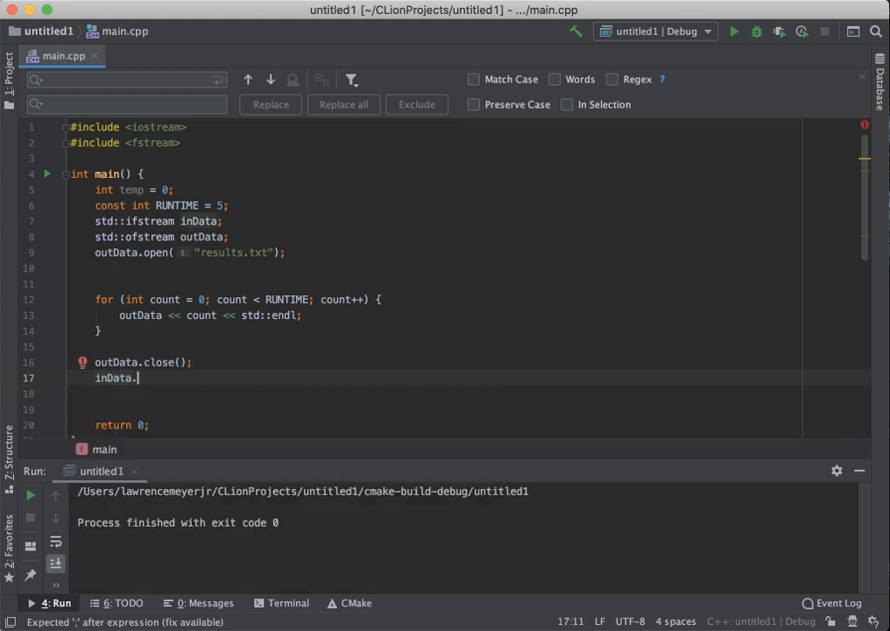
pyautogui.write('open(')
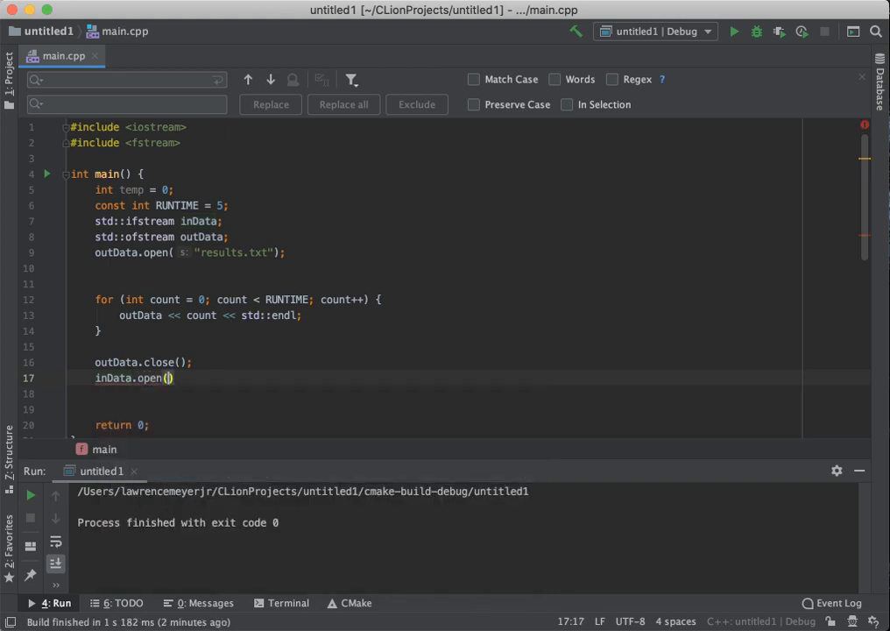
pyautogui.write('"res"')
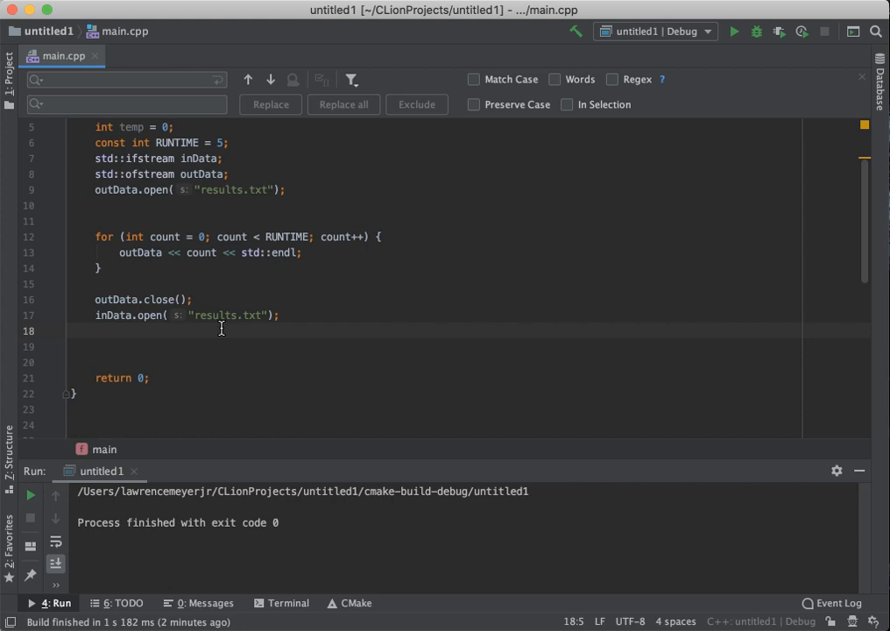
# Step: Add an if (inData.is_open()) block after the file is reopened
pyautogui.write('if(')
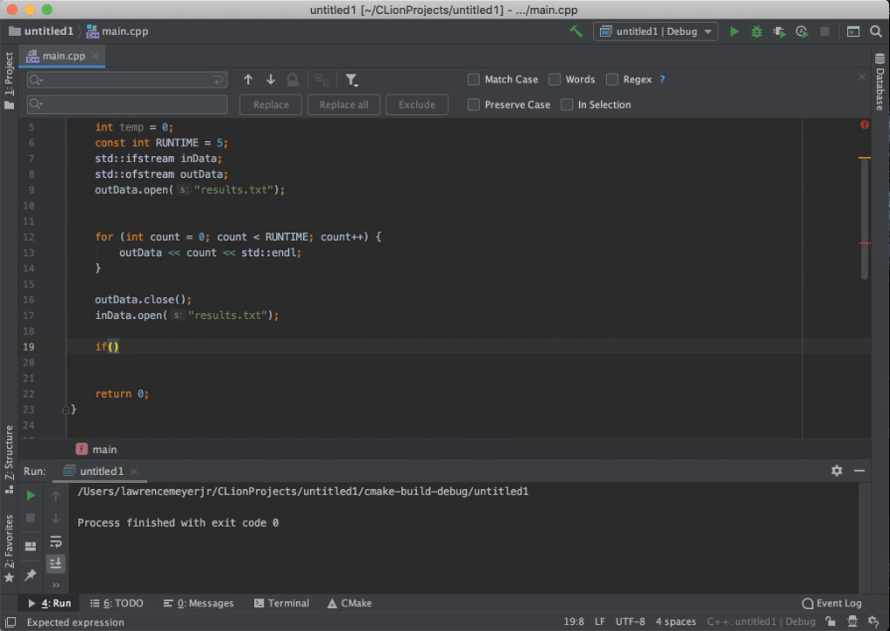
pyautogui.write('inD')
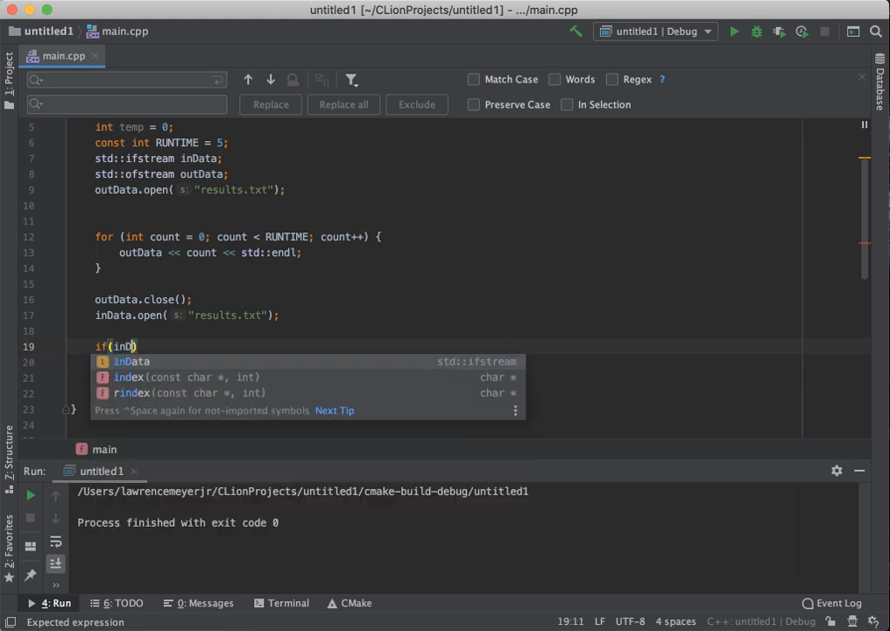
pyautogui.write('ata.is')
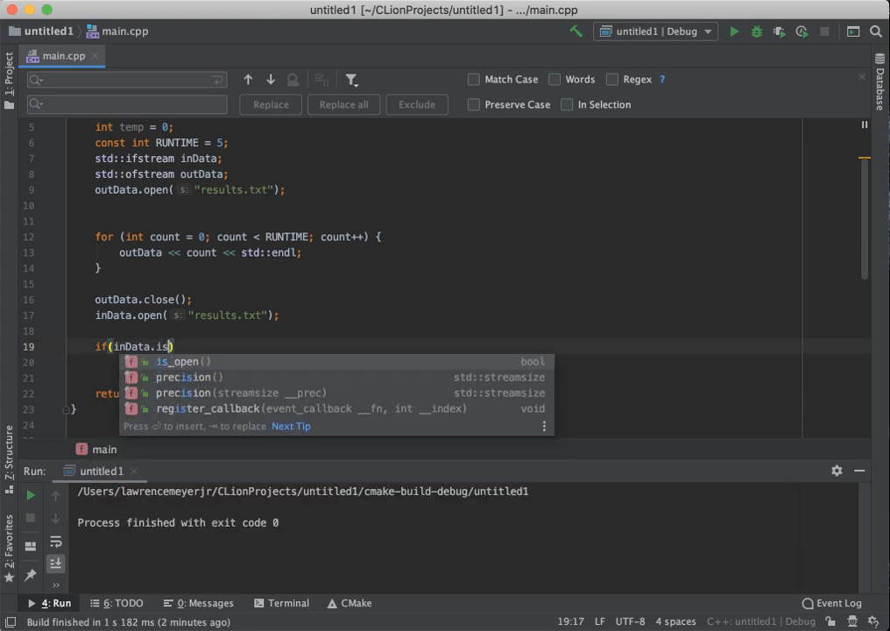
pyautogui.moveTo(195, 377)
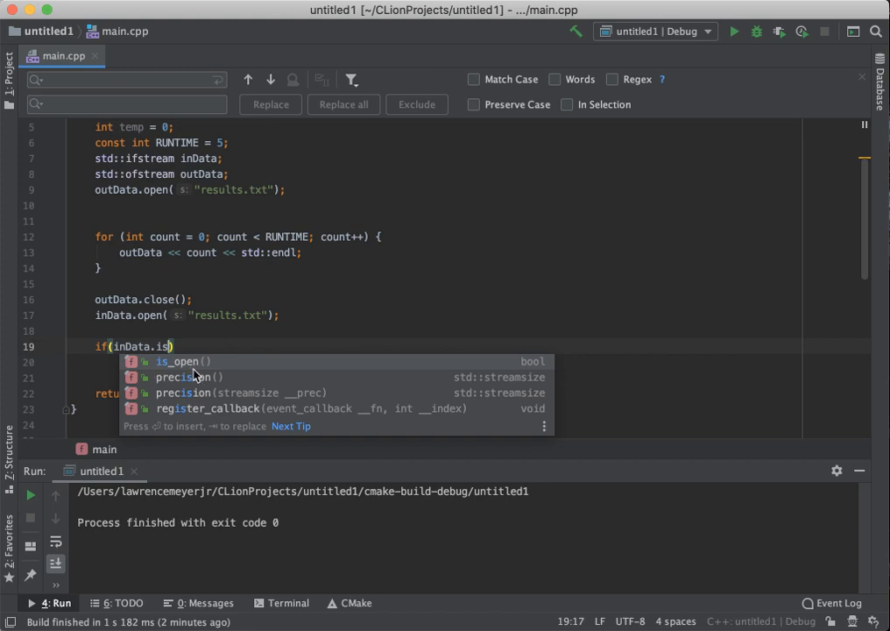
pyautogui.moveTo(197, 373)
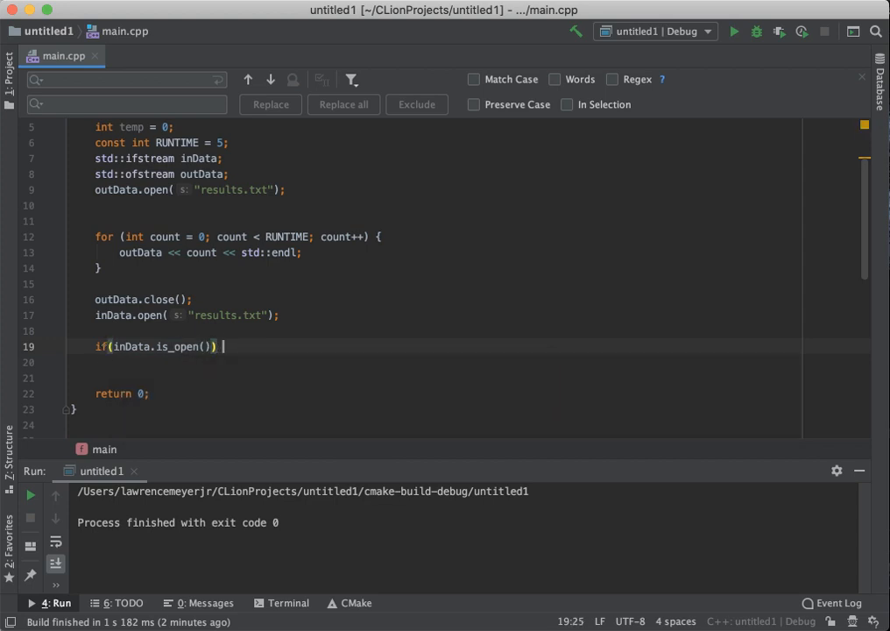
pyautogui.write('{')
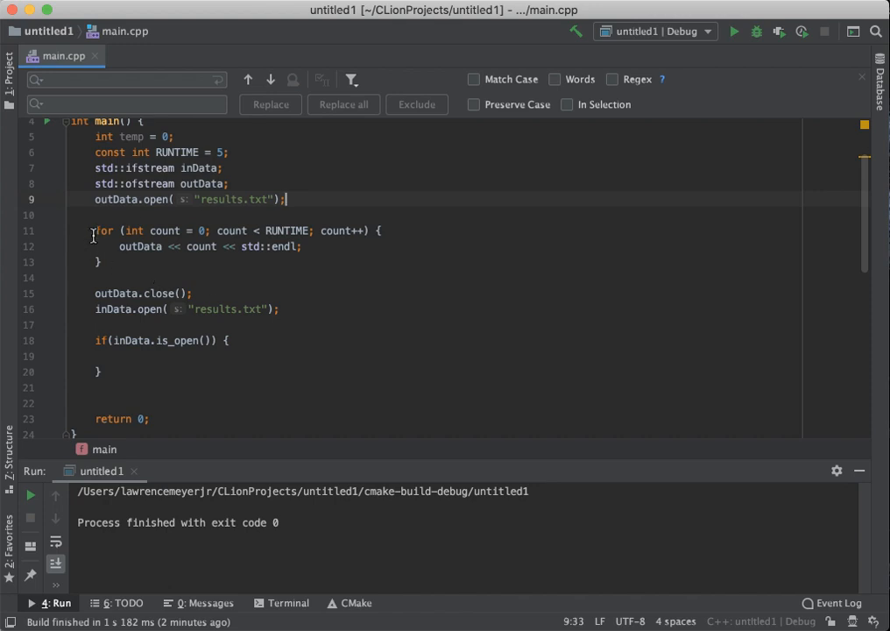
pyautogui.moveTo(94, 231); pyautogui.dragTo(101, 262)
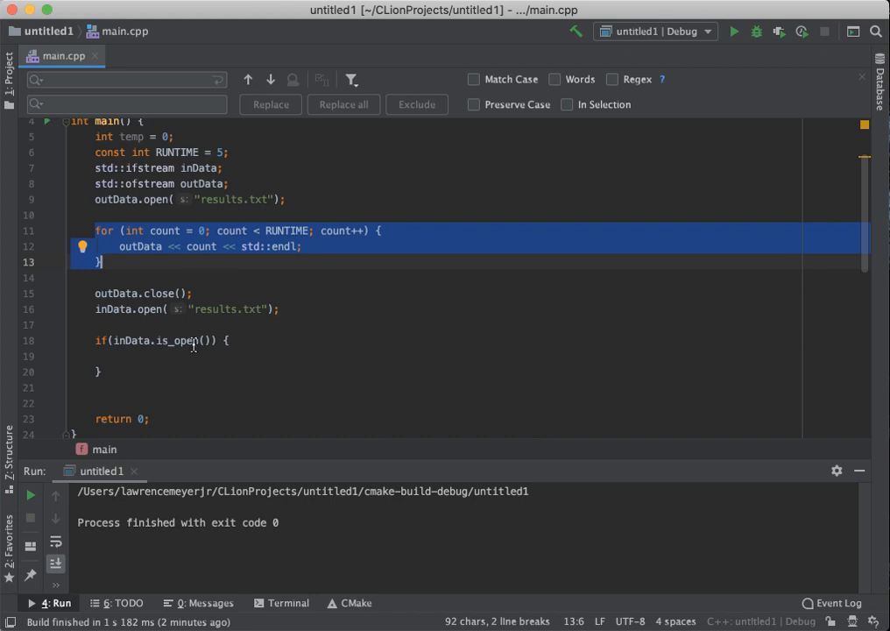
pyautogui.click(132, 354)
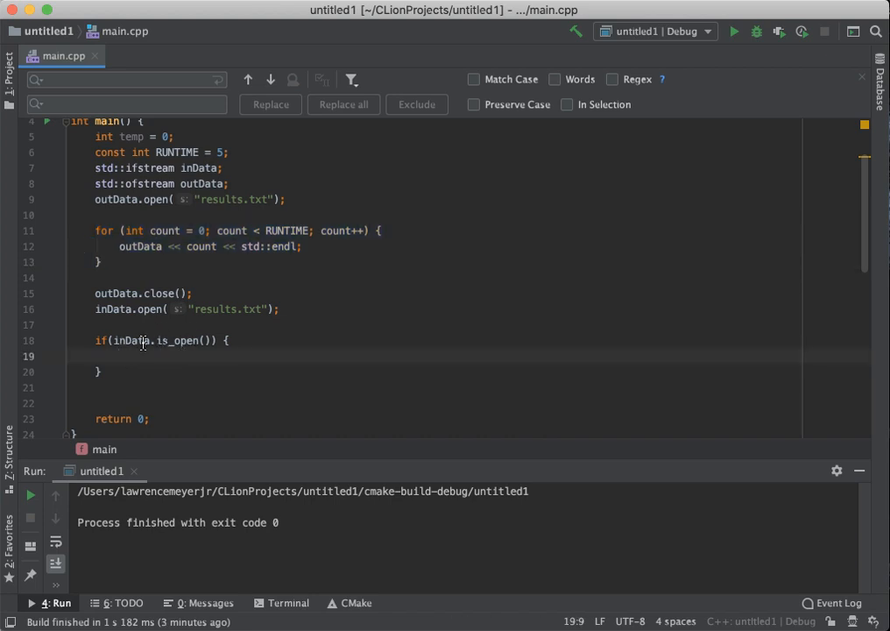
pyautogui.click(120, 355)
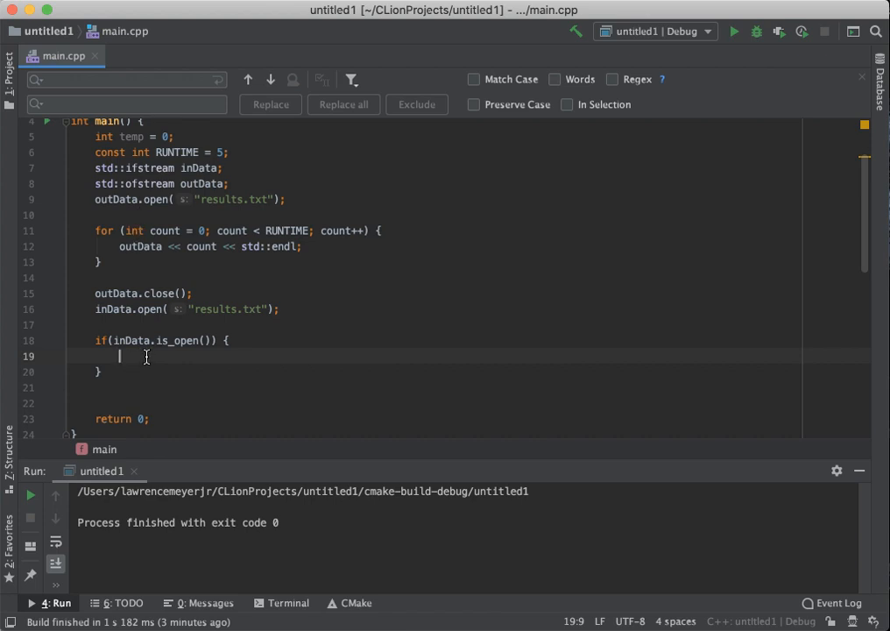
# Step: Inside the if block, start a while(!inData.eof()) read loop
pyautogui.write('while')
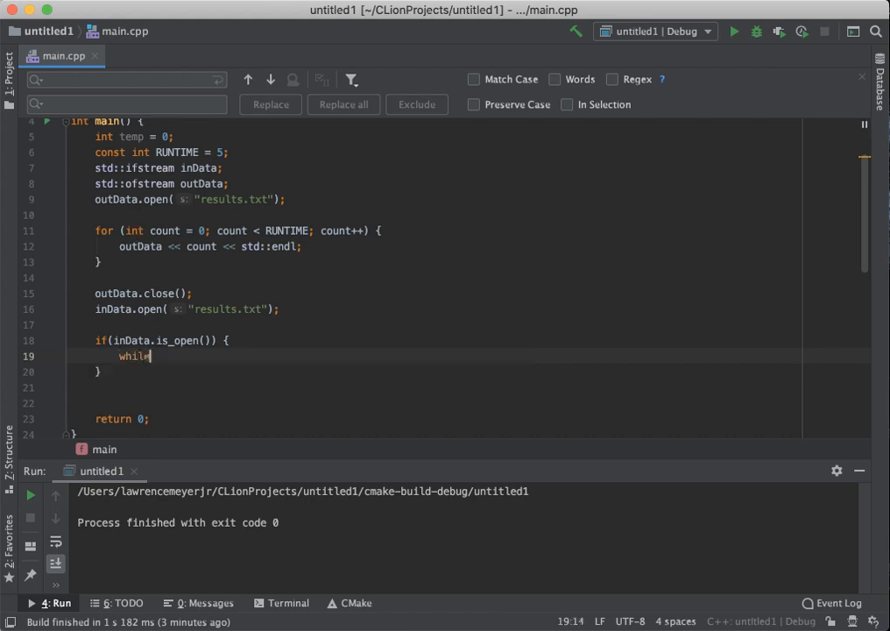
pyautogui.write('()')
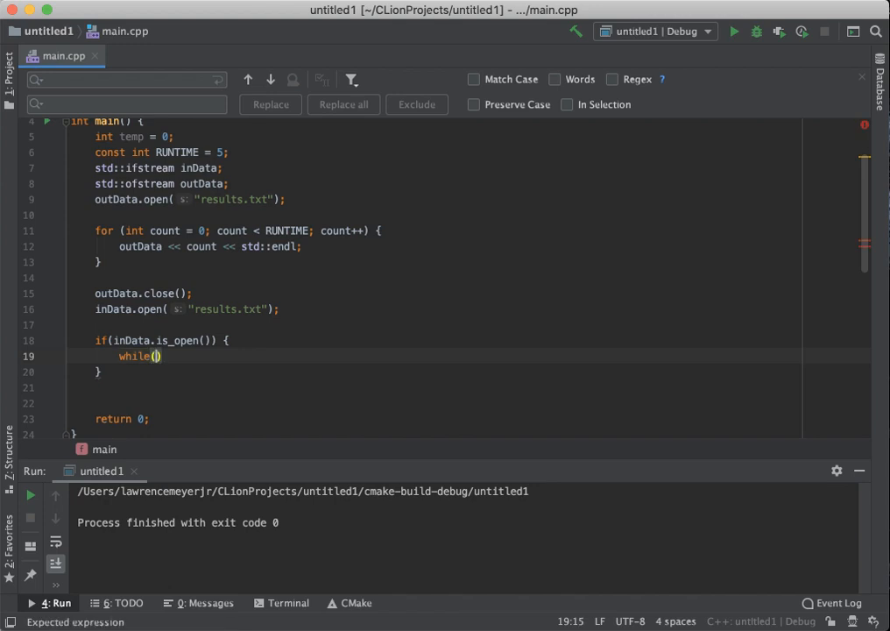
pyautogui.write('inData.eof(')
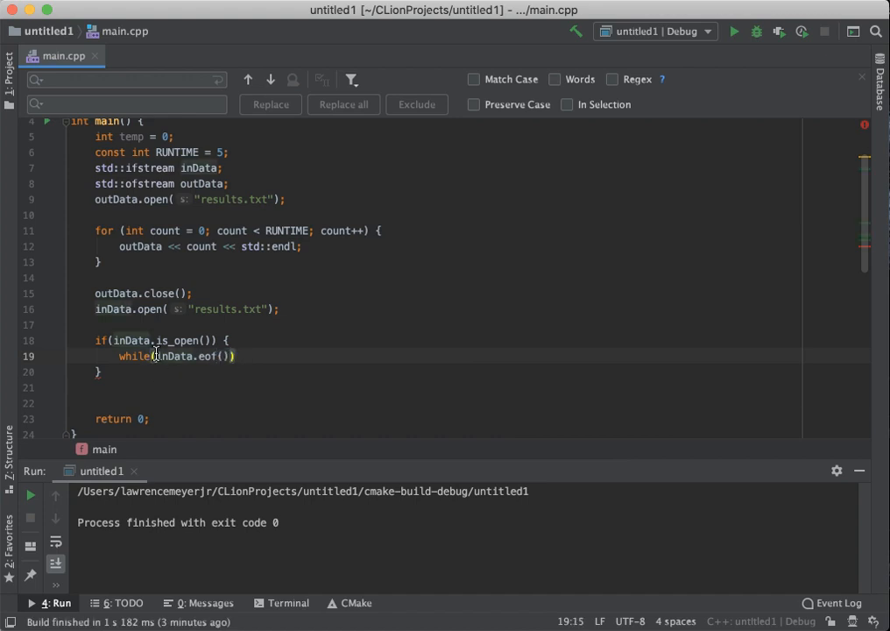
pyautogui.write('!')
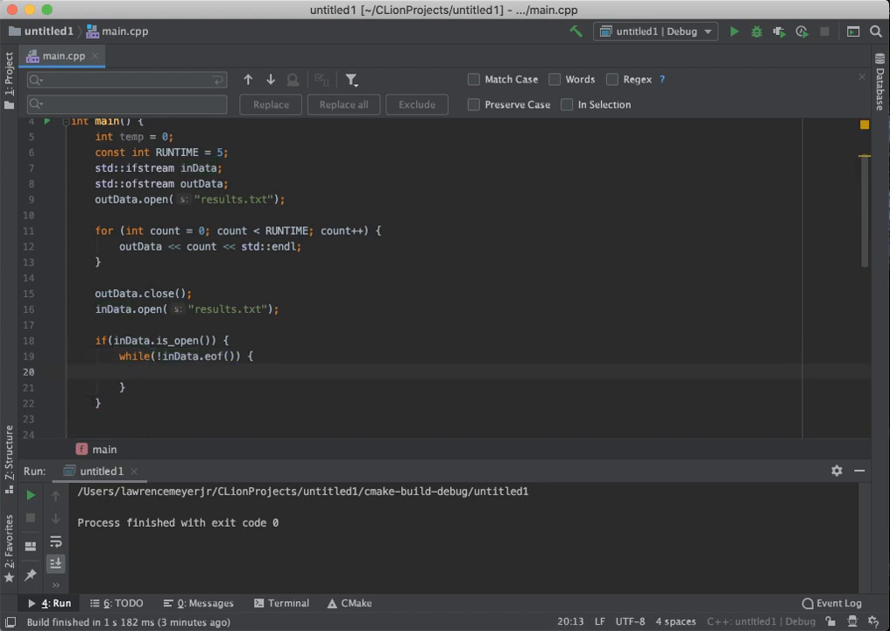
pyautogui.moveTo(222, 356)
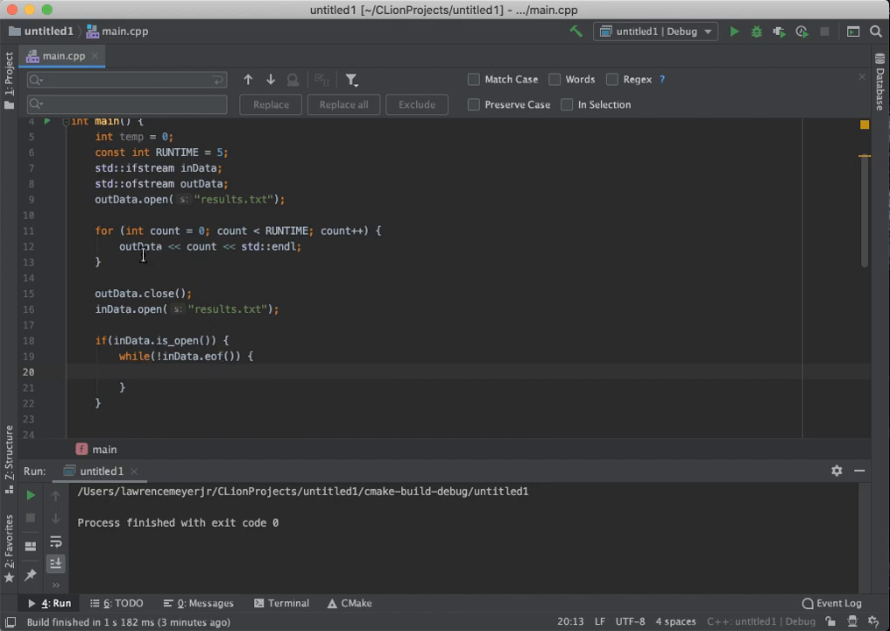
pyautogui.write('std')
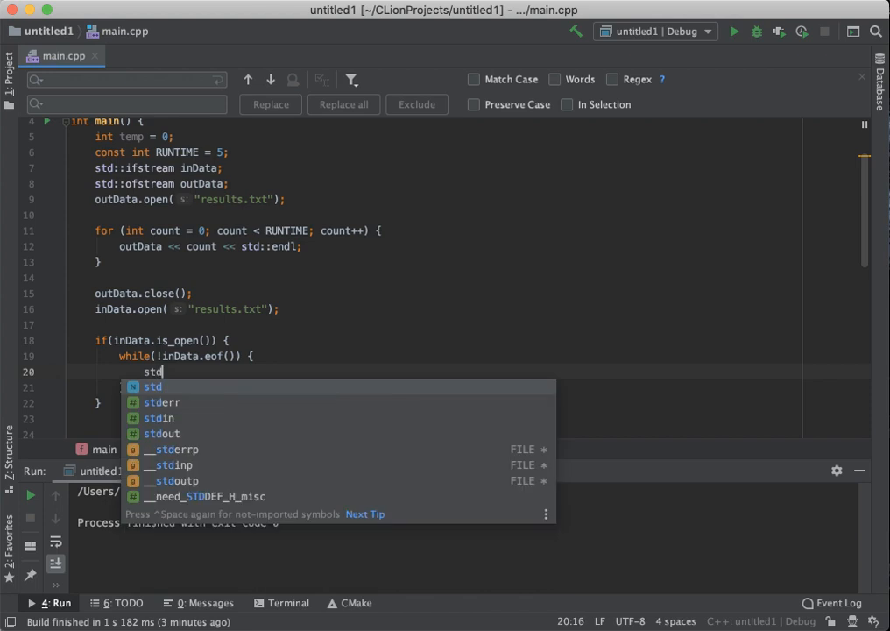
pyautogui.write('::cin')
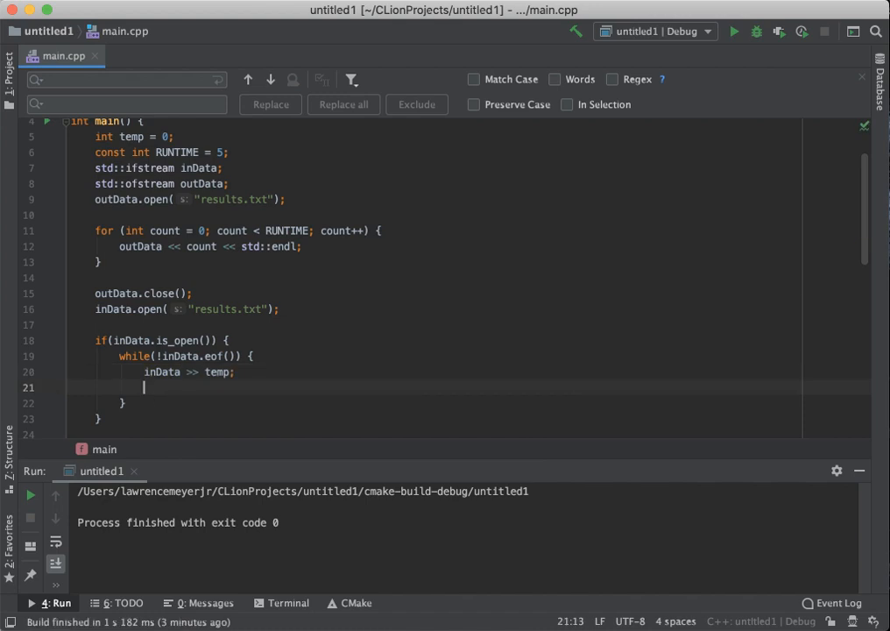
# Step: Print each value with std::cout << temp << std::endl; and add inData.close(); after the block
pyautogui.write('std::cout')
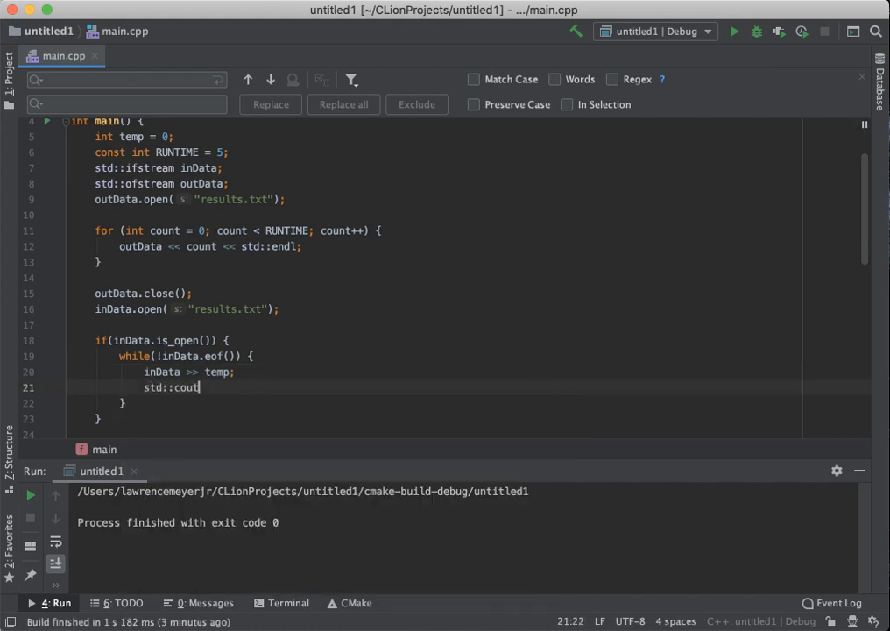
pyautogui.write('<<')
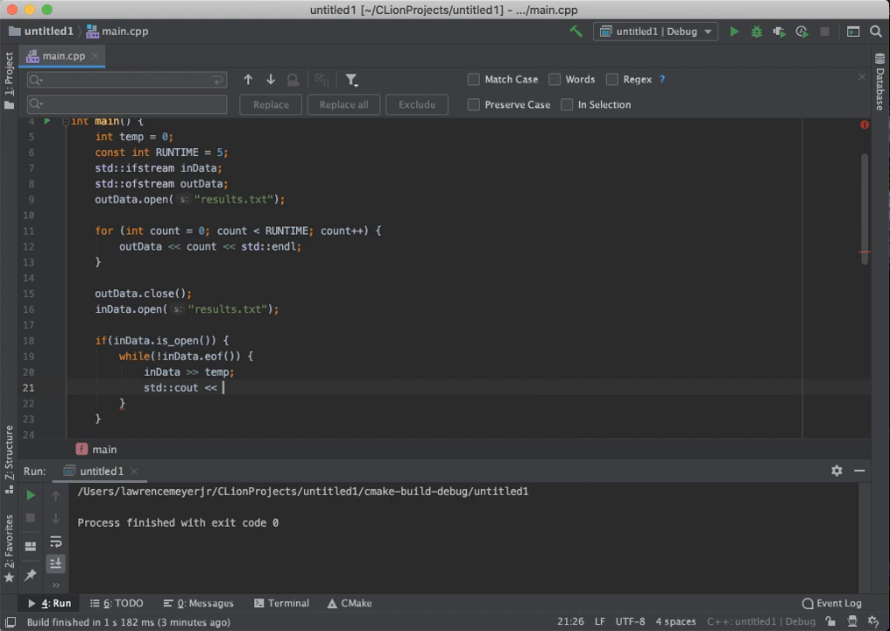
pyautogui.write('temp')
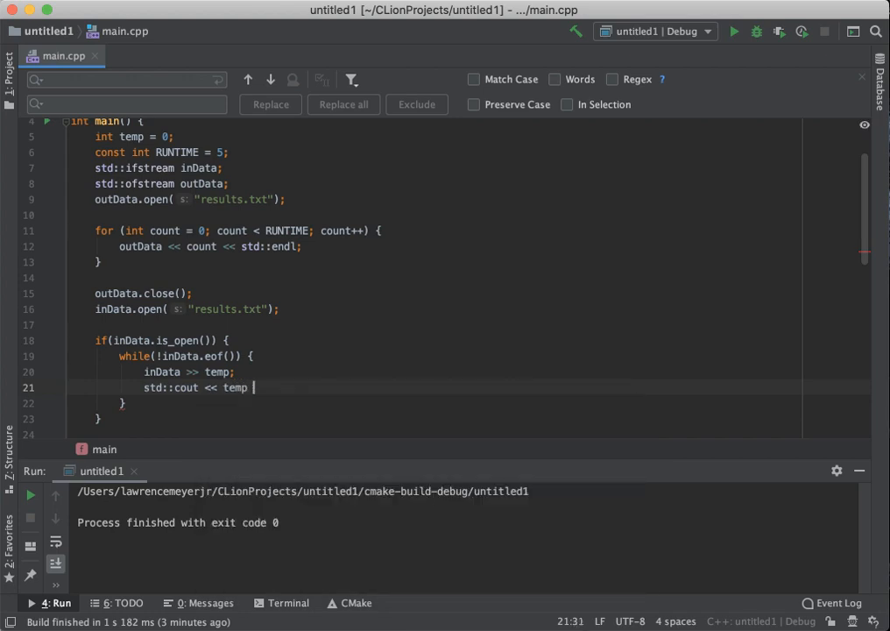
pyautogui.write('<< std::end')
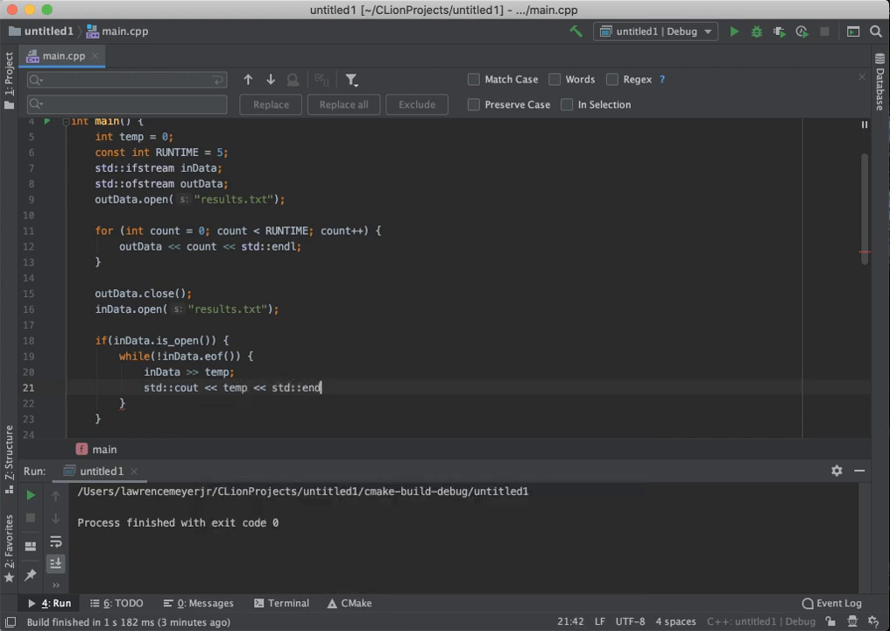
pyautogui.write('l;')
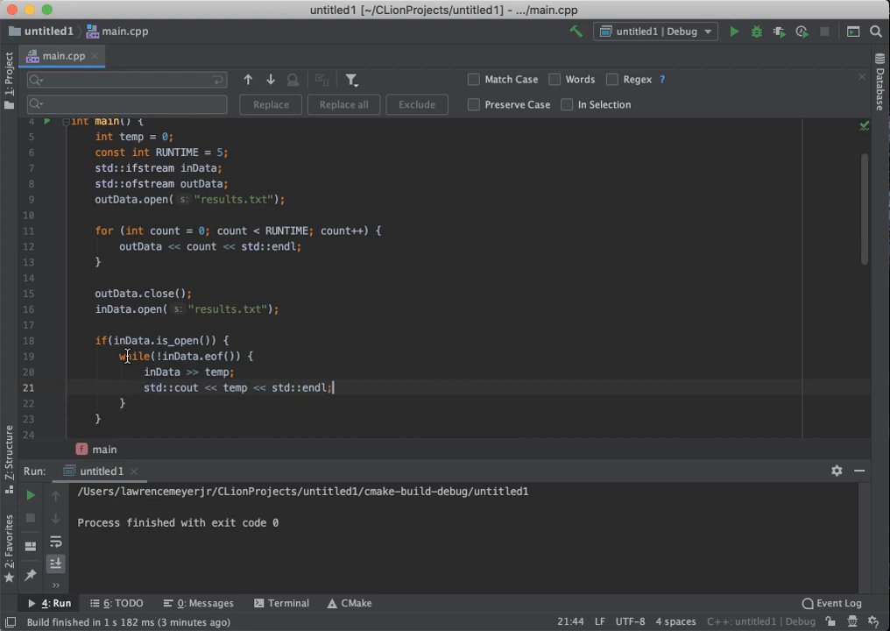
pyautogui.moveTo(134, 416)
pyautogui.write('i')
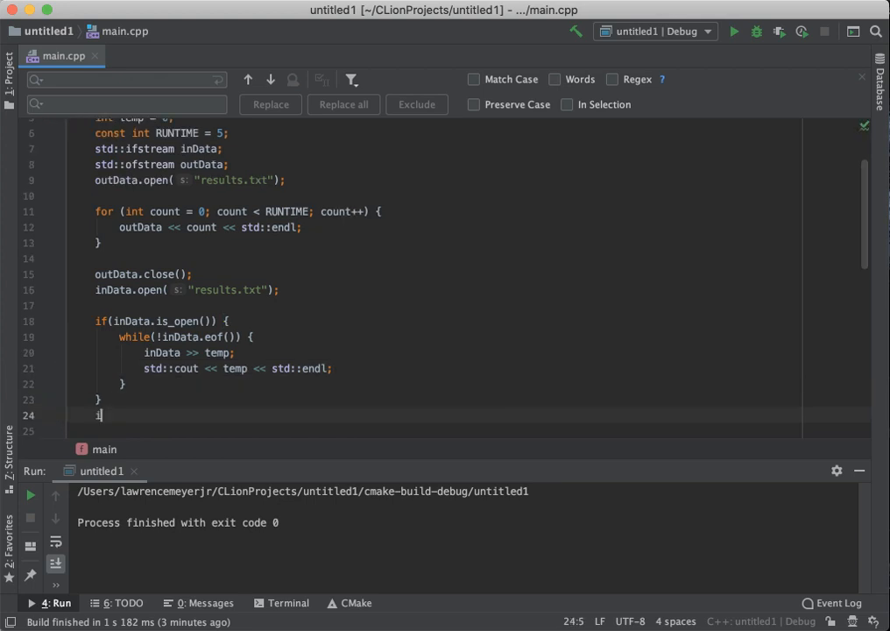
pyautogui.write('nData.')
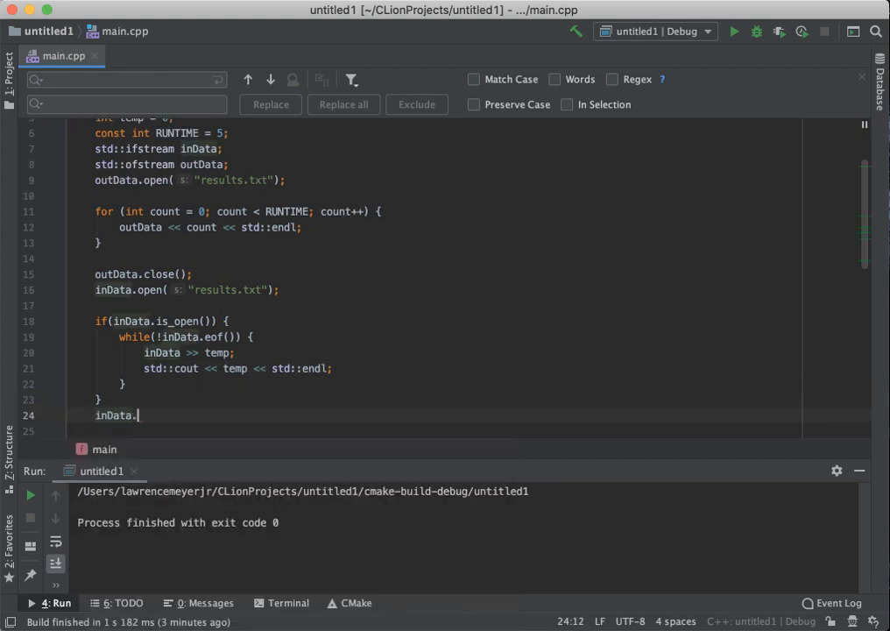
pyautogui.write('close();')
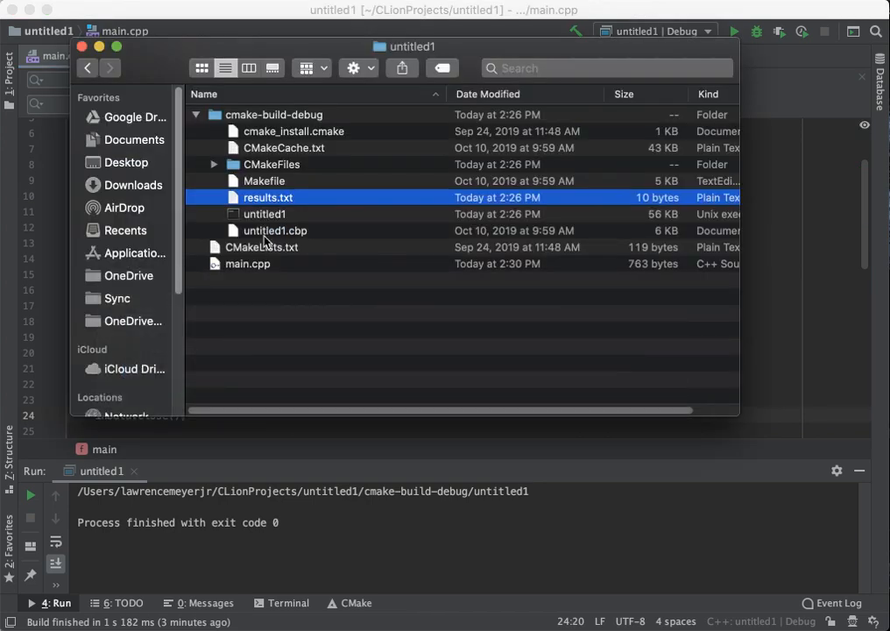
# Step: Open results.txt from cmake-build-debug in Finder to inspect its contents
pyautogui.doubleClick(267, 197)
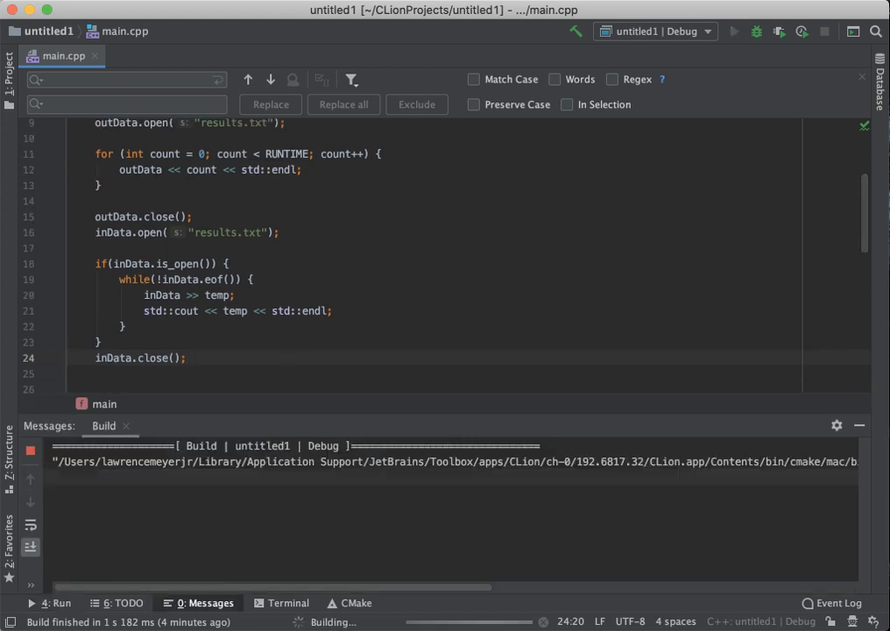
# Step: Run the program and see output 0–4 with the final 4 repeated
pyautogui.click(734, 32)
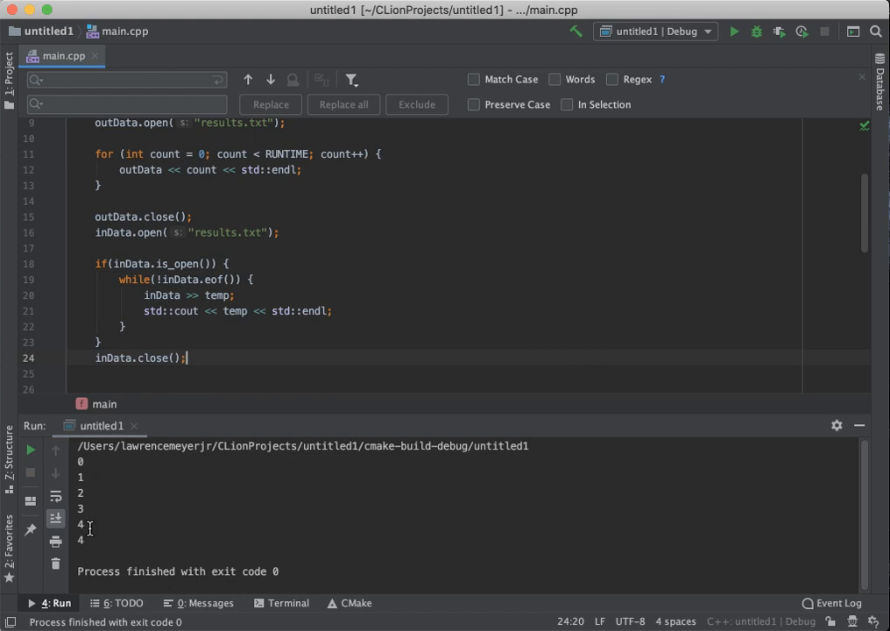
pyautogui.moveTo(236, 339)
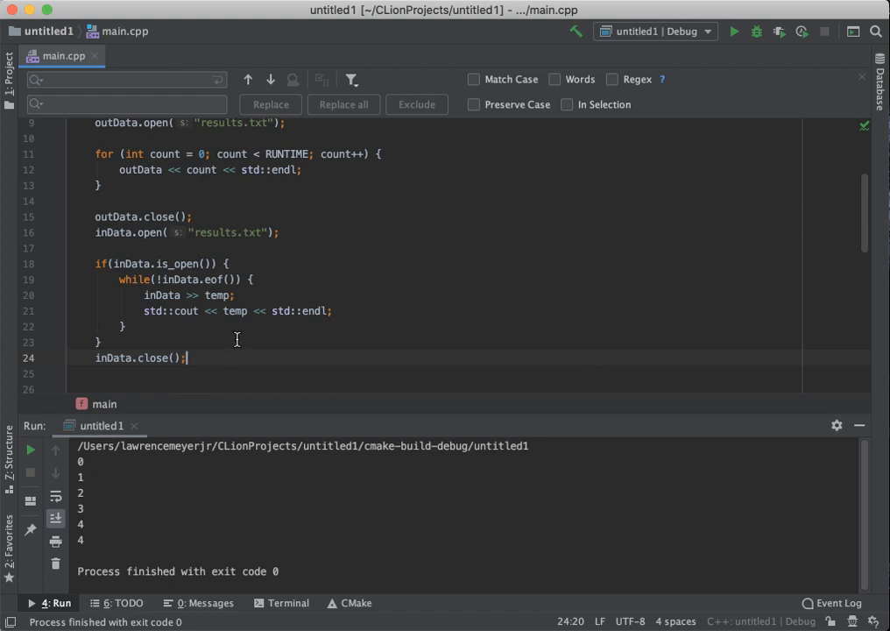
pyautogui.moveTo(206, 279)
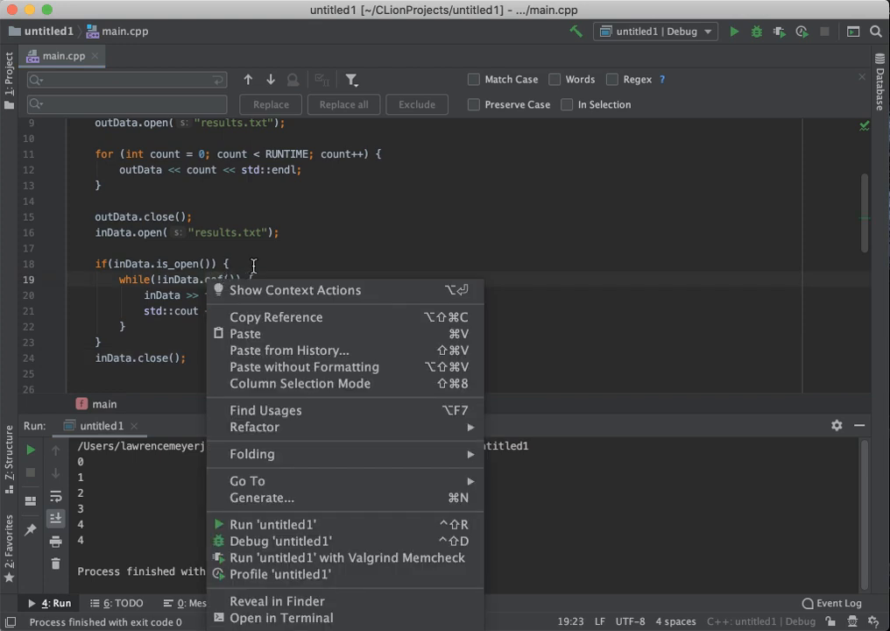
pyautogui.click(245, 295)
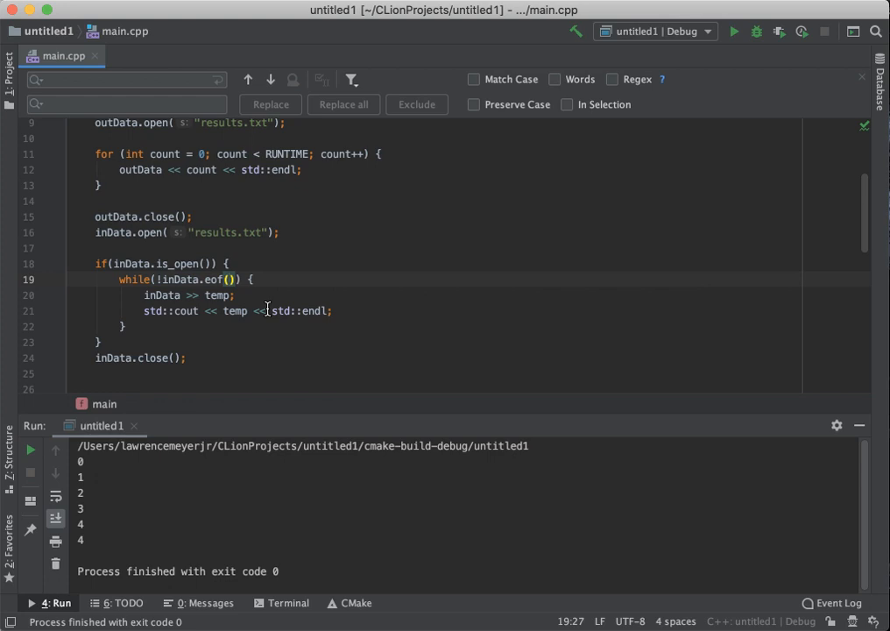
pyautogui.moveTo(167, 311)
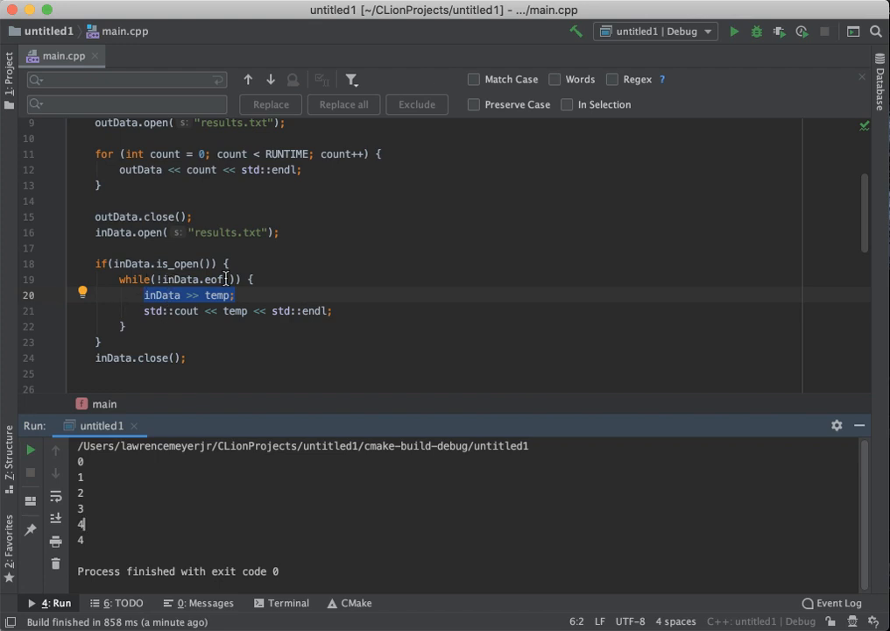
pyautogui.moveTo(83, 523)
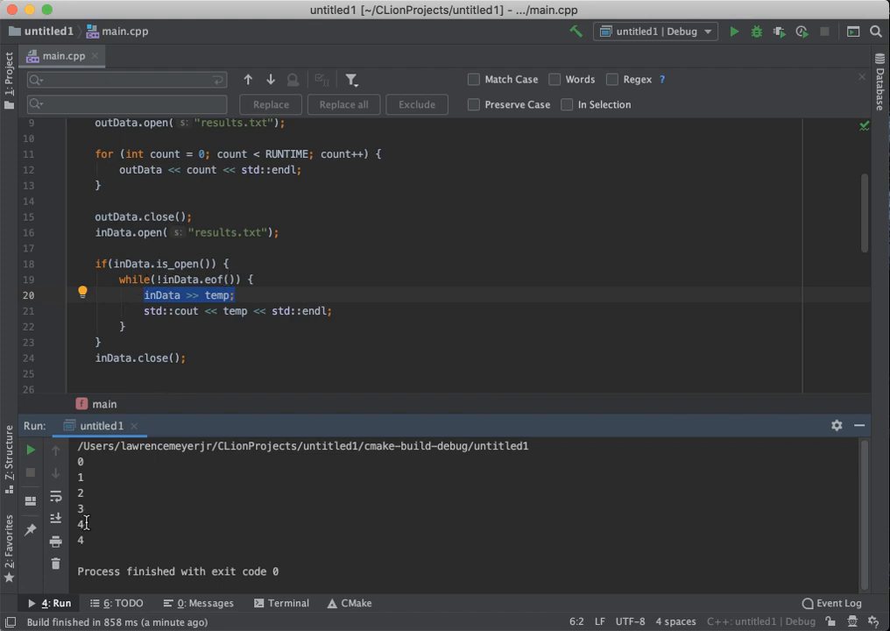
pyautogui.moveTo(169, 304)
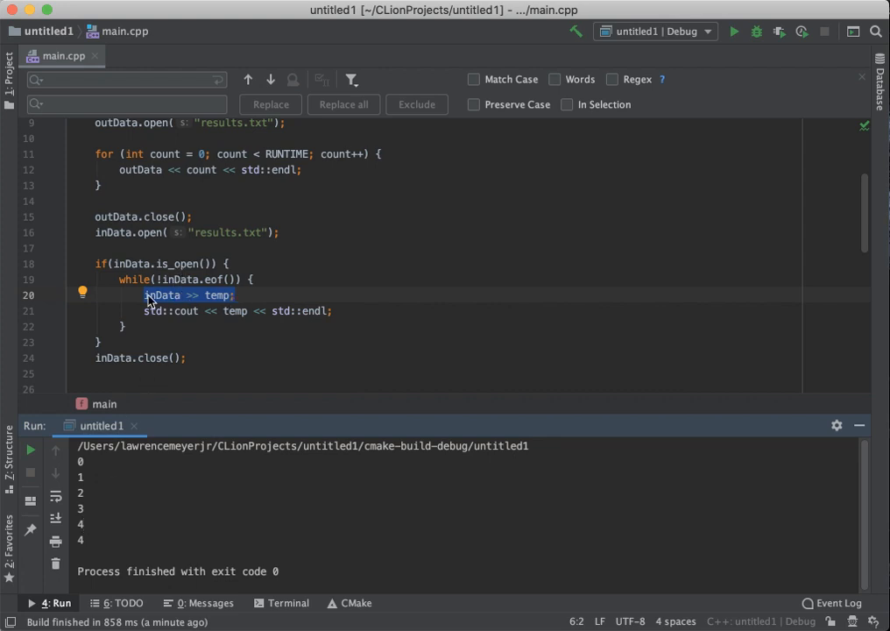
pyautogui.moveTo(221, 300)
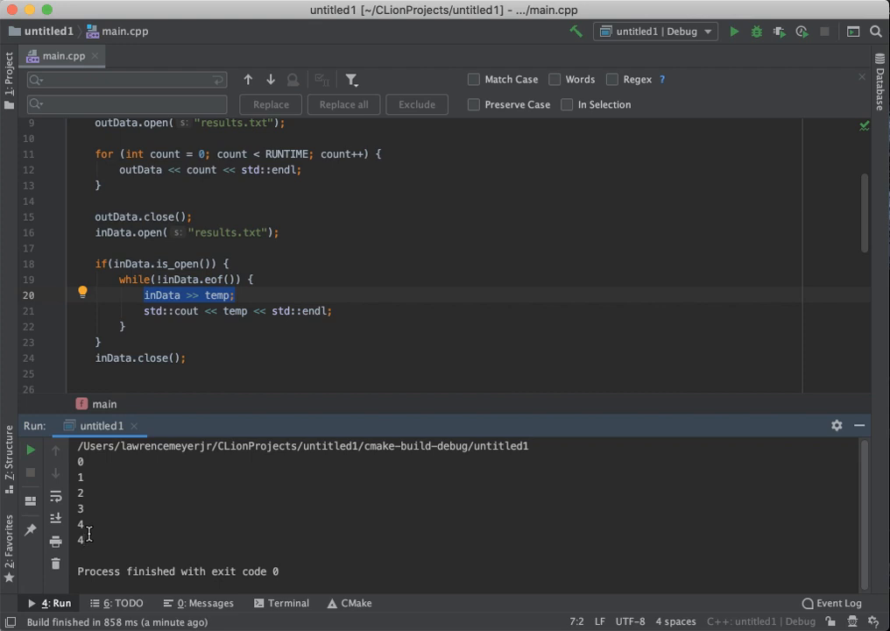
pyautogui.moveTo(182, 280)
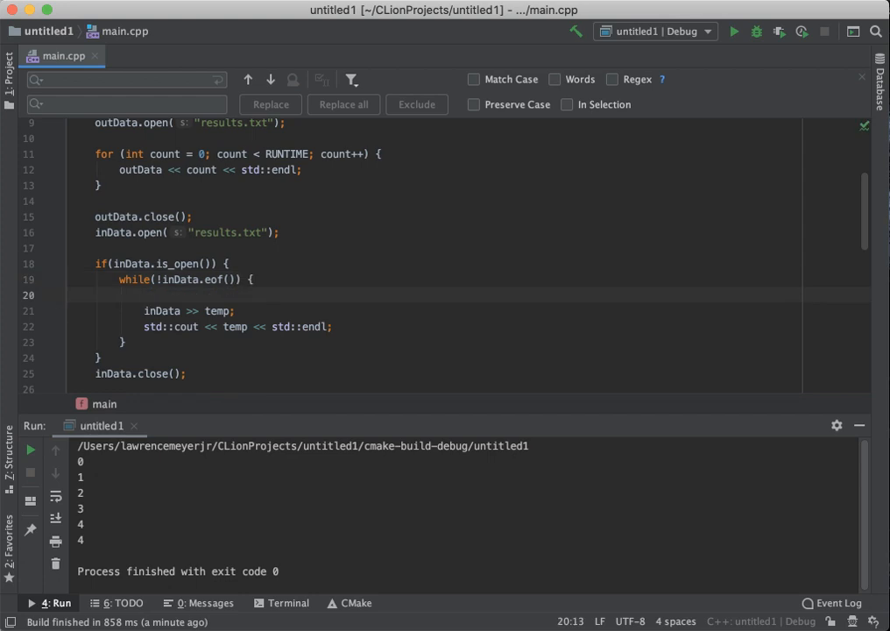
# Step: Add temp = 0; before the read, rerun, and check the output now ends with 0
pyautogui.write('temp')
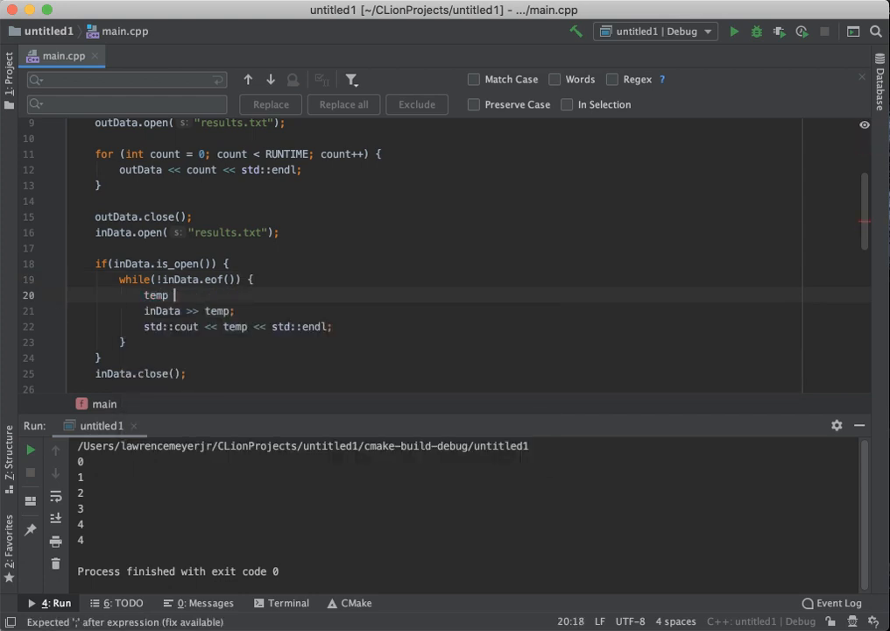
pyautogui.write('= 0;')
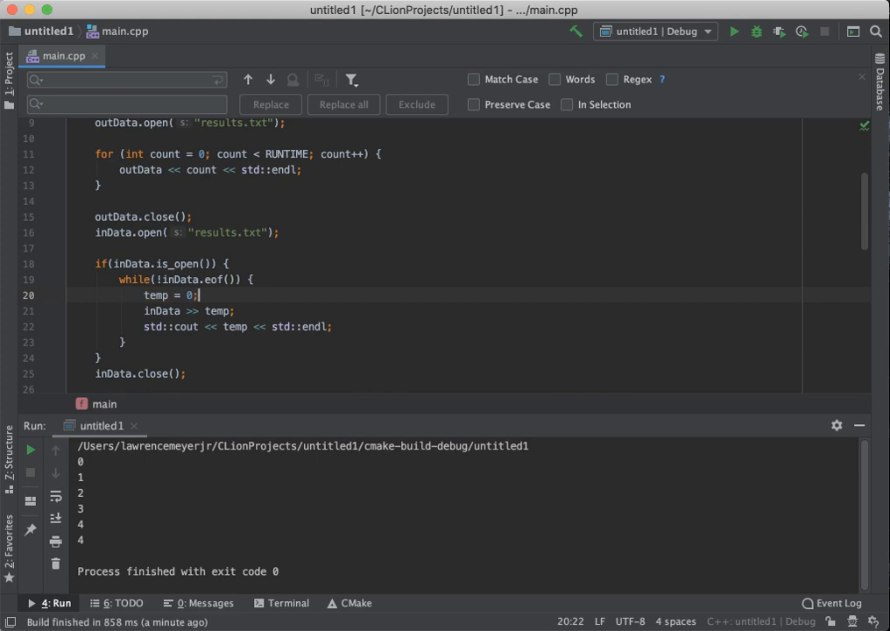
pyautogui.click(734, 31)
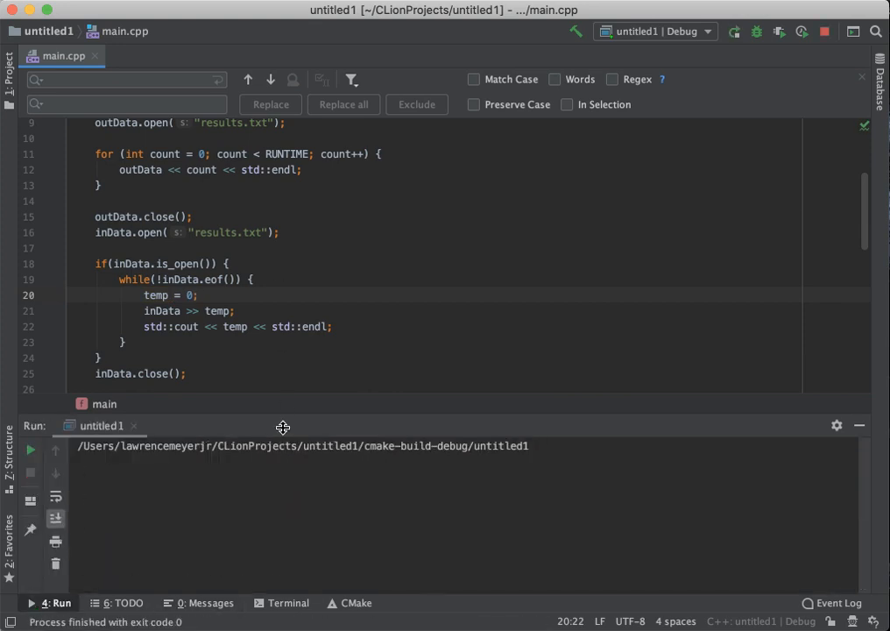
pyautogui.click(734, 31)
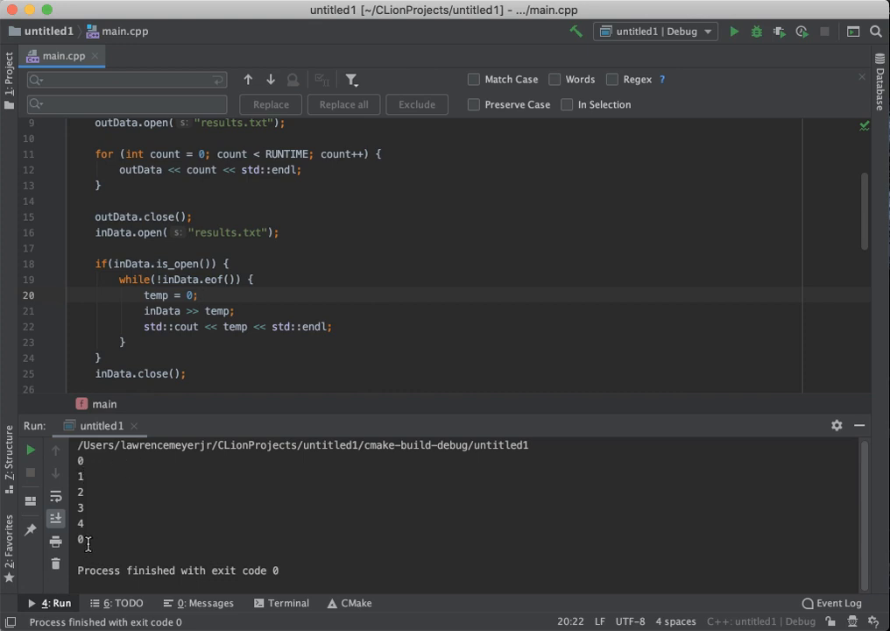
pyautogui.doubleClick(157, 294)
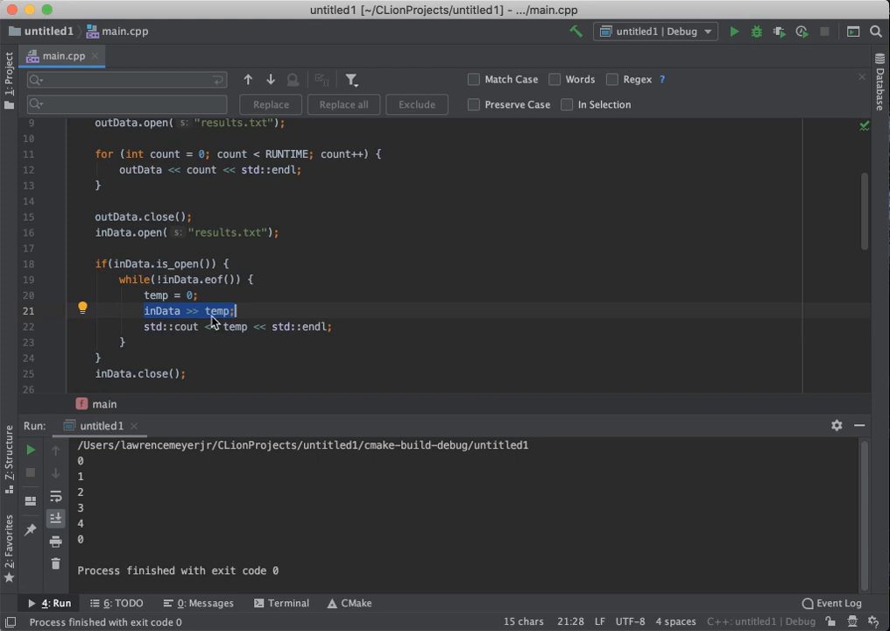
pyautogui.moveTo(142, 289)
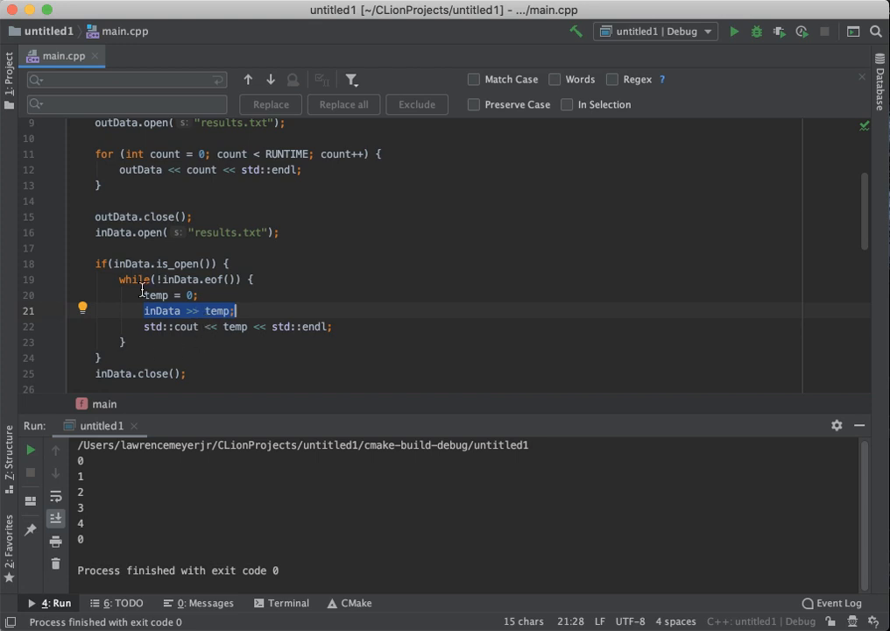
pyautogui.moveTo(180, 281)
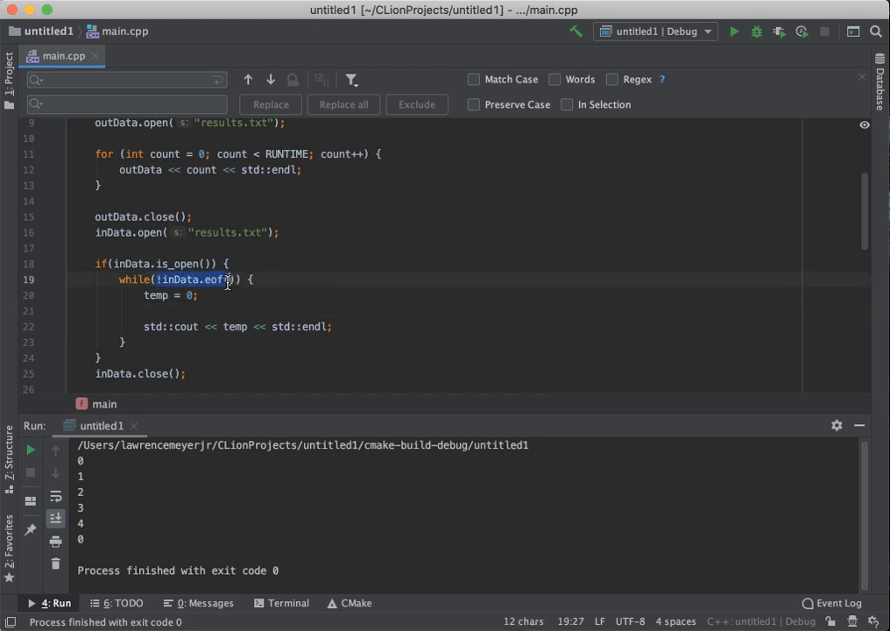
# Step: Make inData >> temp the while condition, removing the reset and separate read
pyautogui.write('inData >> temp;')
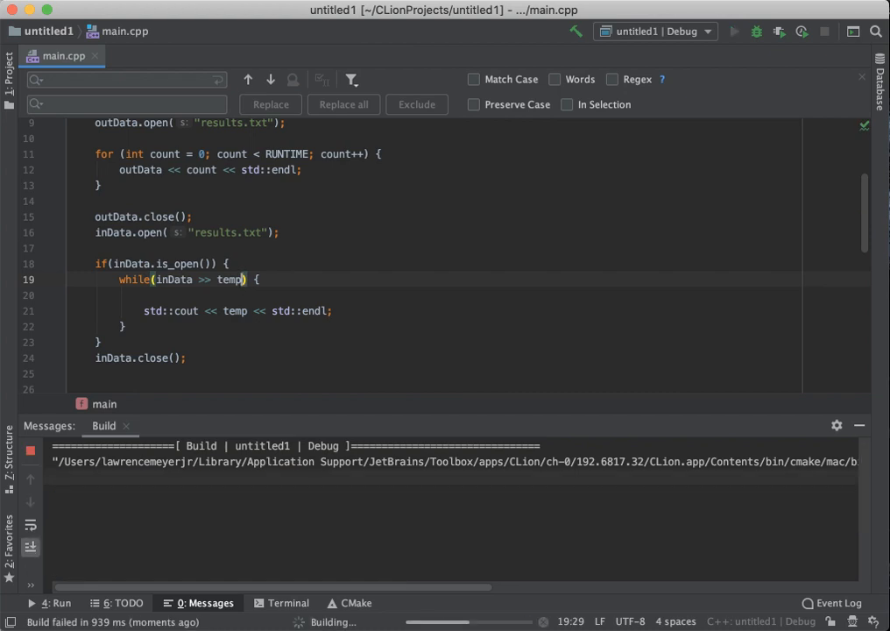
# Step: Run the program, confirm it prints 0–4 exactly once, and scroll through main.cpp
pyautogui.click(734, 32)
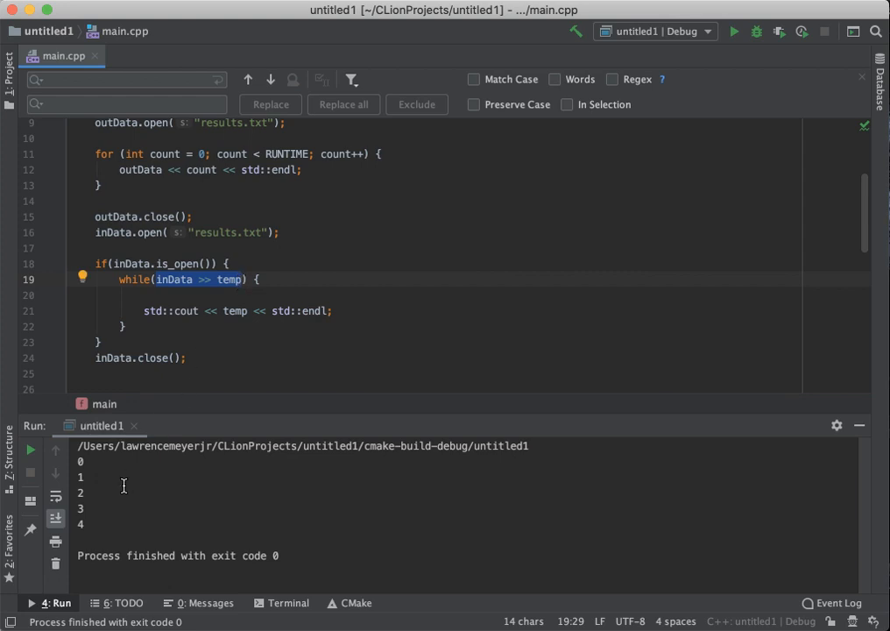
pyautogui.moveTo(184, 284)
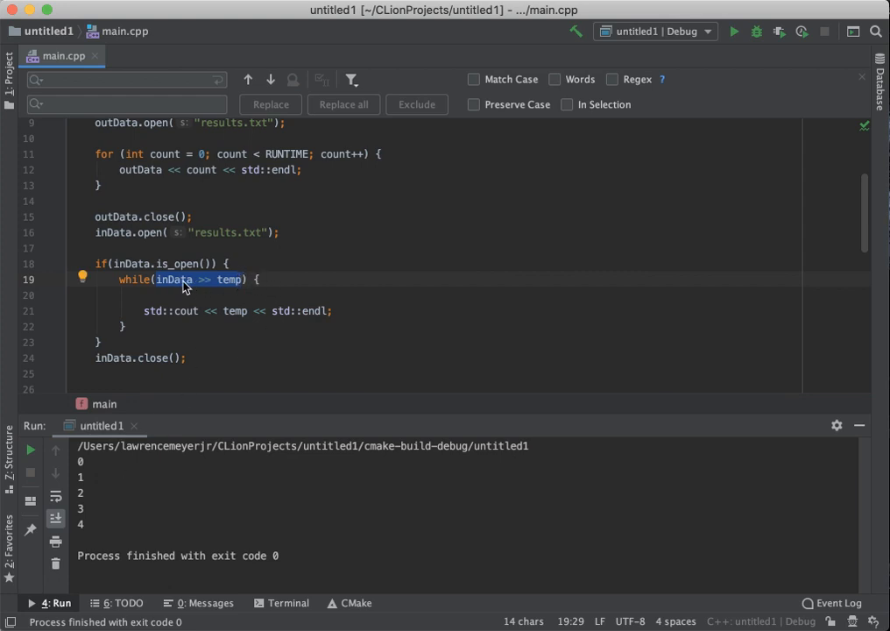
pyautogui.moveTo(180, 287)
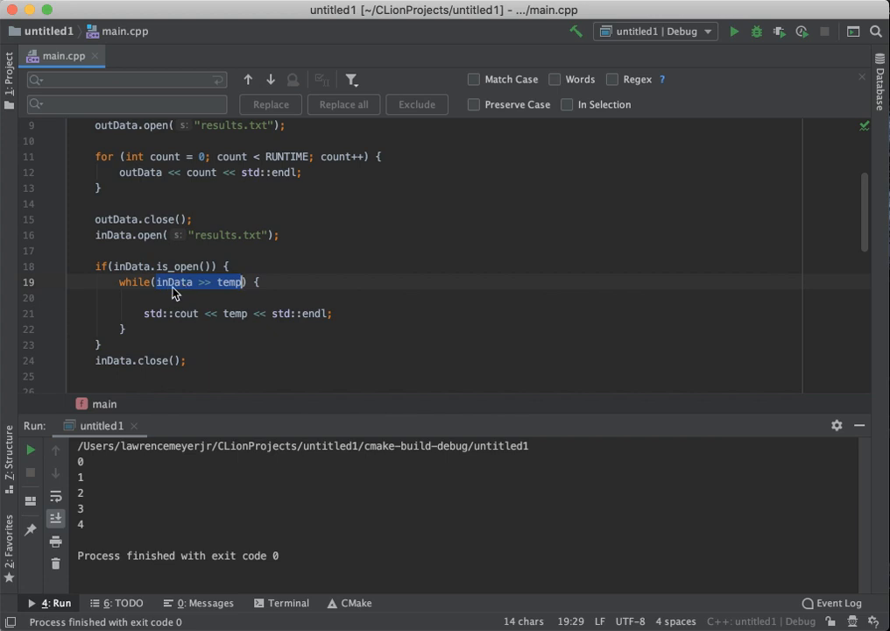
pyautogui.moveTo(234, 282)
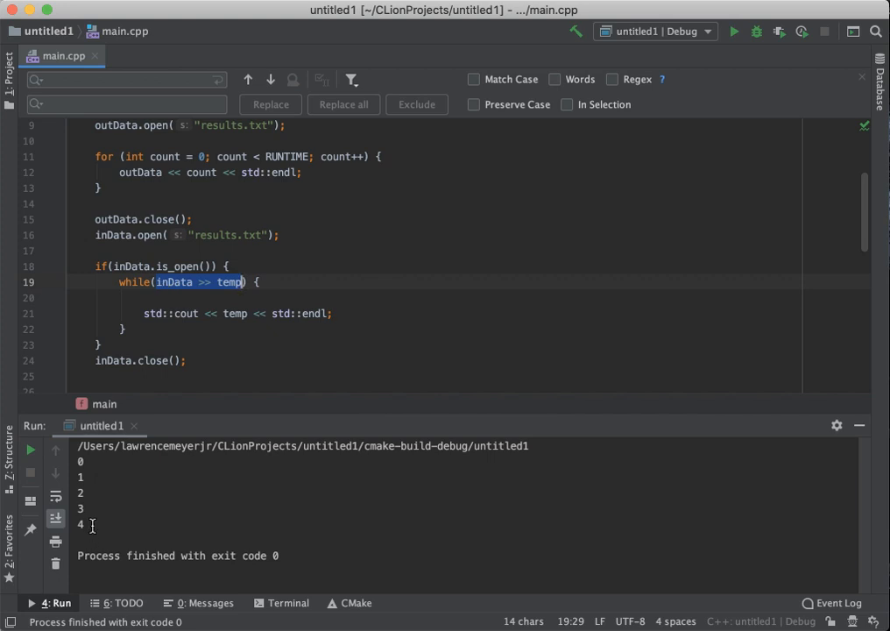
pyautogui.click(197, 360)
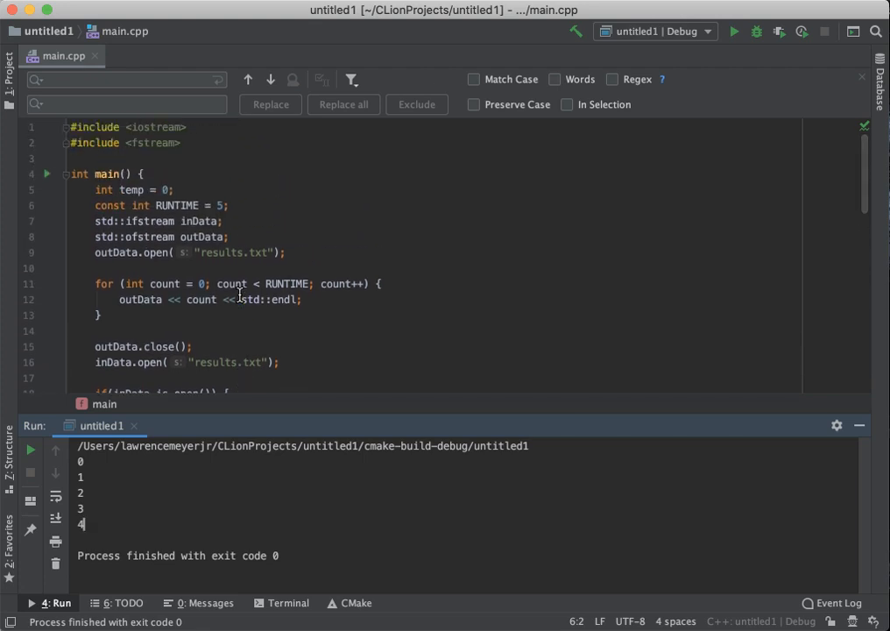
pyautogui.scroll(-3)
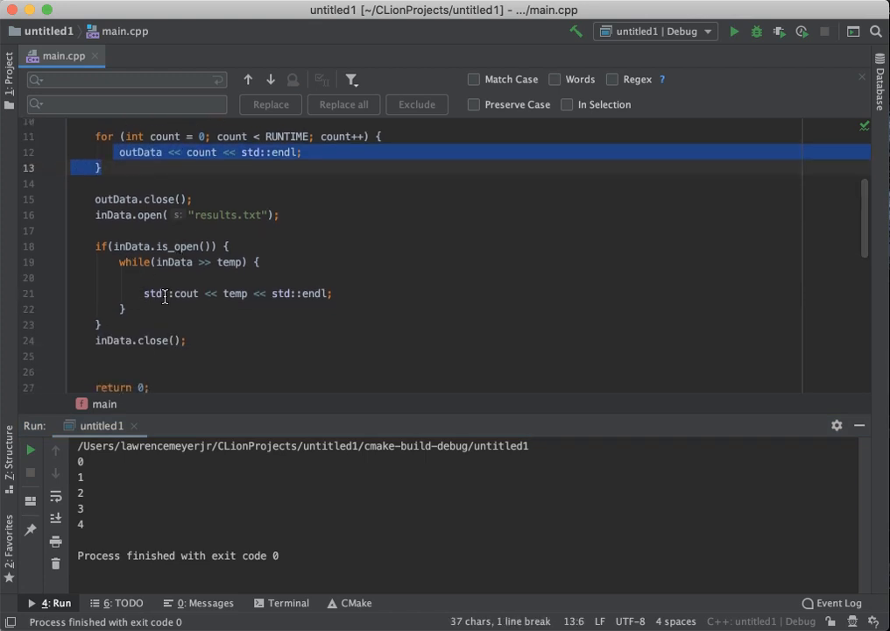
pyautogui.moveTo(175, 280)
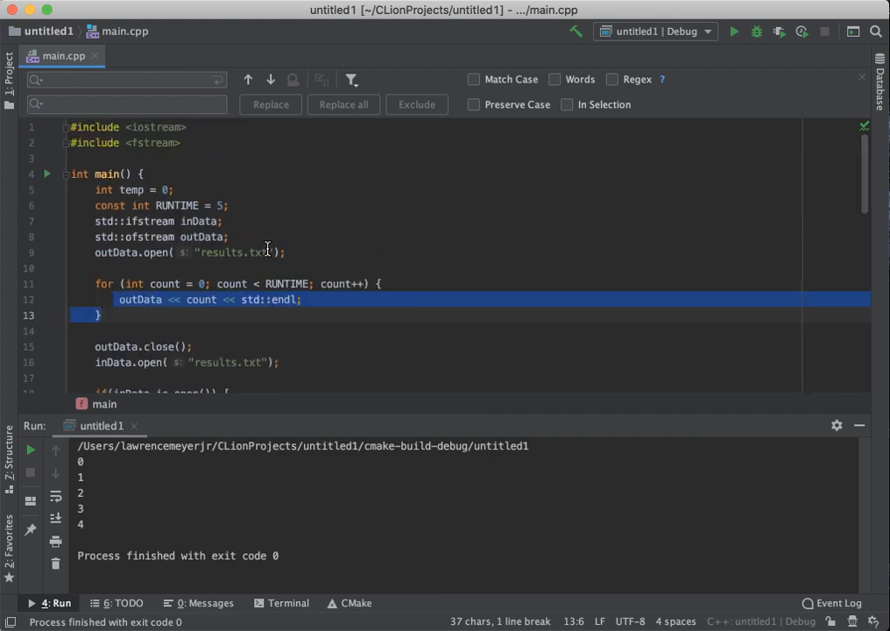
pyautogui.scroll(-3)
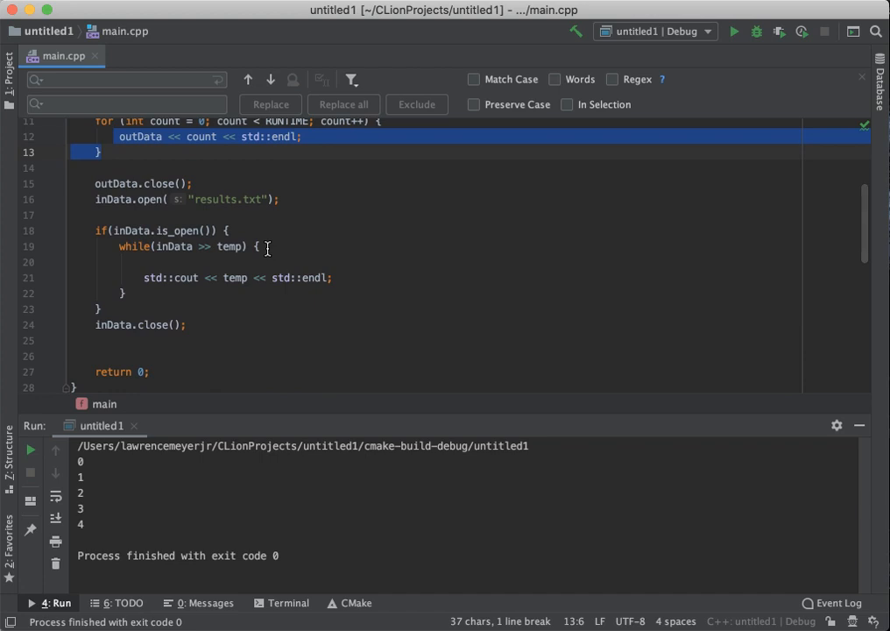